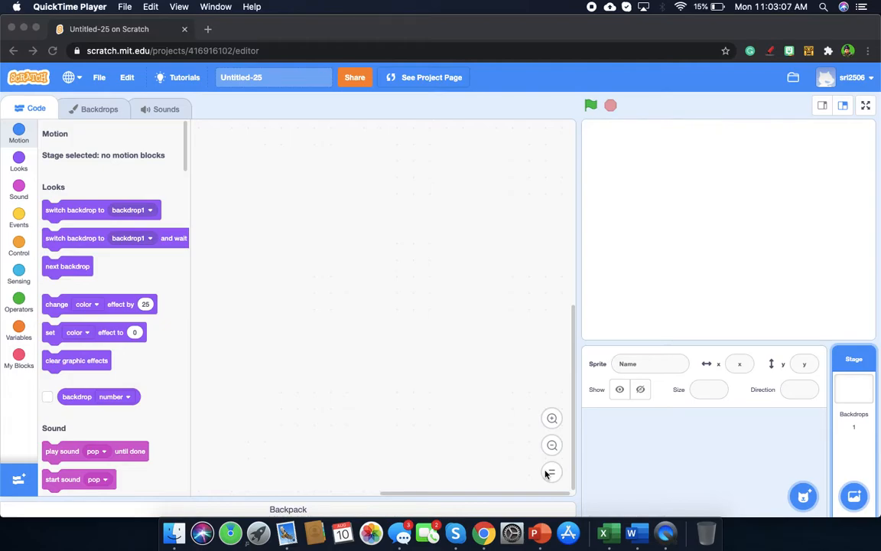
mouse_move(612, 148)
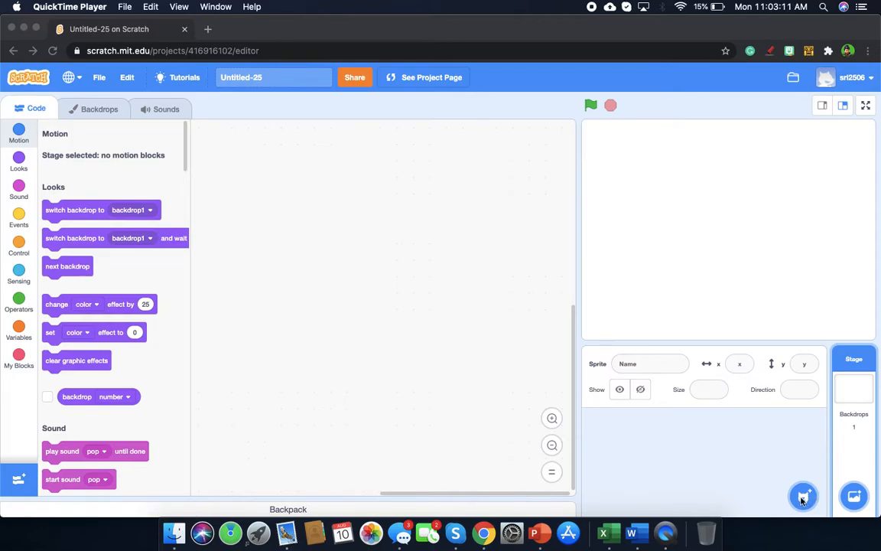
- Browse the Animals and Fantasy sprite categories and add the Nano sprite from Fantasy
click(804, 496)
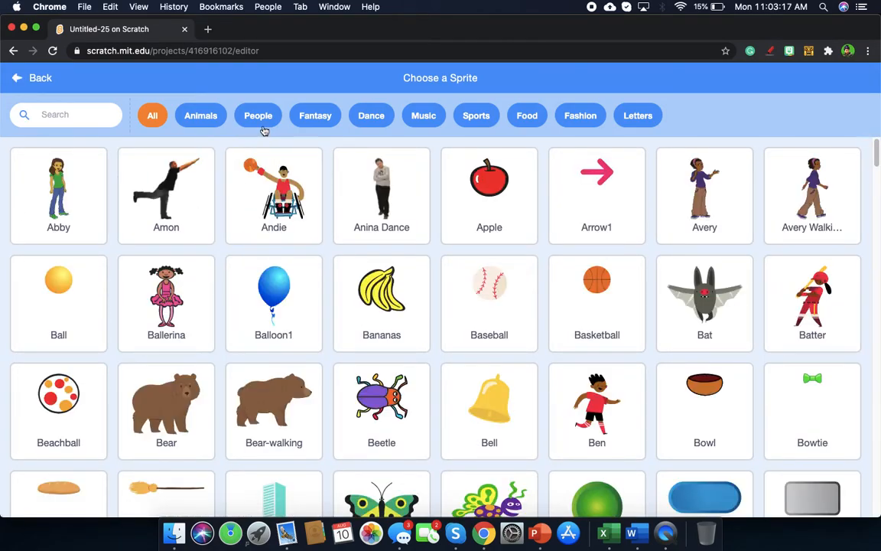
mouse_move(476, 115)
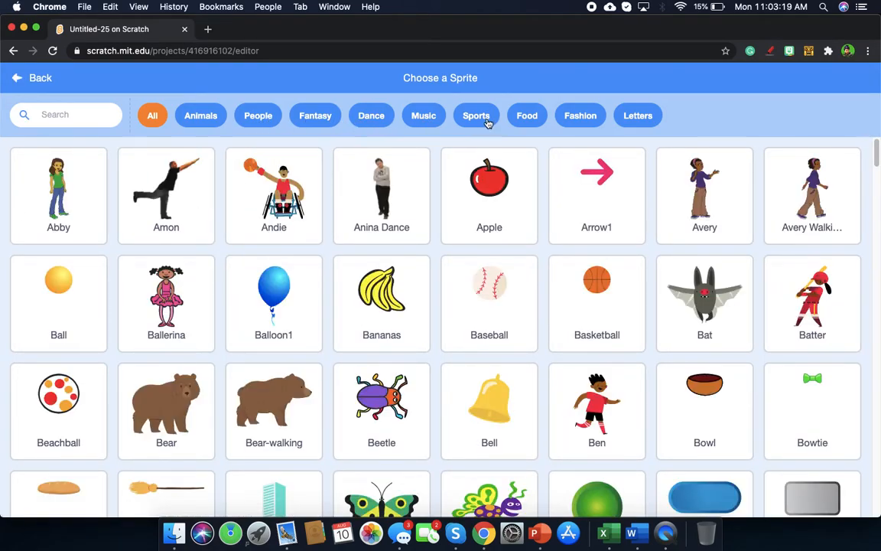
mouse_move(201, 115)
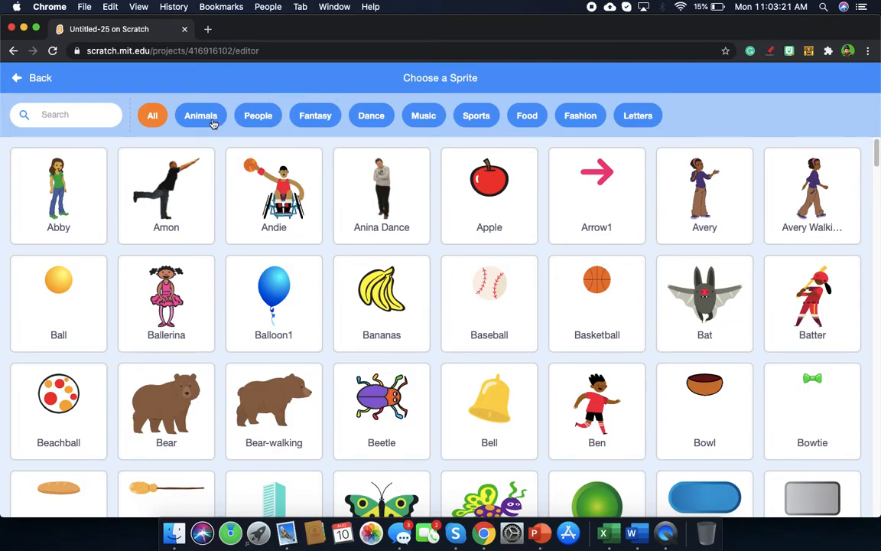
click(200, 115)
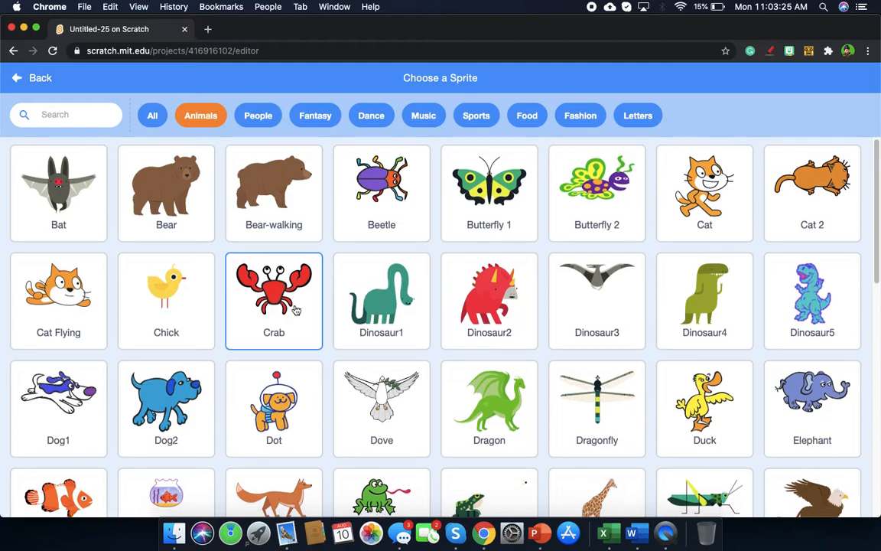
click(152, 116)
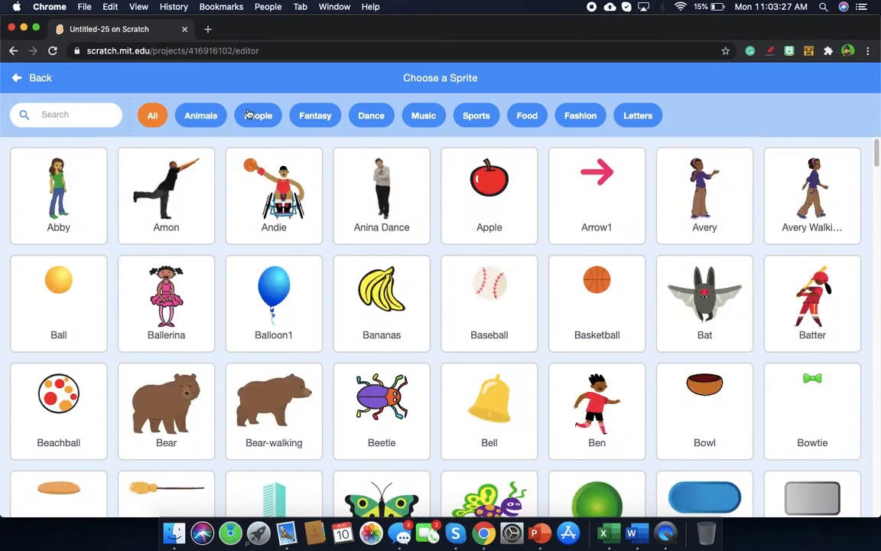
click(316, 116)
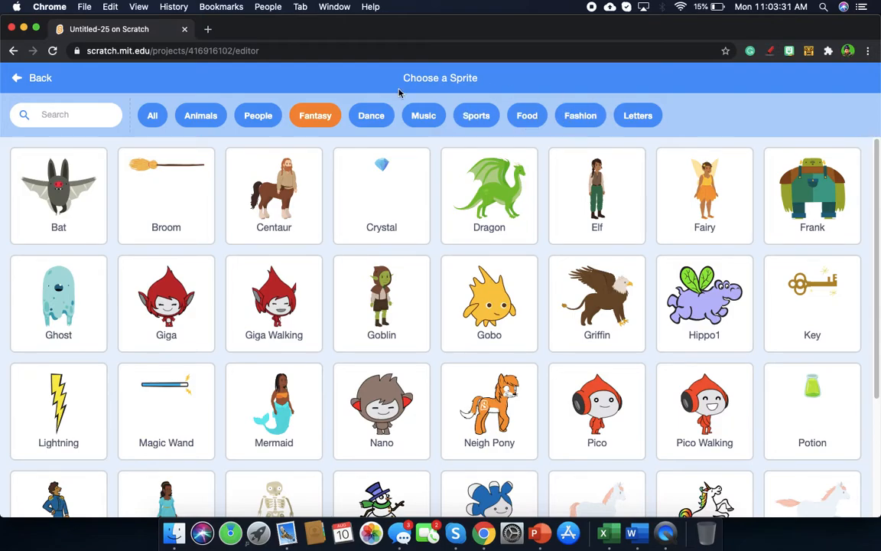
click(201, 115)
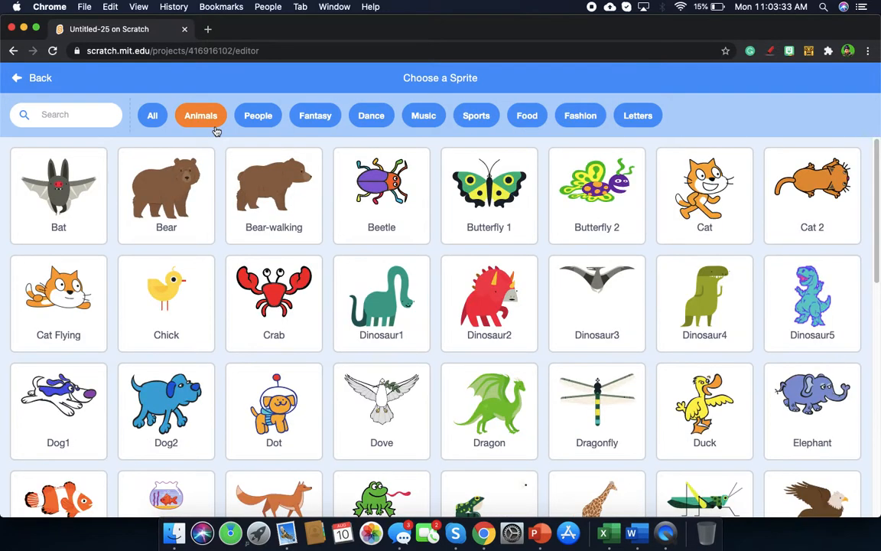
click(381, 298)
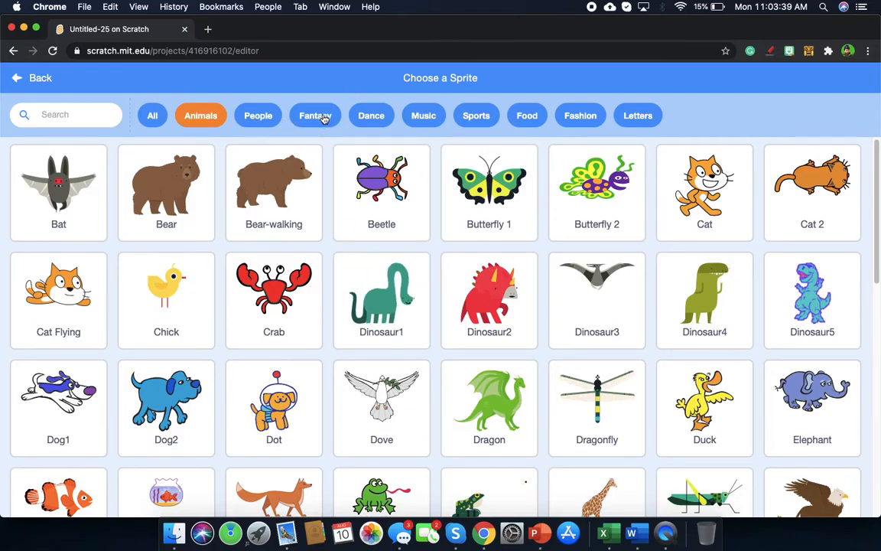
click(316, 116)
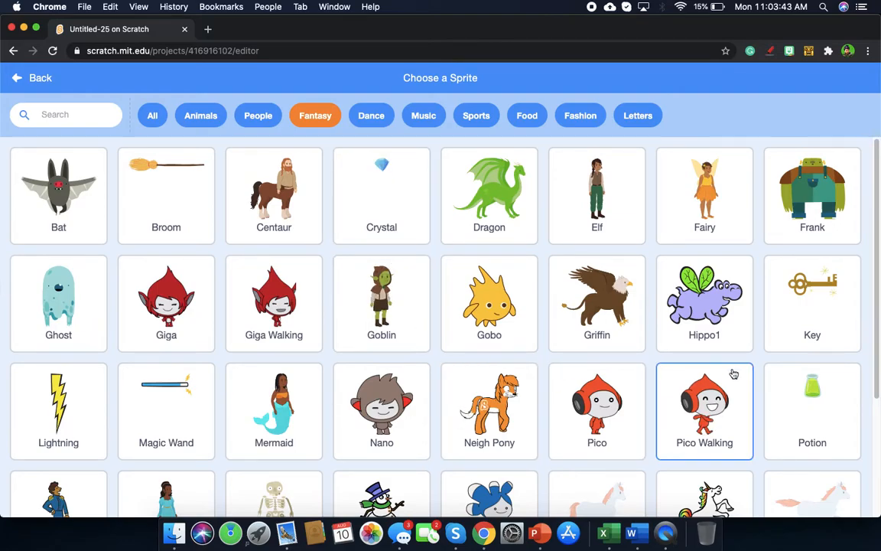
scroll(down, 3)
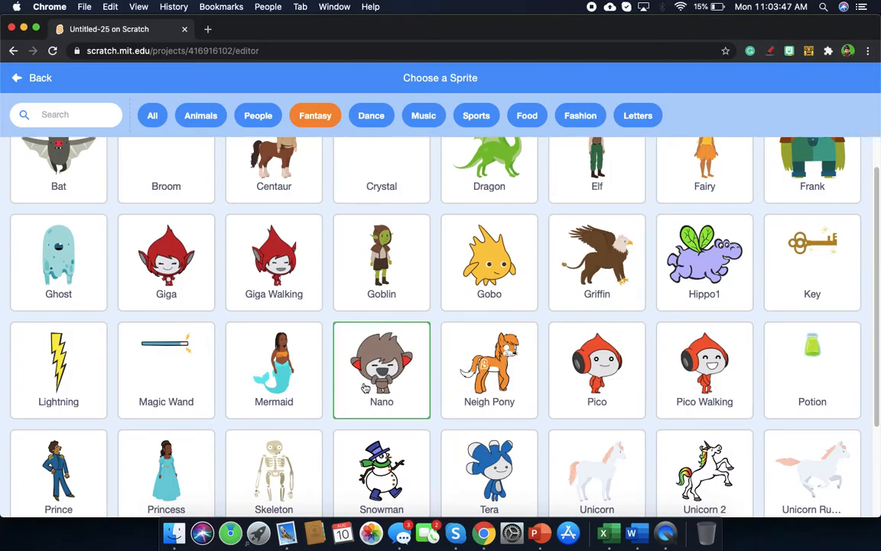
click(381, 370)
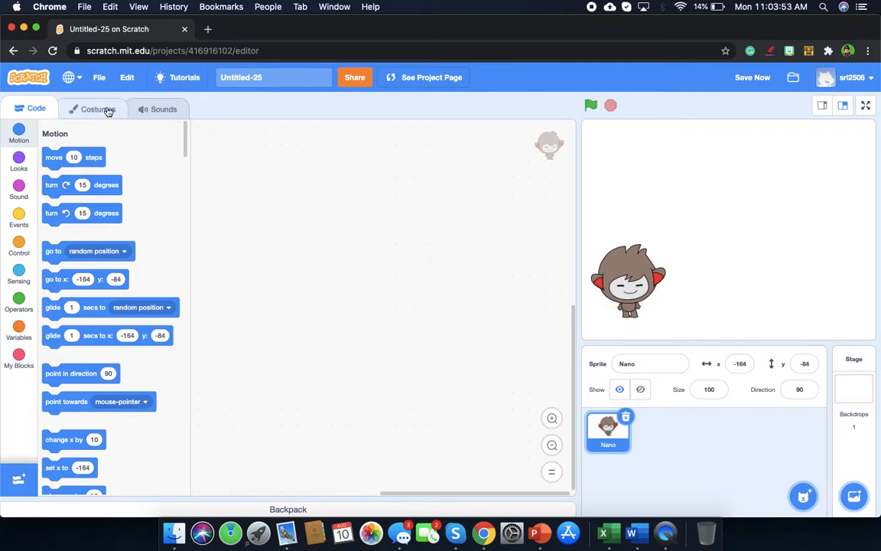
- Set Nano's costume to the frowning nano-d, glance at Sounds, and return to Code
click(92, 109)
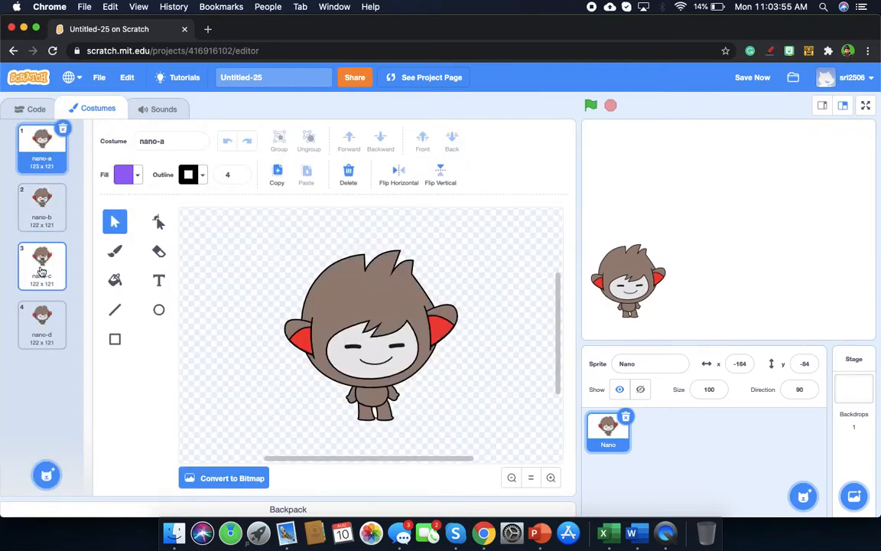
click(42, 325)
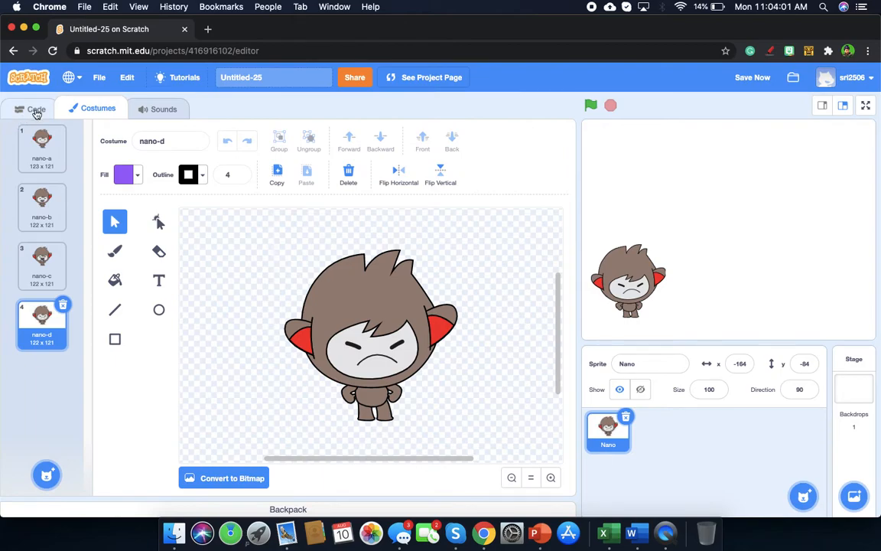
click(164, 108)
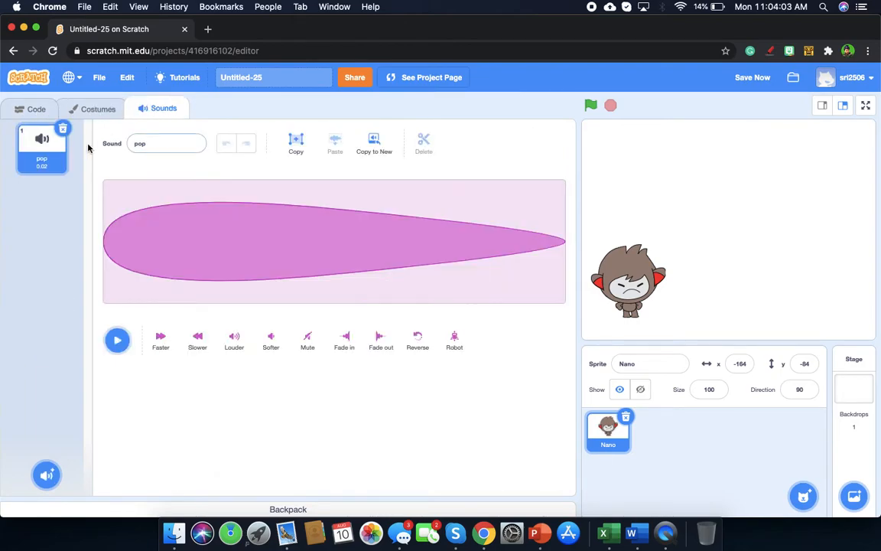
click(36, 108)
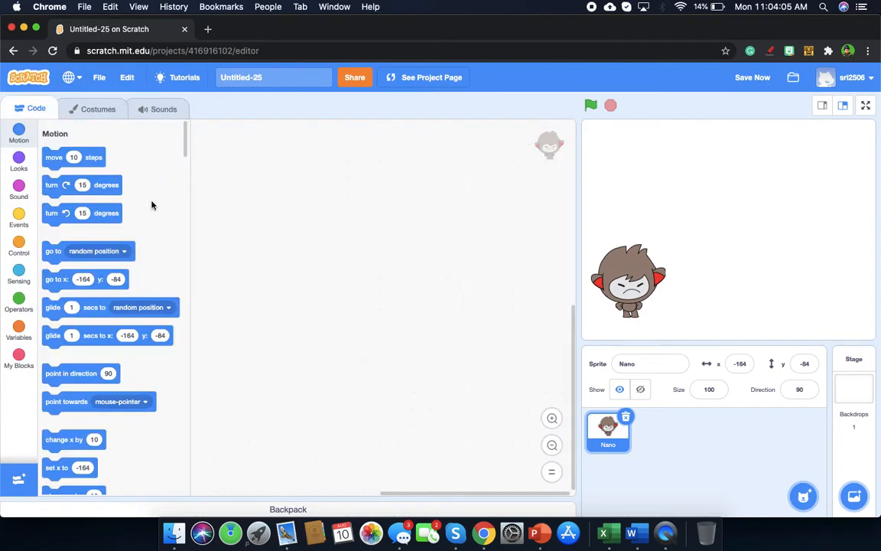
mouse_move(288, 356)
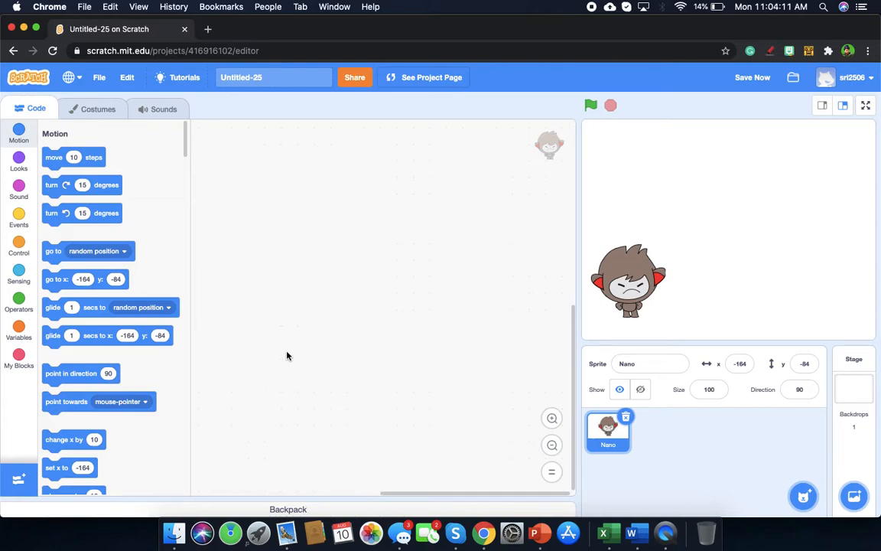
- Add the City With Water skyline backdrop from the backdrop library
click(854, 495)
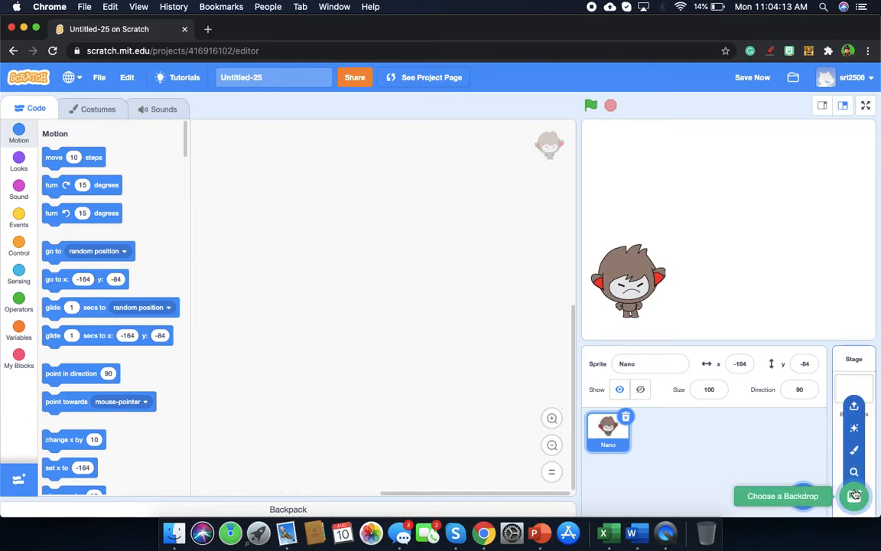
click(855, 496)
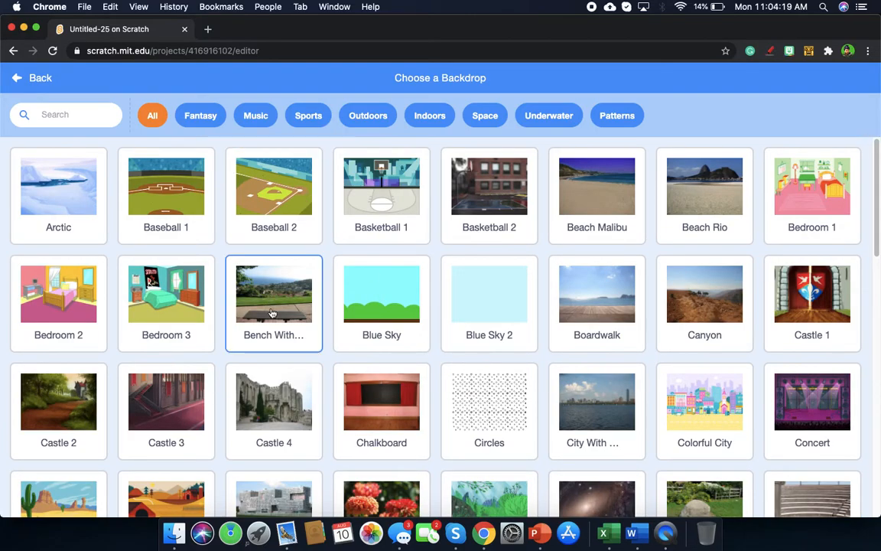
scroll(down, 3)
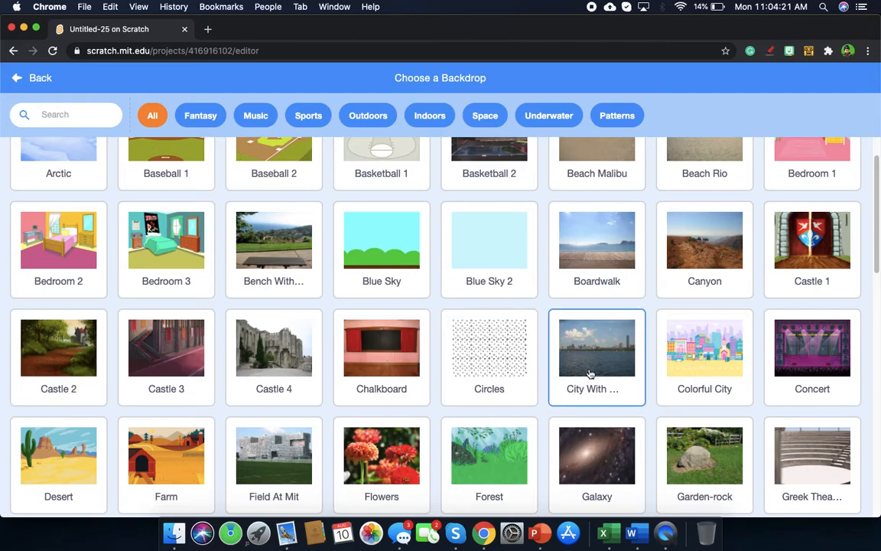
click(597, 348)
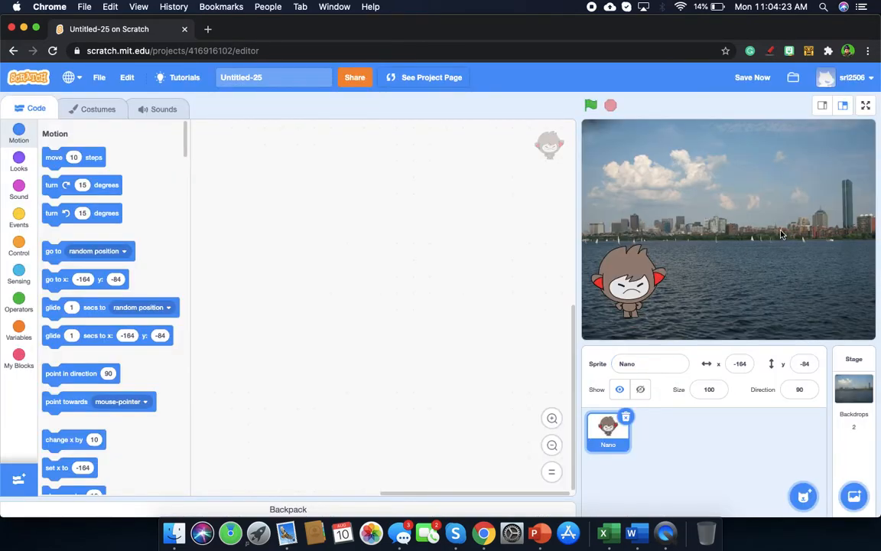
mouse_move(854, 497)
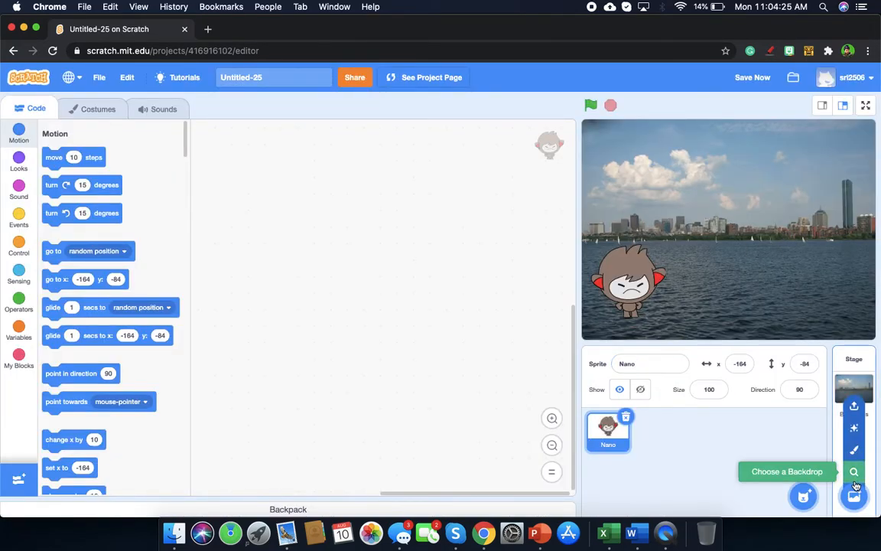
mouse_move(853, 496)
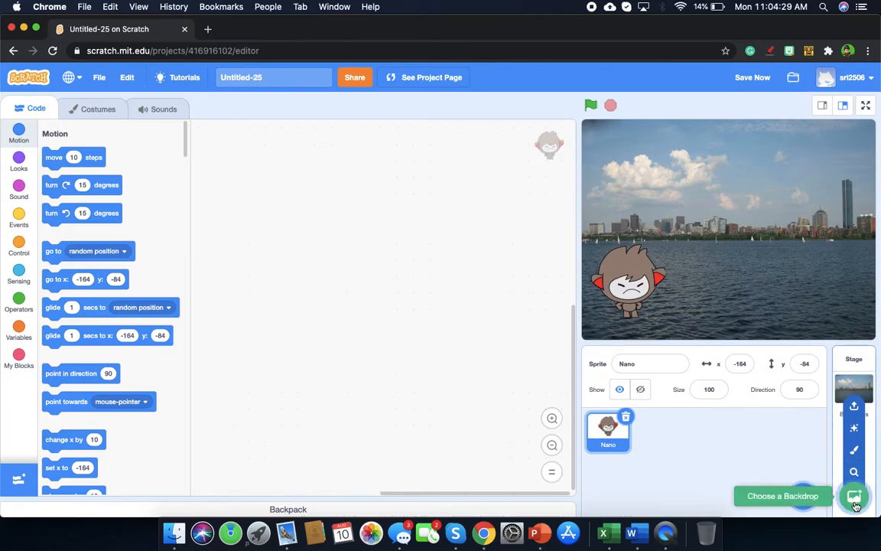
- Add the Spotlight concert-stage backdrop from the Music backdrop category
click(855, 496)
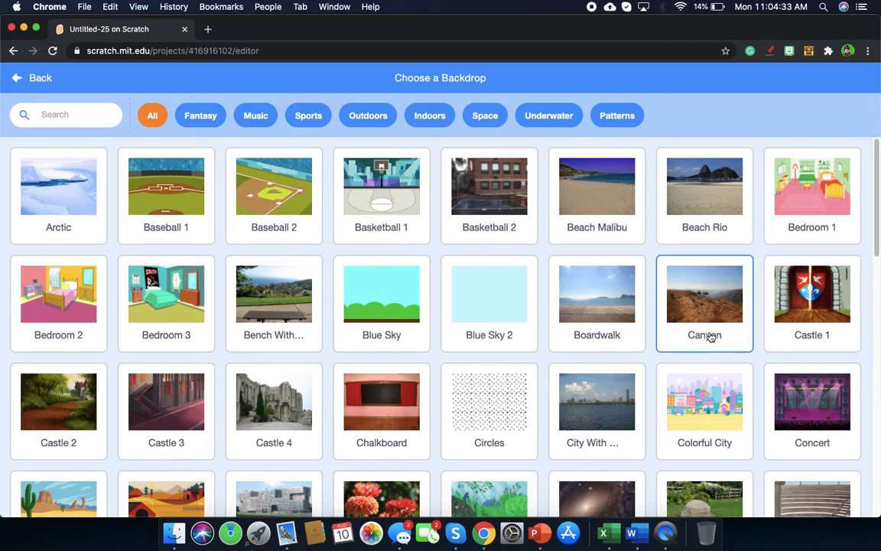
scroll(down, 3)
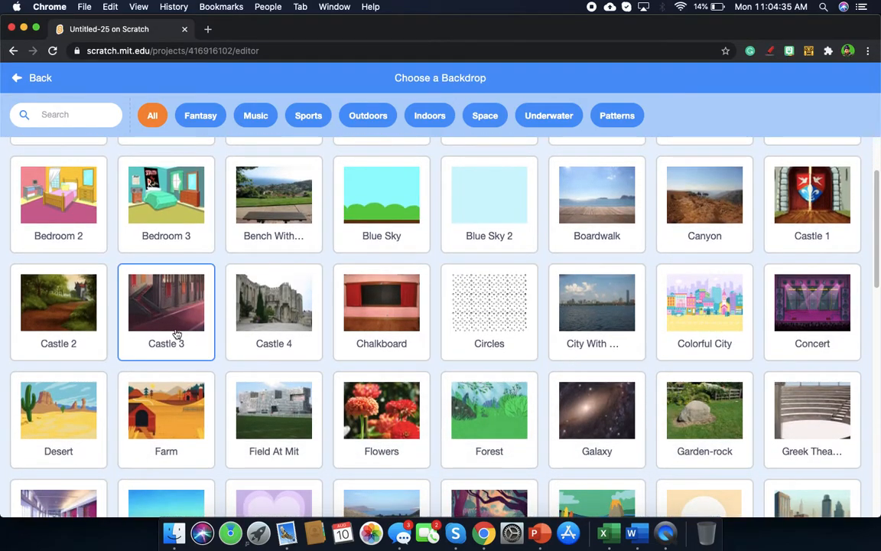
scroll(down, 3)
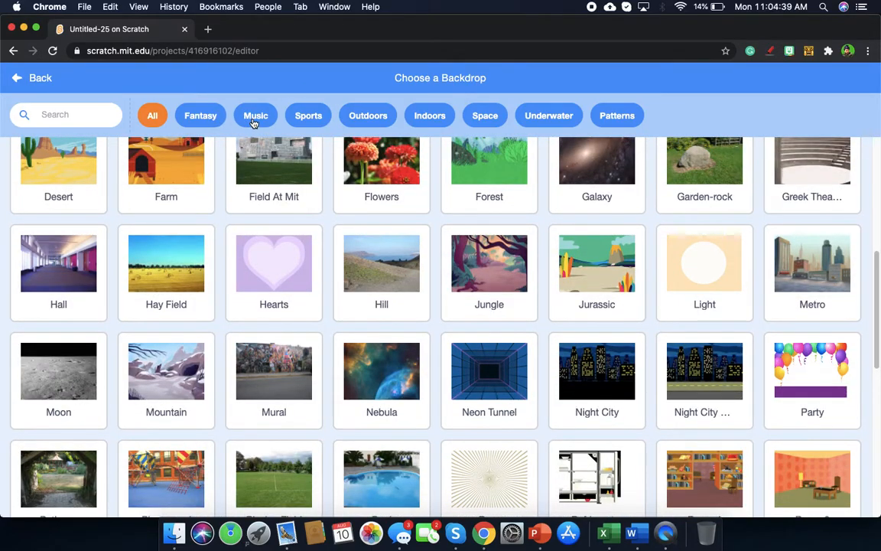
click(255, 115)
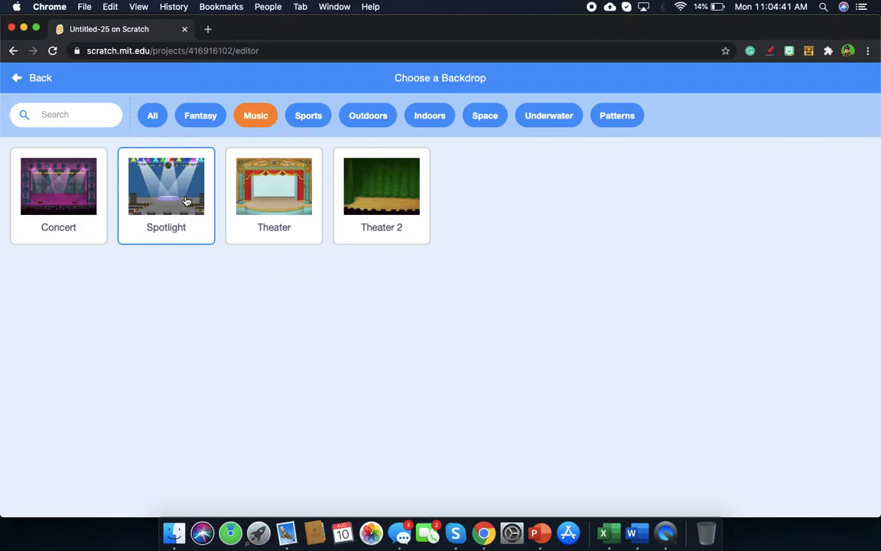
click(166, 186)
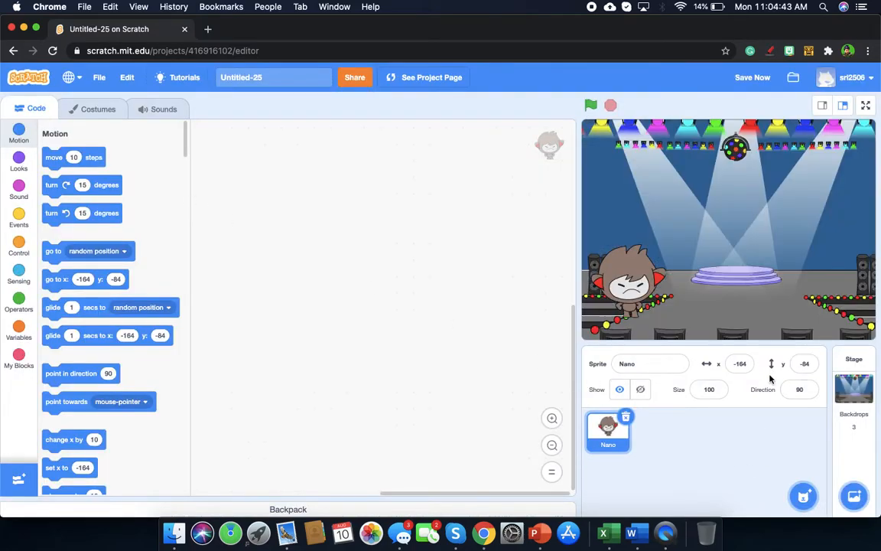
mouse_move(677, 315)
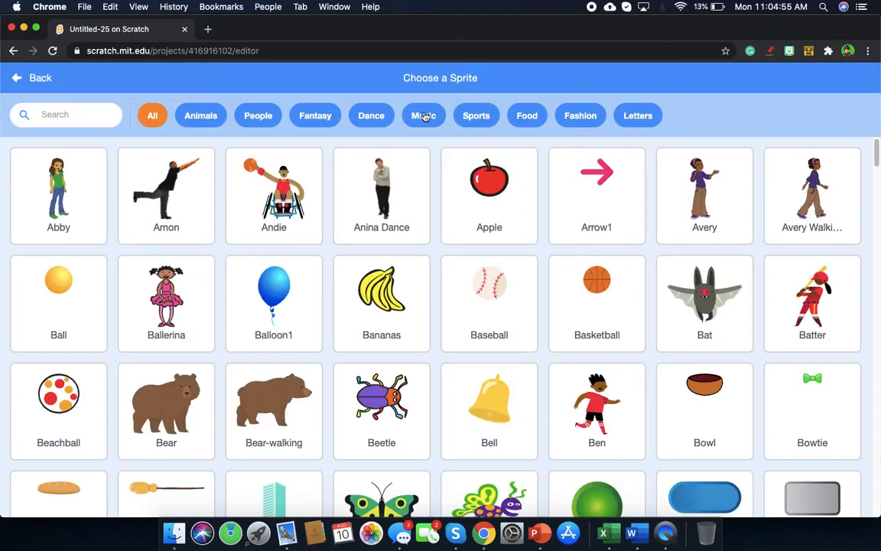
- Add the Speaker sprite from the Music category and nudge it on the stage
click(423, 116)
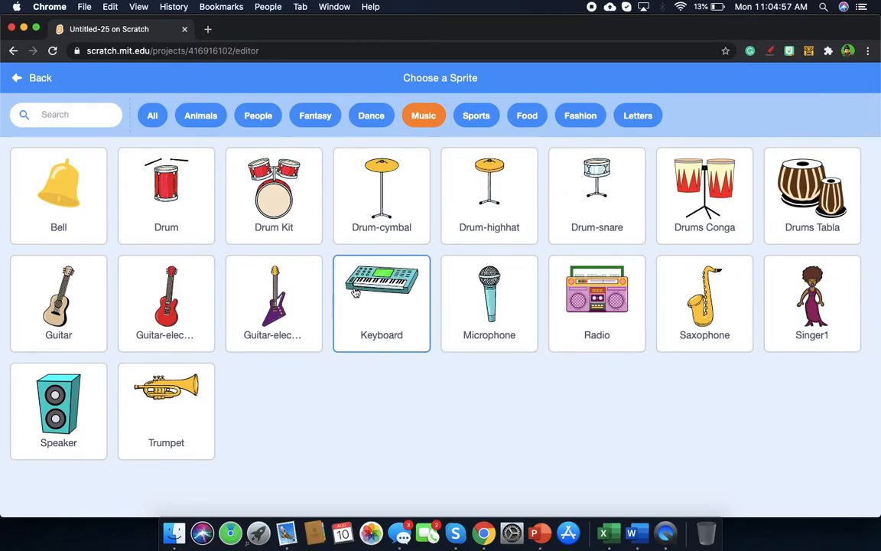
click(58, 411)
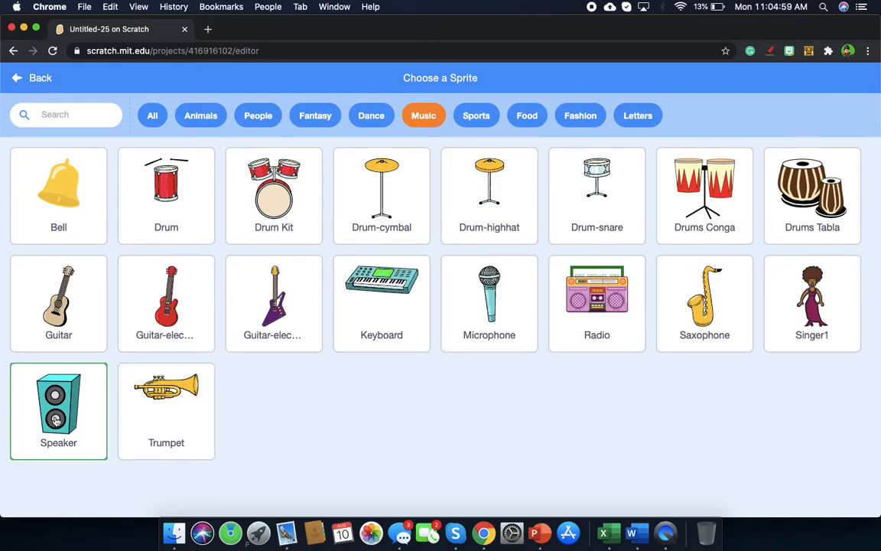
click(58, 411)
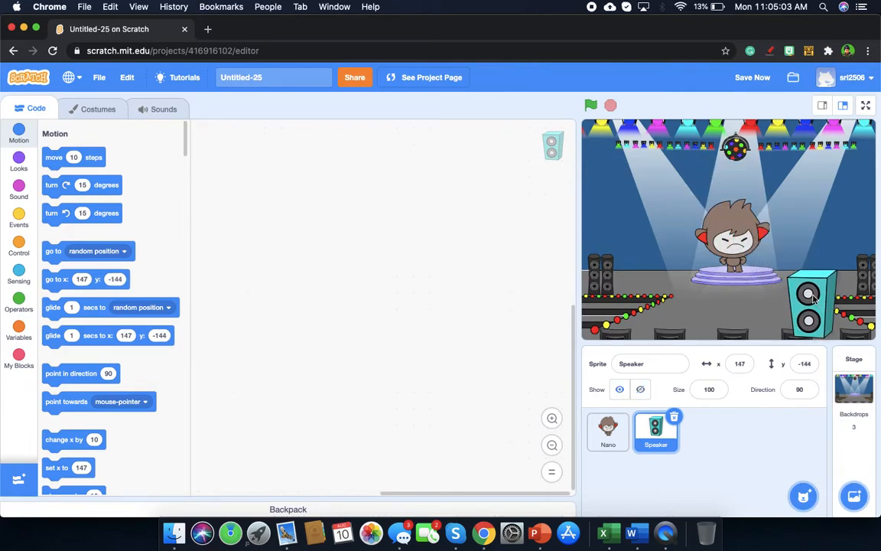
drag(809, 298, 813, 299)
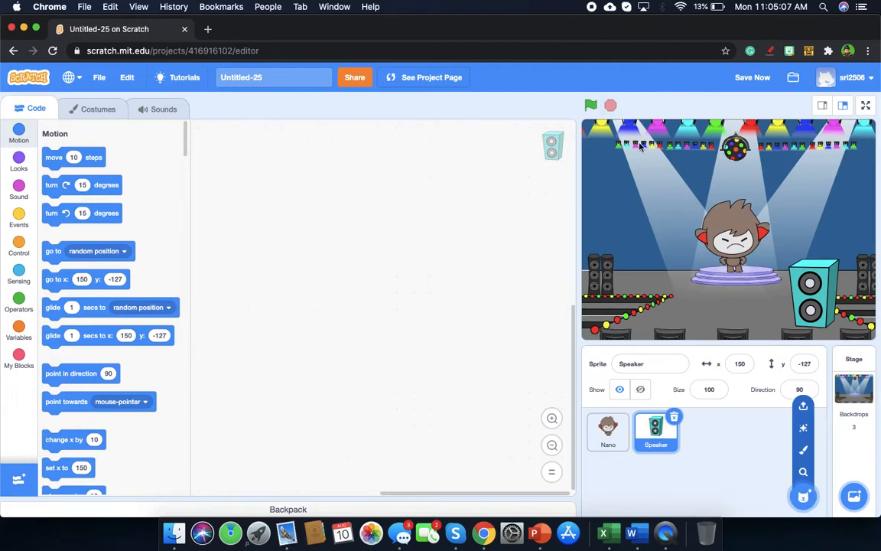
mouse_move(804, 496)
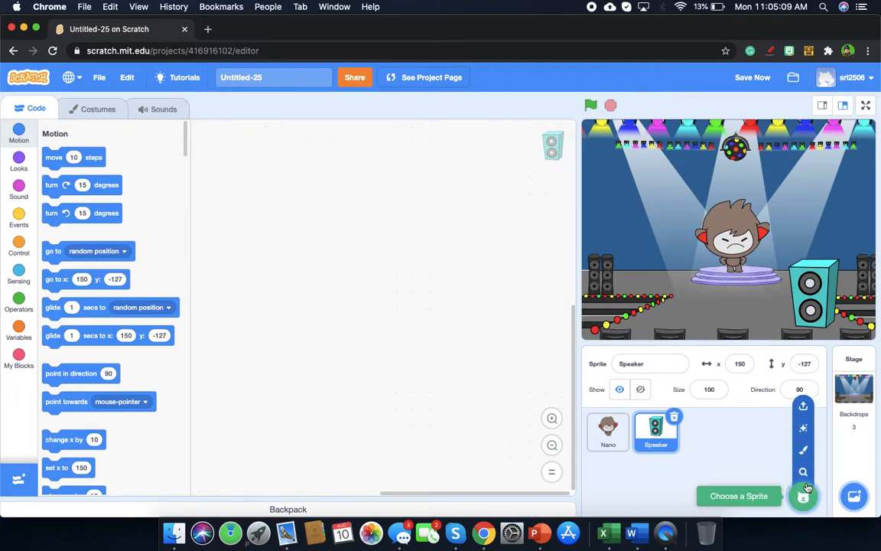
- Add the Keyboard sprite from the Music sprite category
click(803, 496)
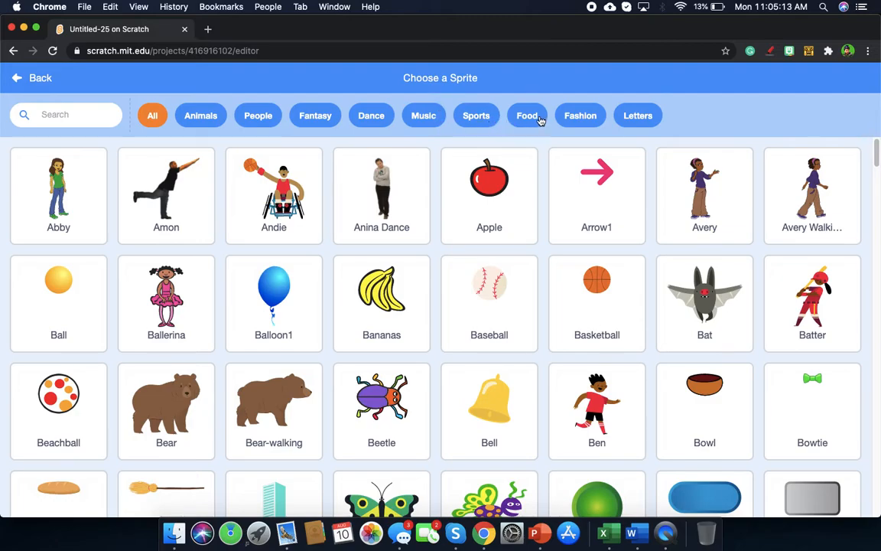
mouse_move(371, 115)
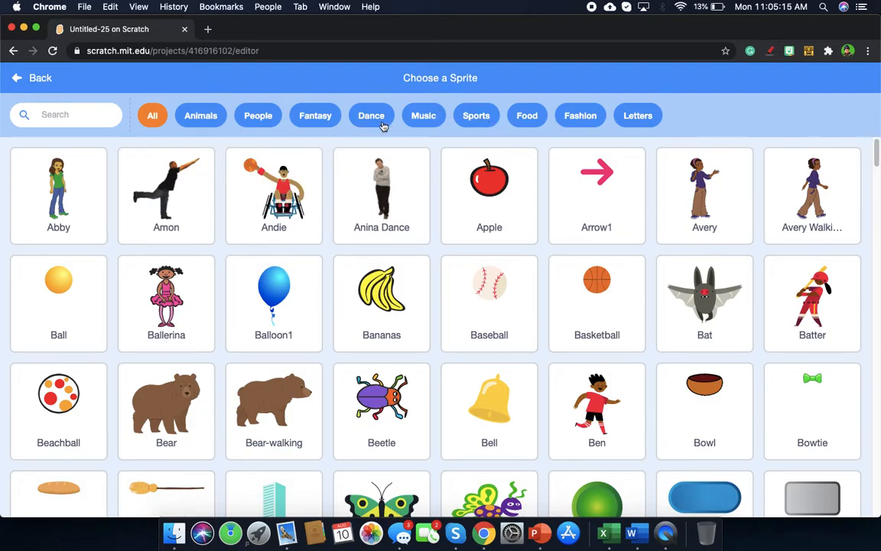
mouse_move(424, 115)
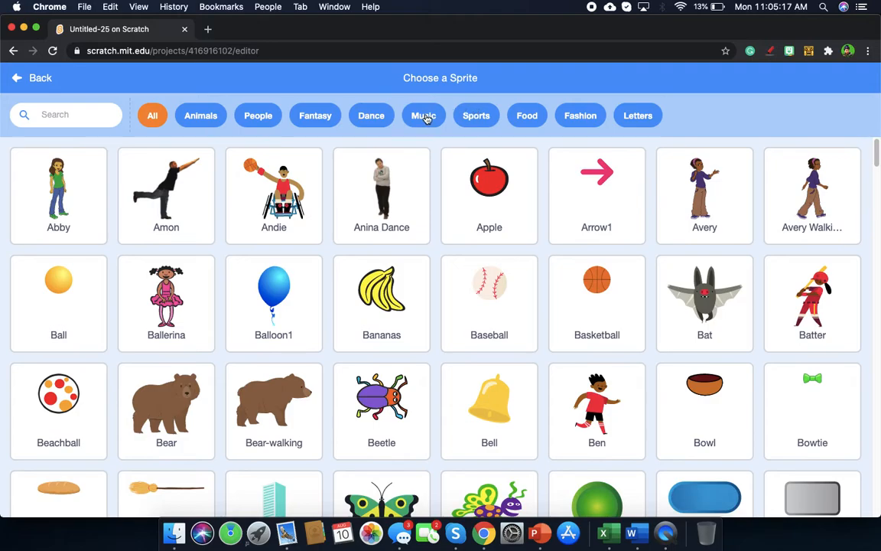
click(423, 116)
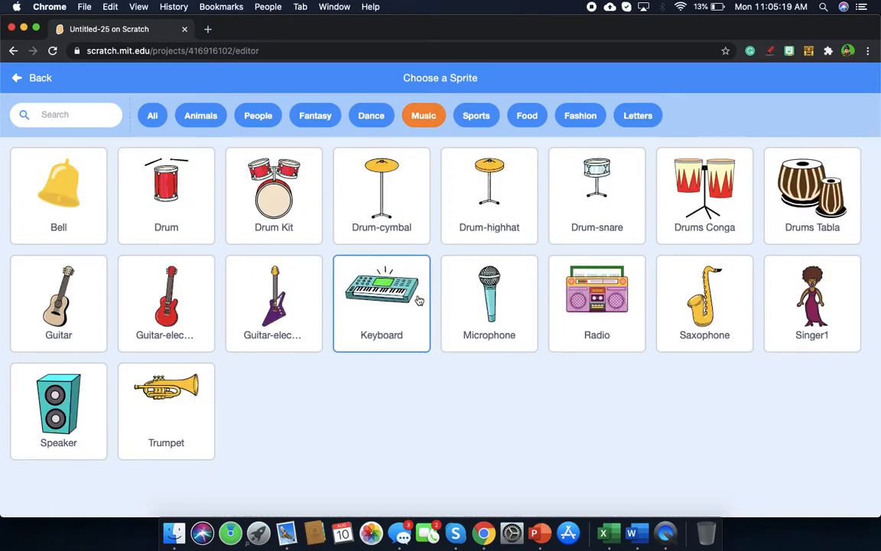
click(381, 299)
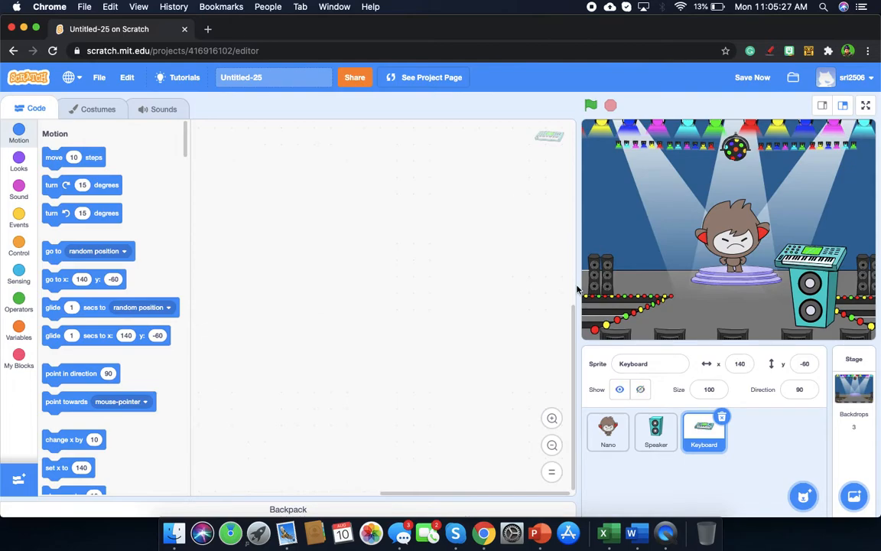
mouse_move(767, 268)
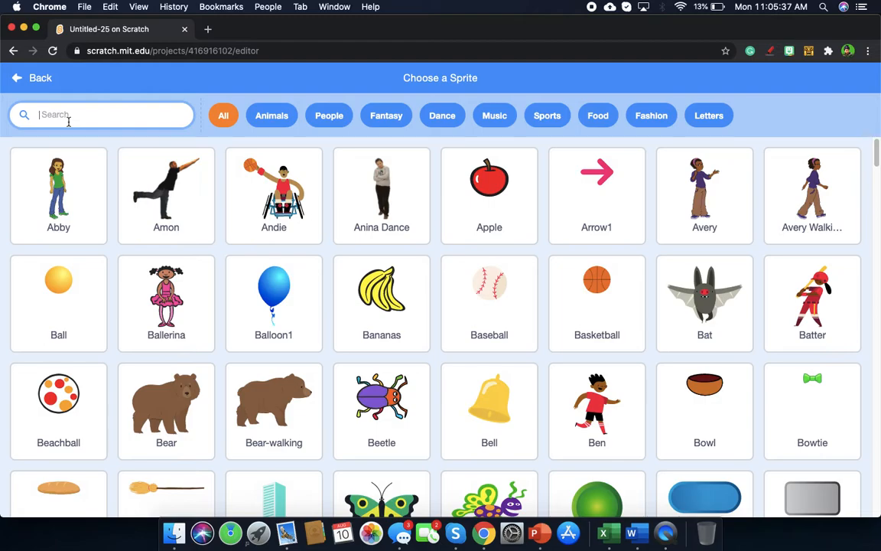
- Search 'dog' and add the Dot sprite, then select the Keyboard sprite
text(dog)
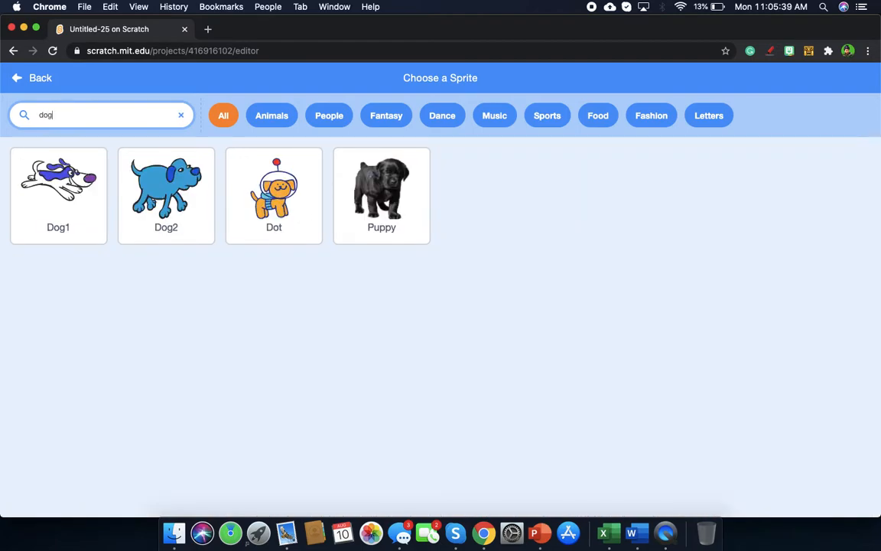
click(274, 187)
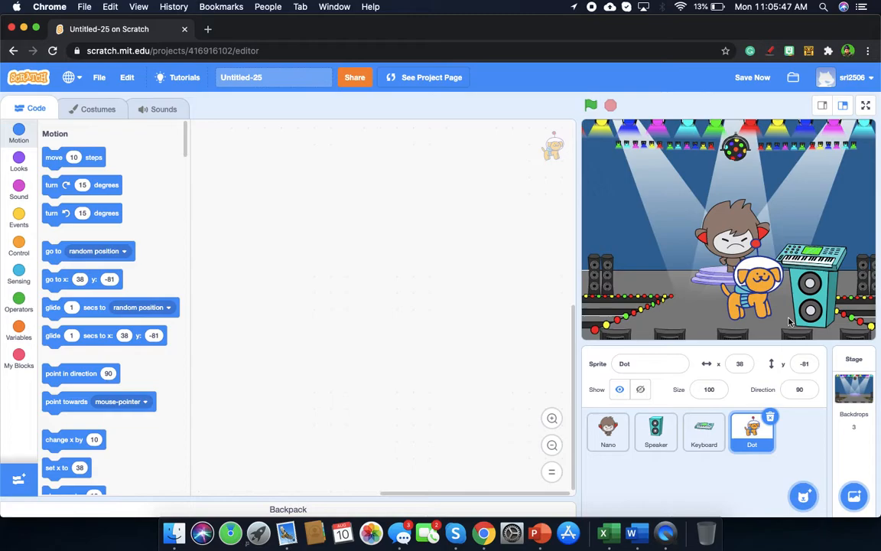
click(752, 77)
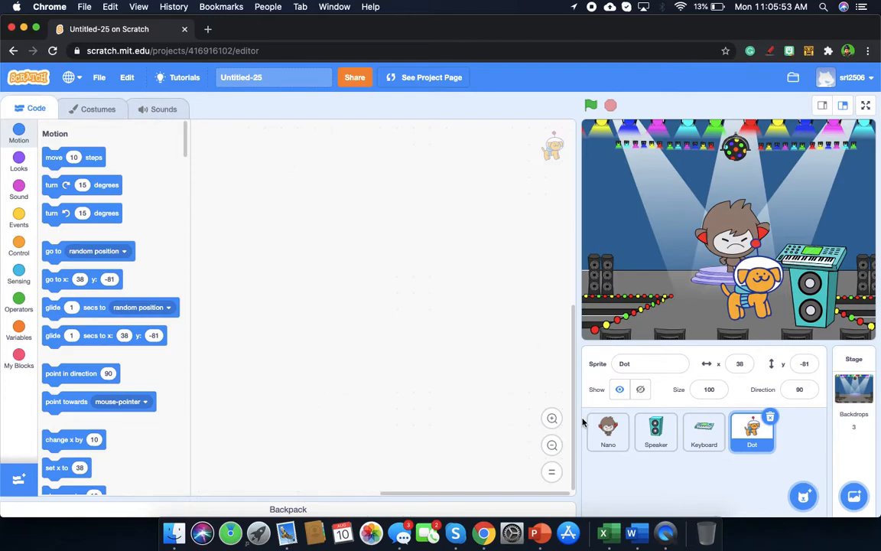
click(608, 431)
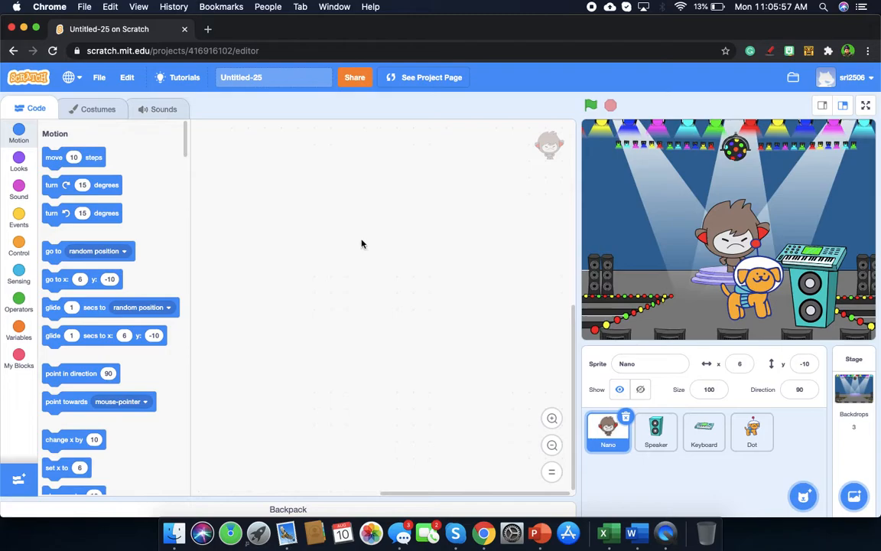
click(703, 431)
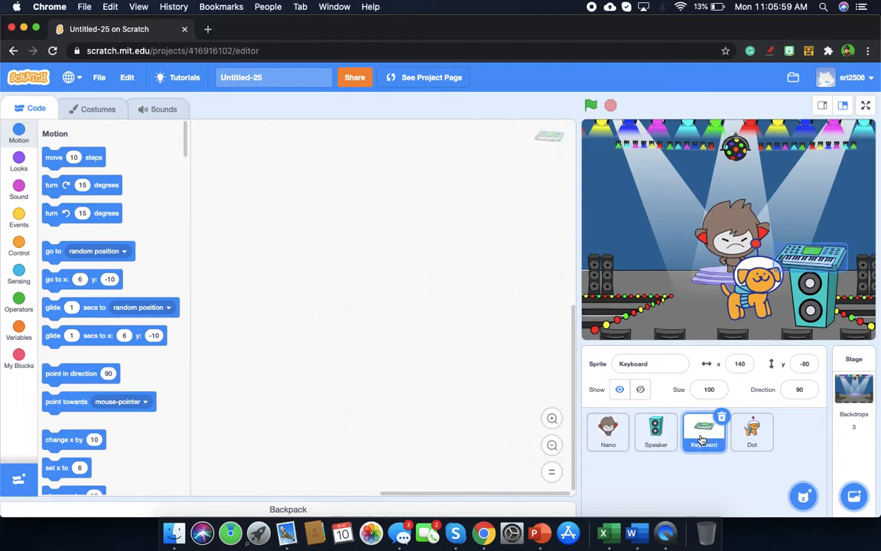
- Place a Control forever loop in the Keyboard sprite's script
click(703, 433)
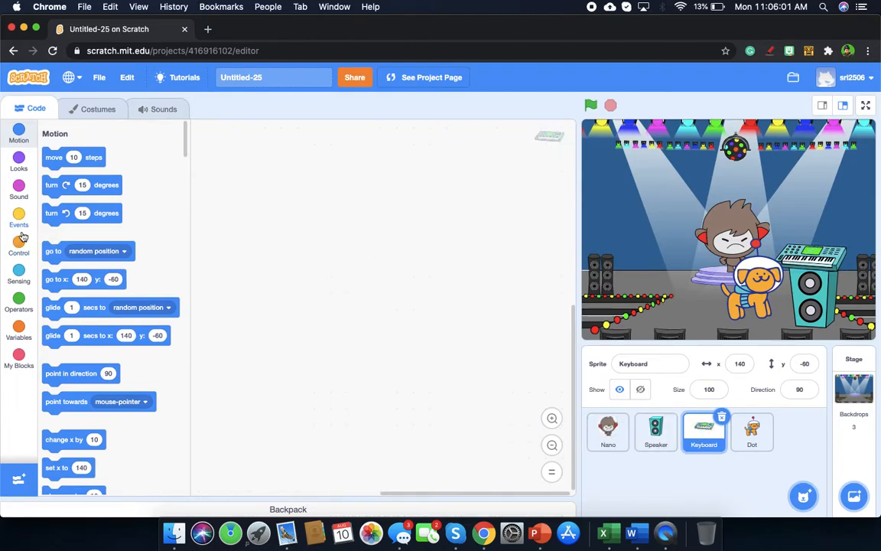
click(18, 243)
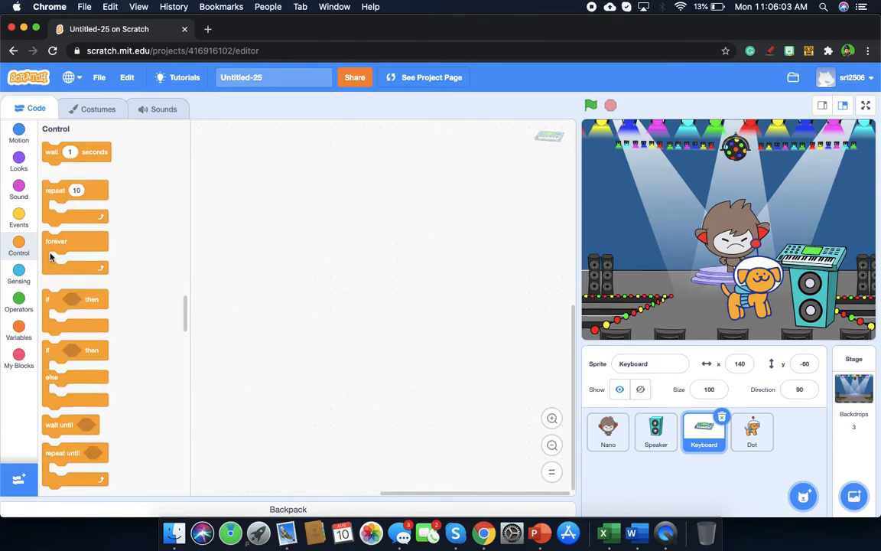
drag(56, 241, 281, 212)
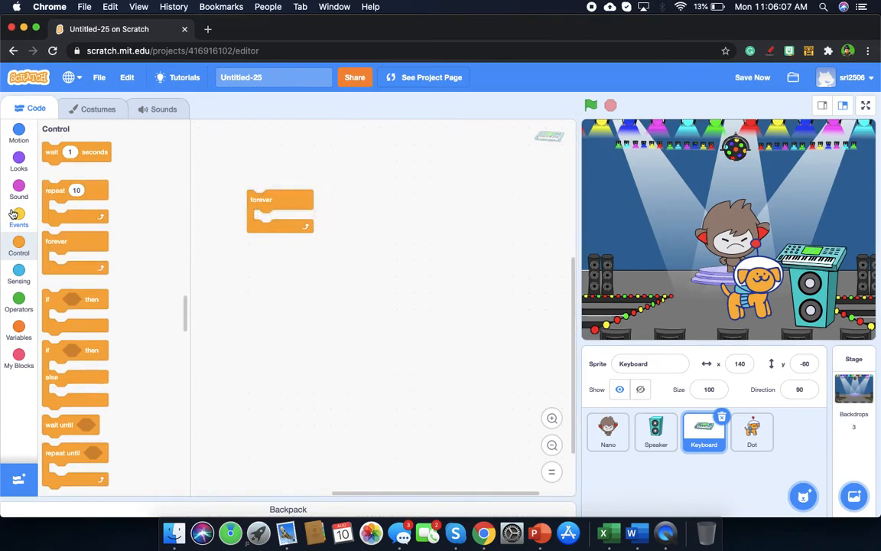
- Put a play sound until done block in the loop, set to G Elec Piano
click(18, 186)
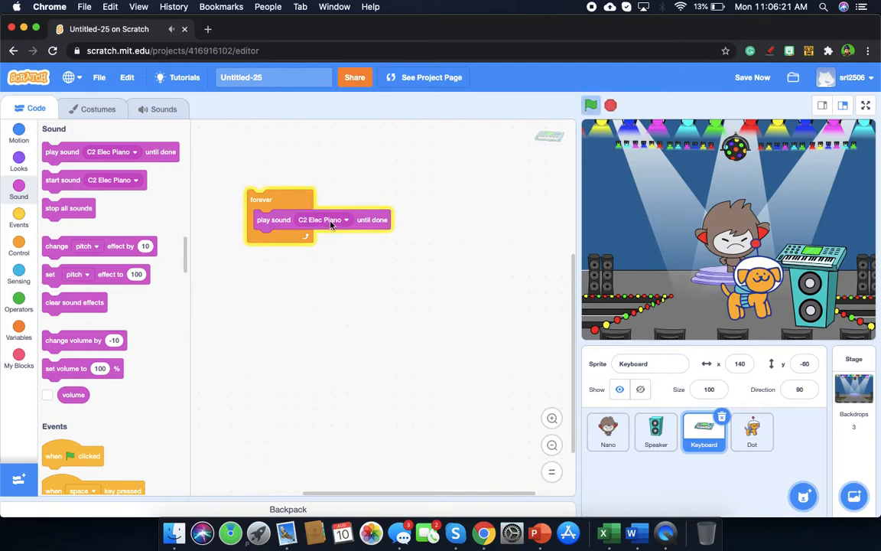
click(322, 219)
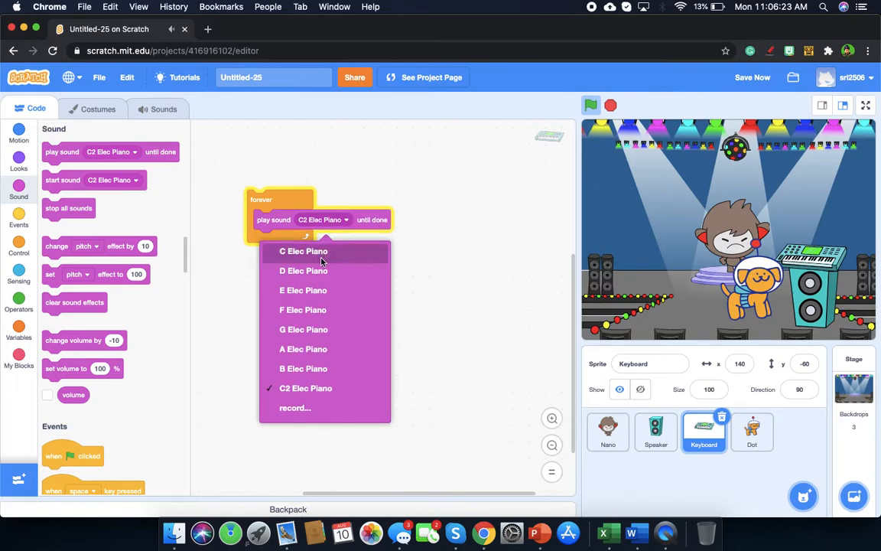
mouse_move(313, 369)
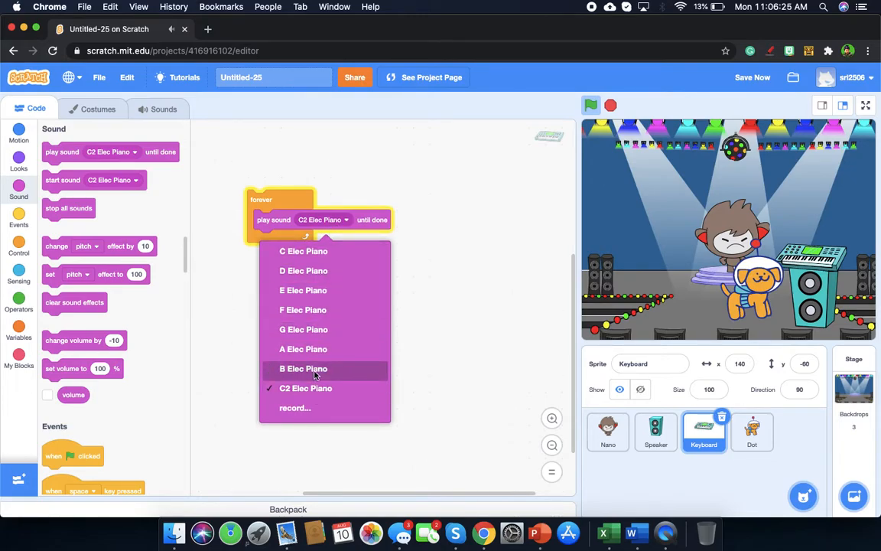
mouse_move(303, 270)
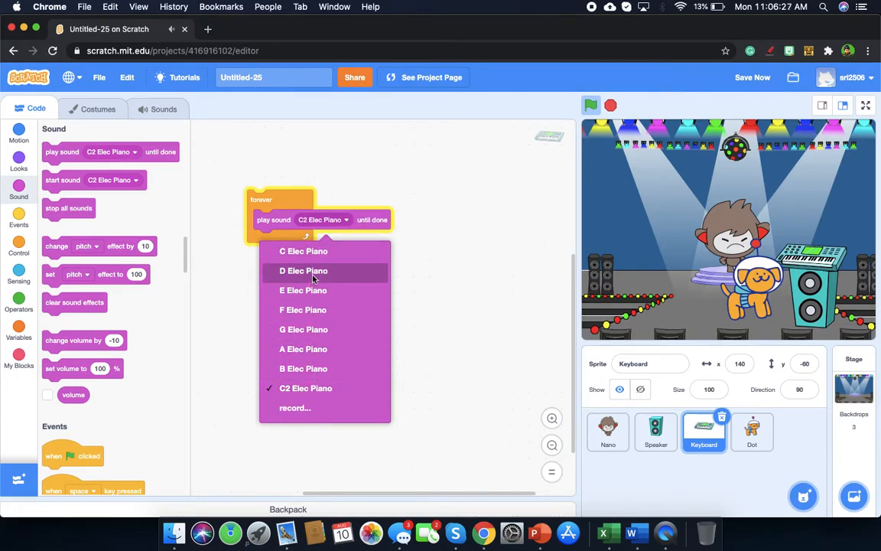
click(304, 270)
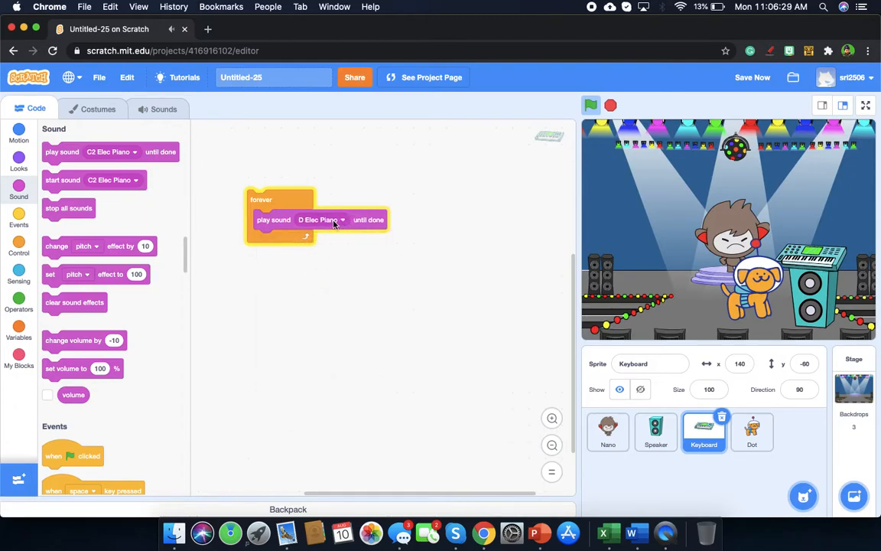
click(321, 220)
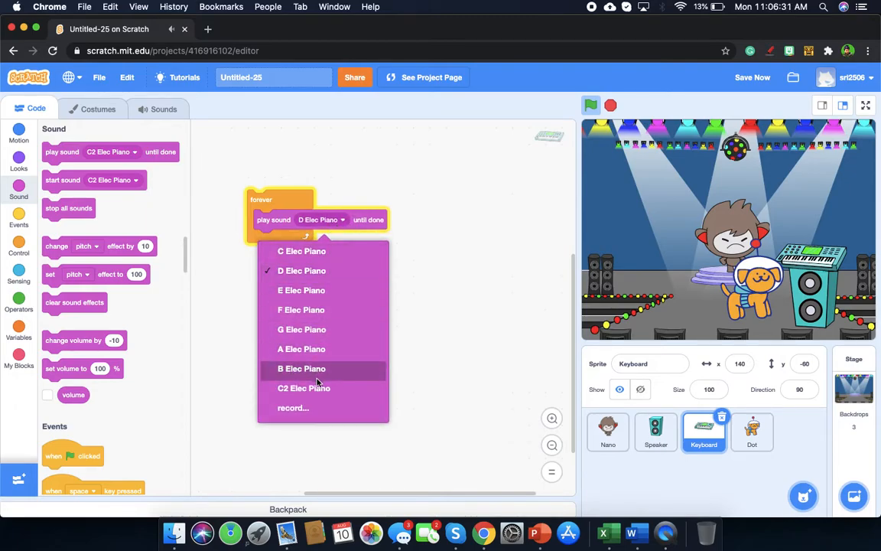
click(301, 329)
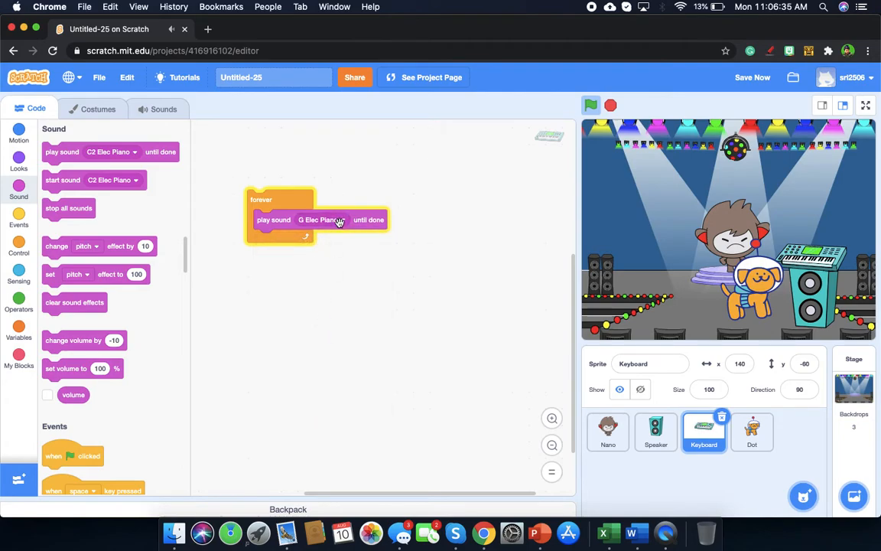
click(322, 220)
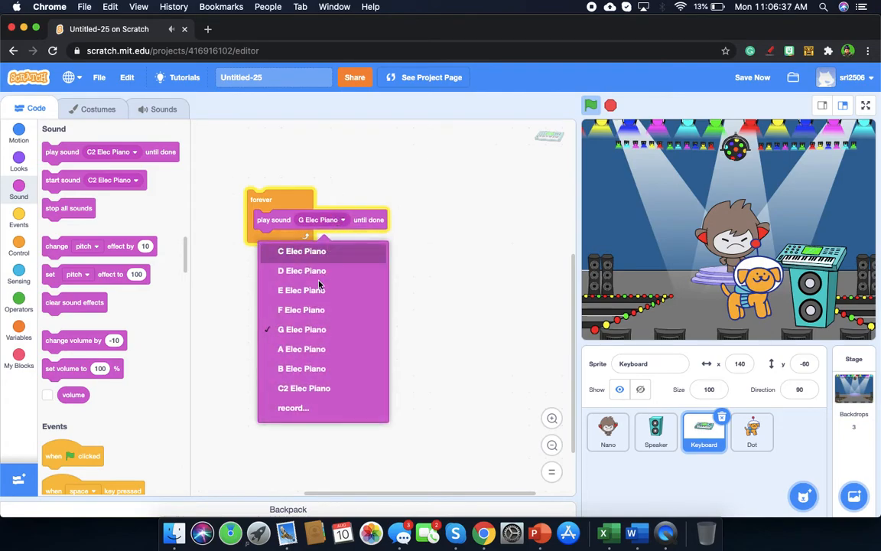
mouse_move(198, 346)
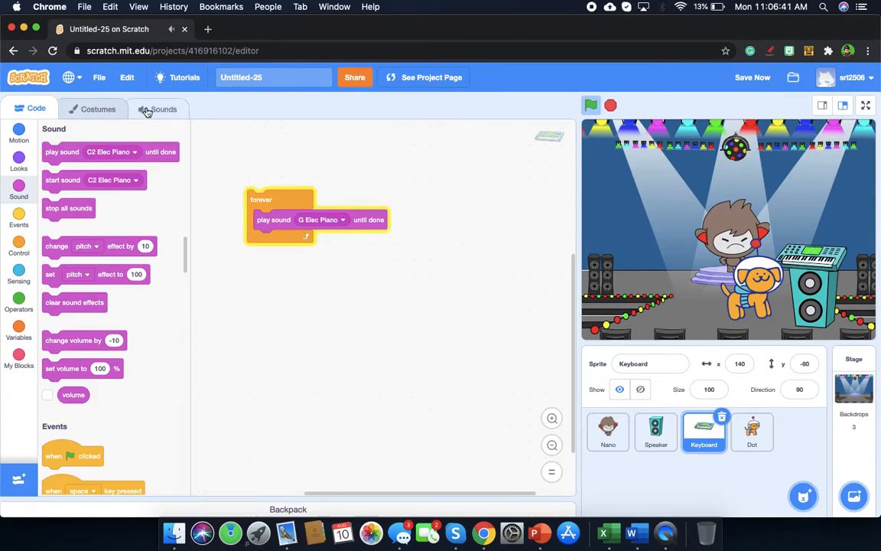
click(164, 109)
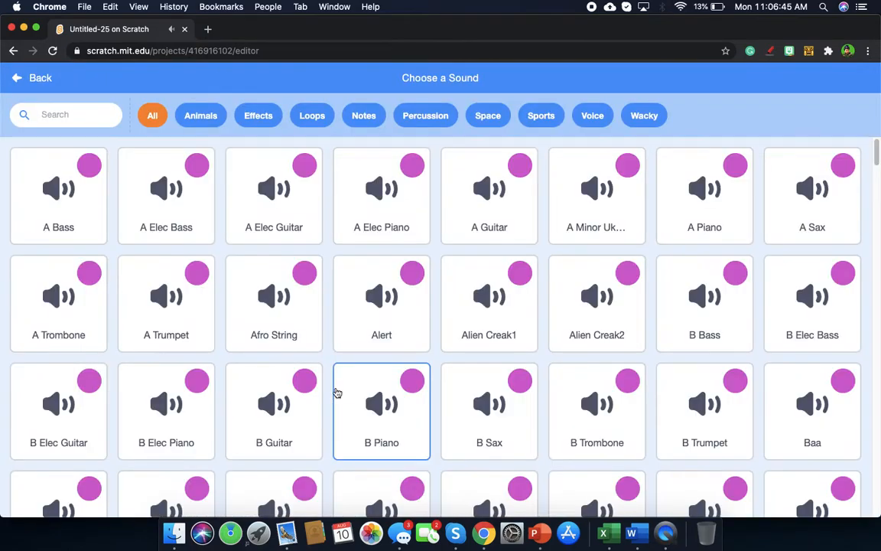
mouse_move(431, 424)
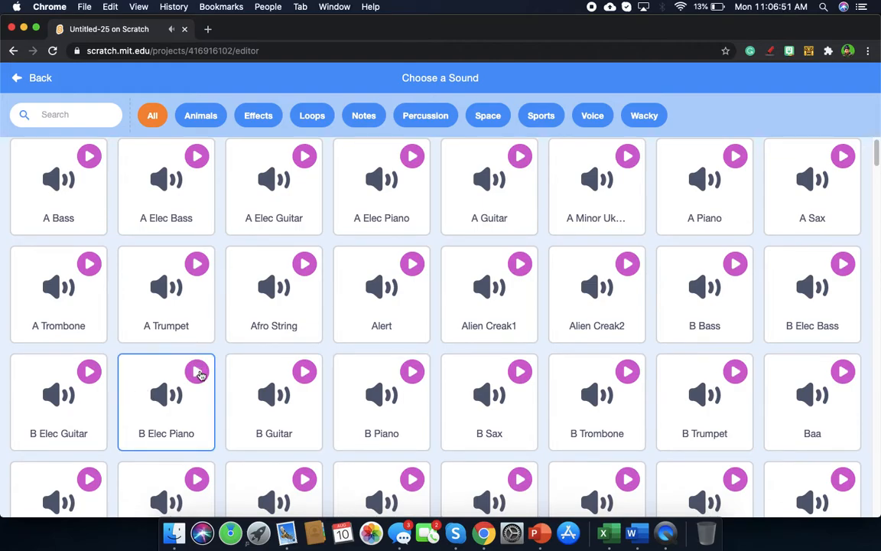
click(58, 394)
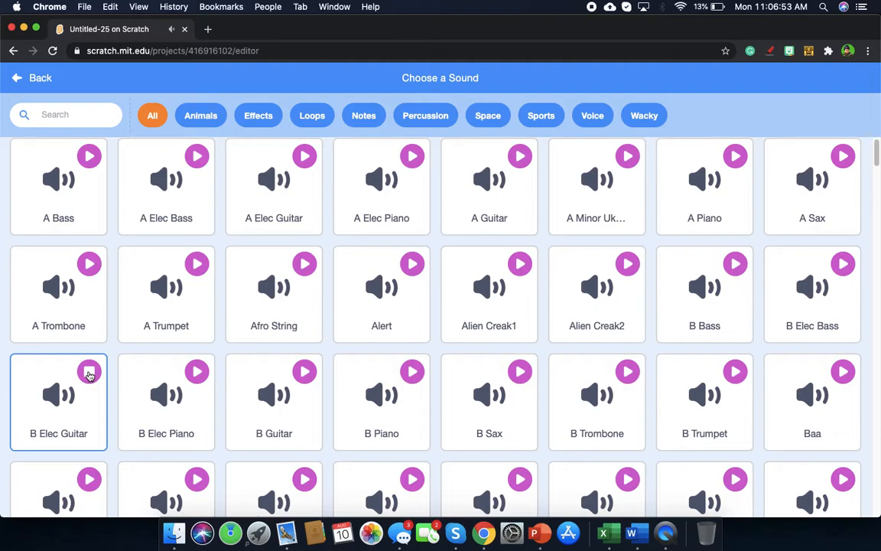
click(813, 295)
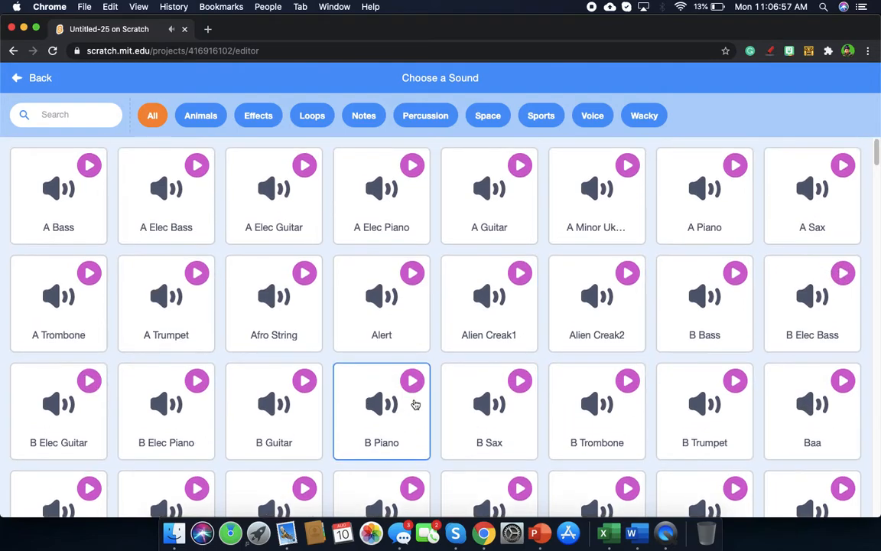
scroll(down, 3)
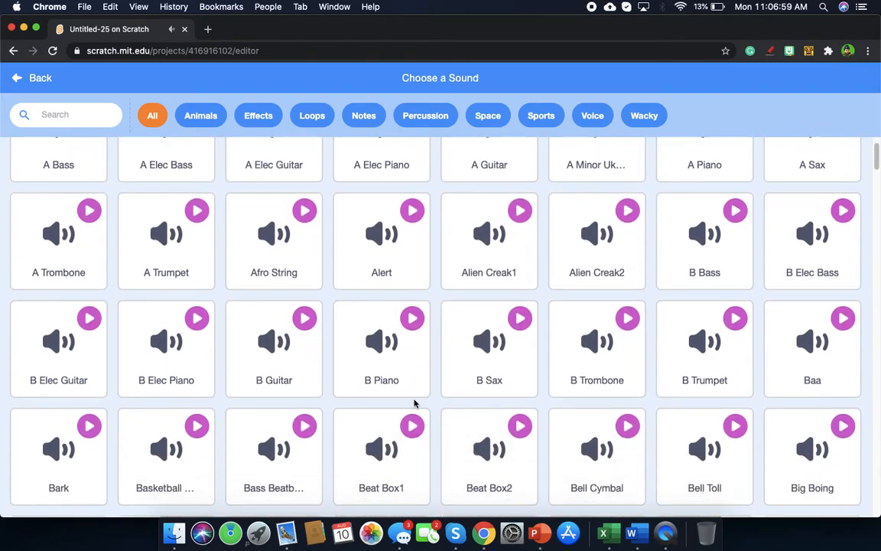
click(166, 348)
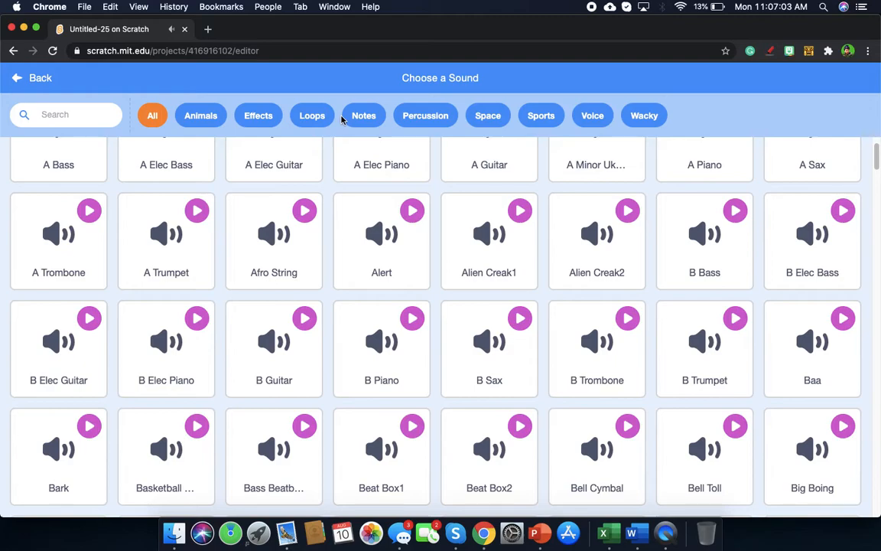
mouse_move(570, 115)
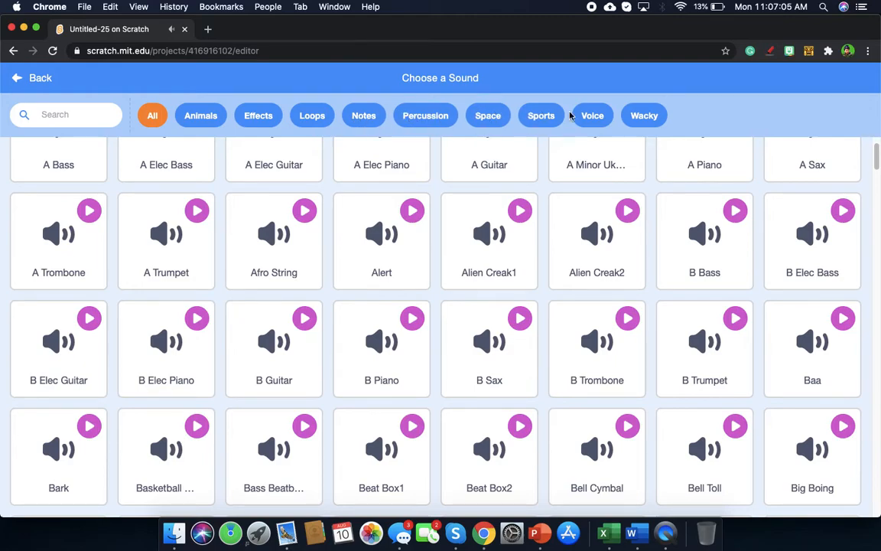
click(166, 241)
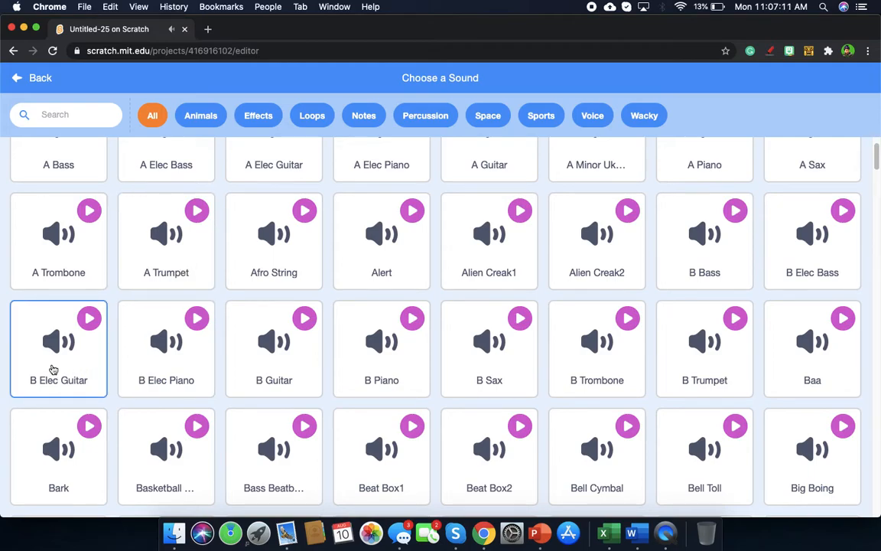
- Add the B Elec Guitar sound and make the loop's play block use it
click(59, 348)
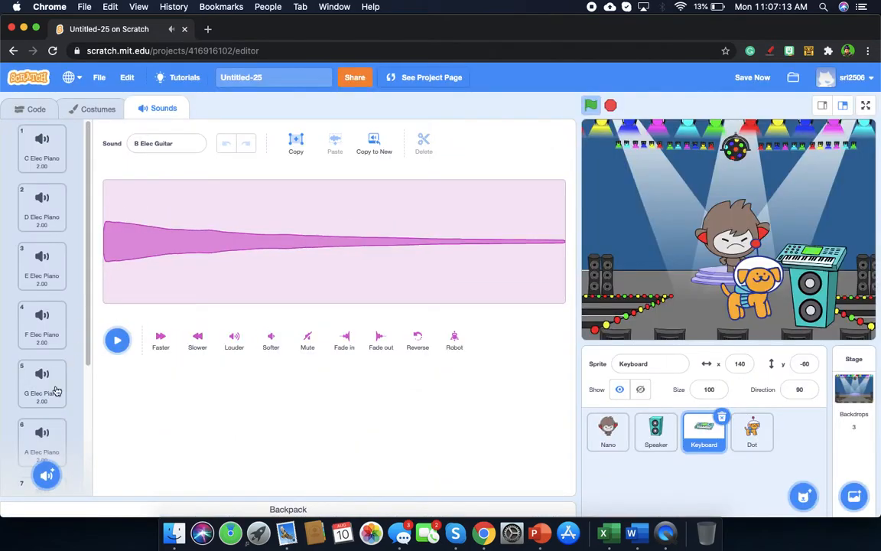
click(42, 383)
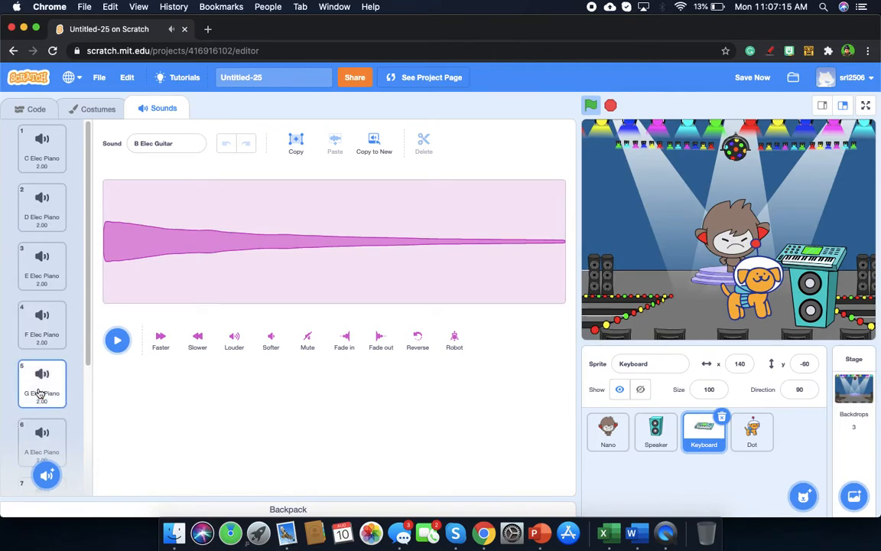
scroll(down, 3)
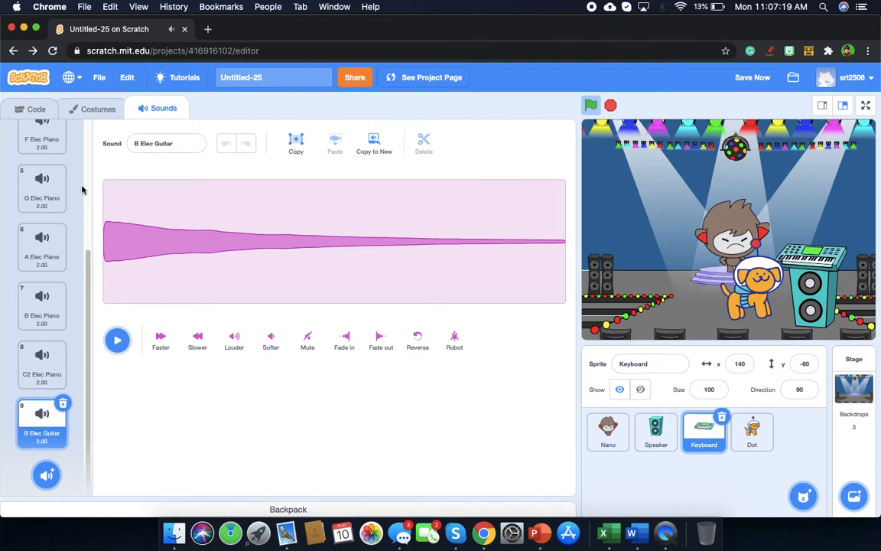
click(36, 108)
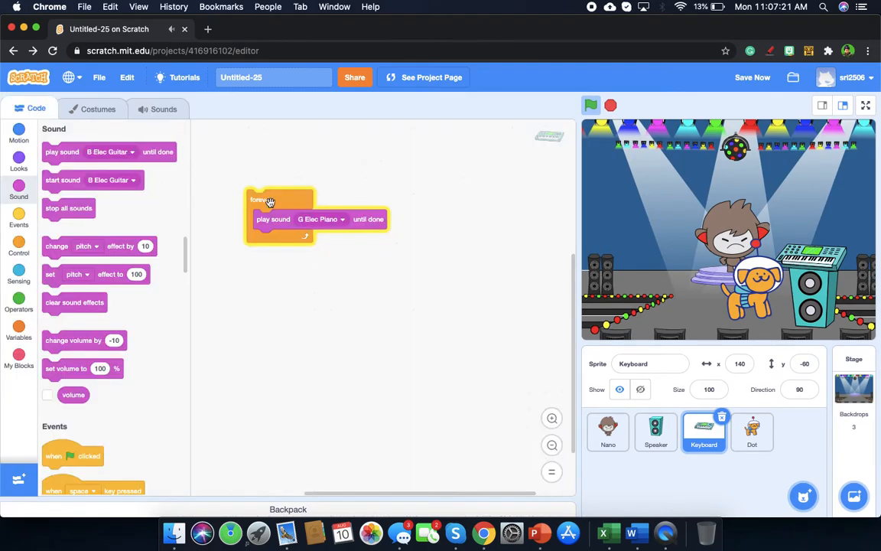
mouse_move(321, 225)
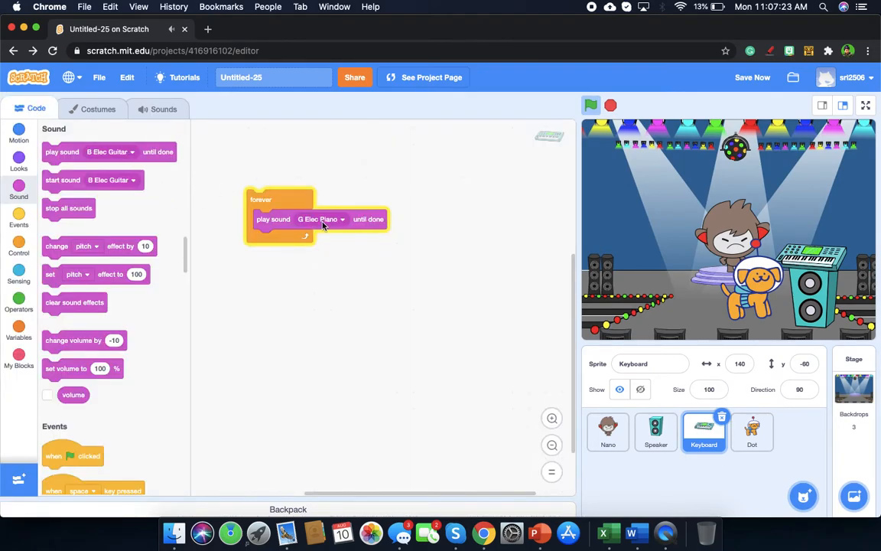
click(342, 219)
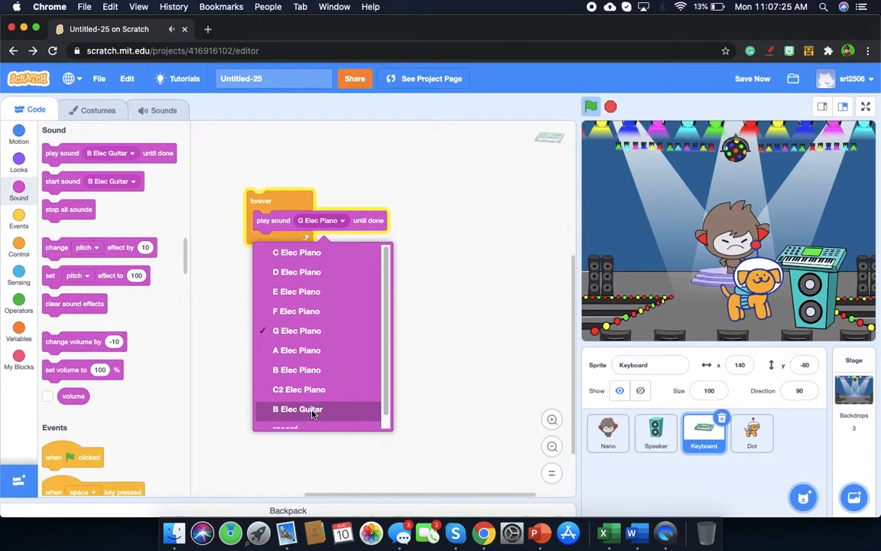
click(297, 408)
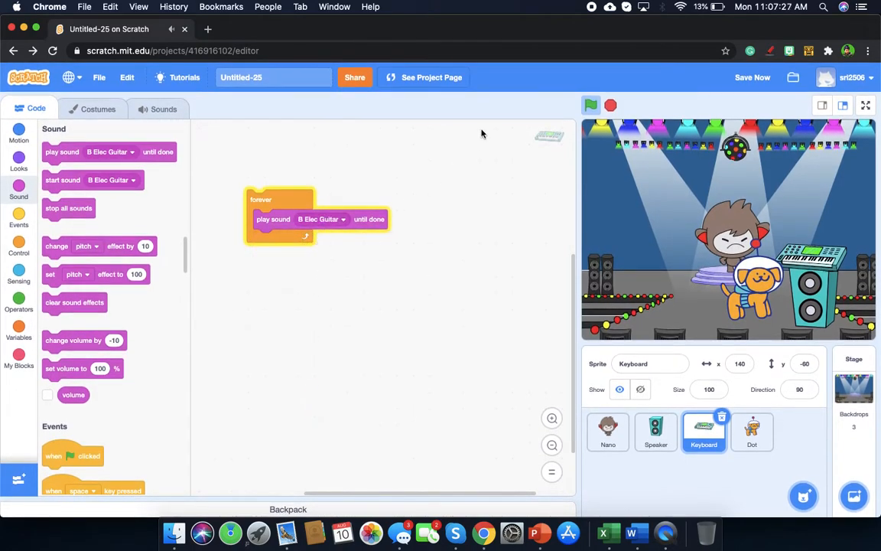
mouse_move(776, 144)
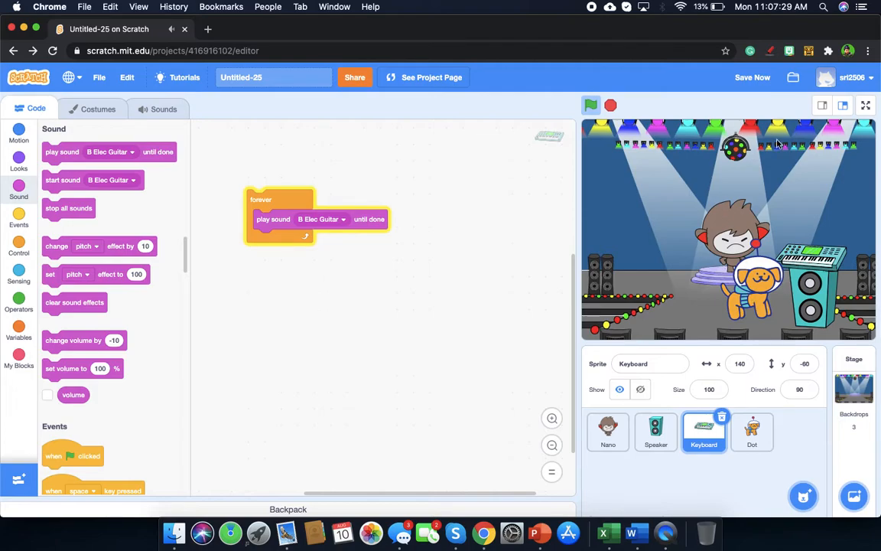
- Stop the music and attach a when-green-flag-clicked hat above the forever loop
click(591, 105)
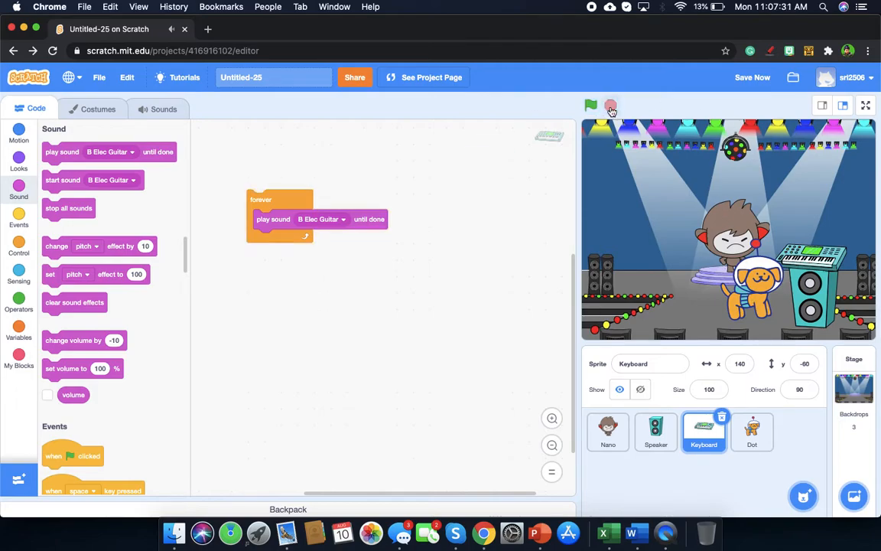
scroll(down, 3)
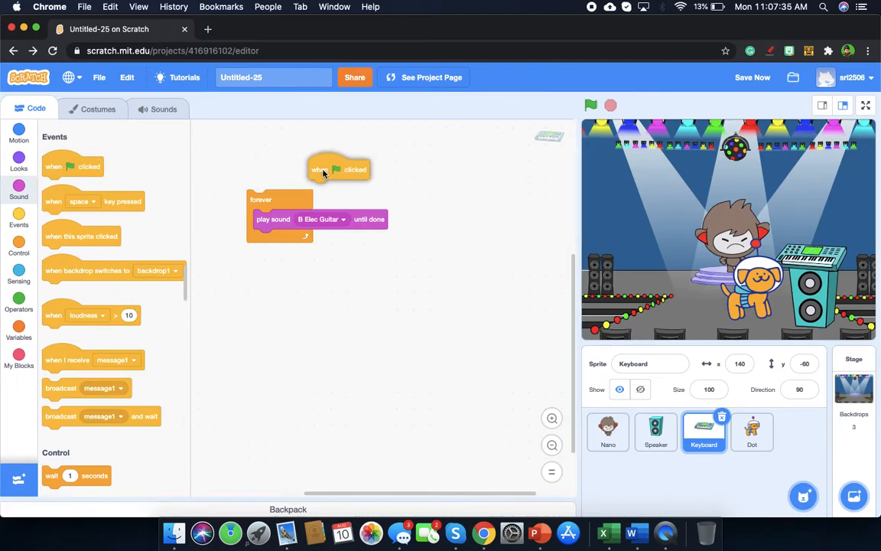
drag(320, 170, 272, 175)
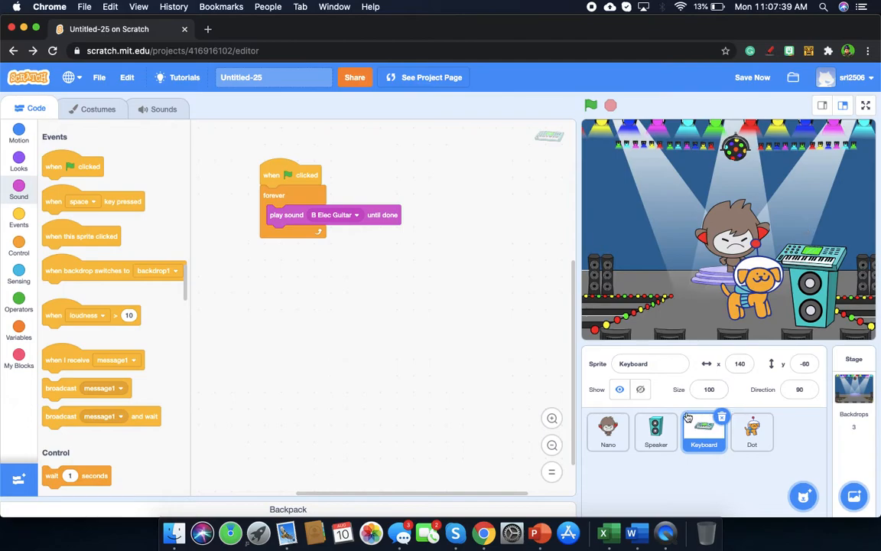
- Build the Speaker script: green-flag hat, forever loop, play Drum Funky until done
click(655, 432)
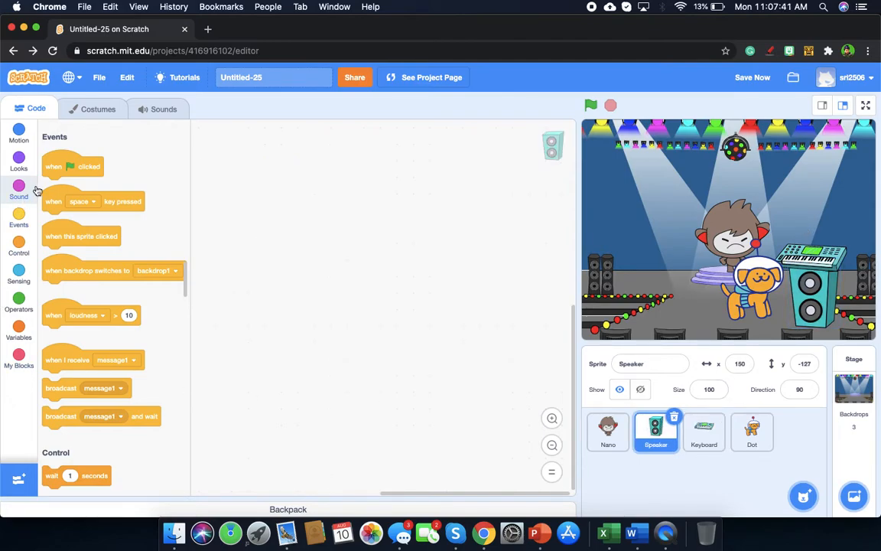
drag(72, 166, 285, 183)
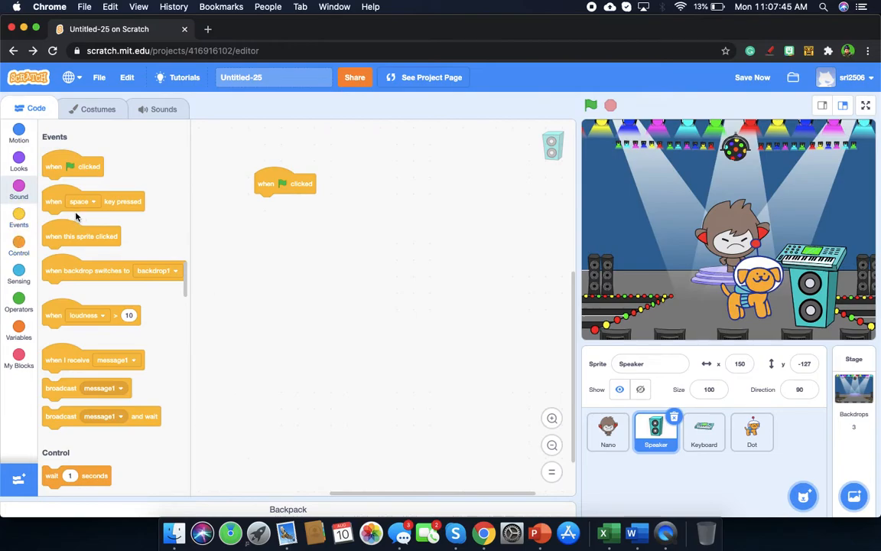
click(18, 244)
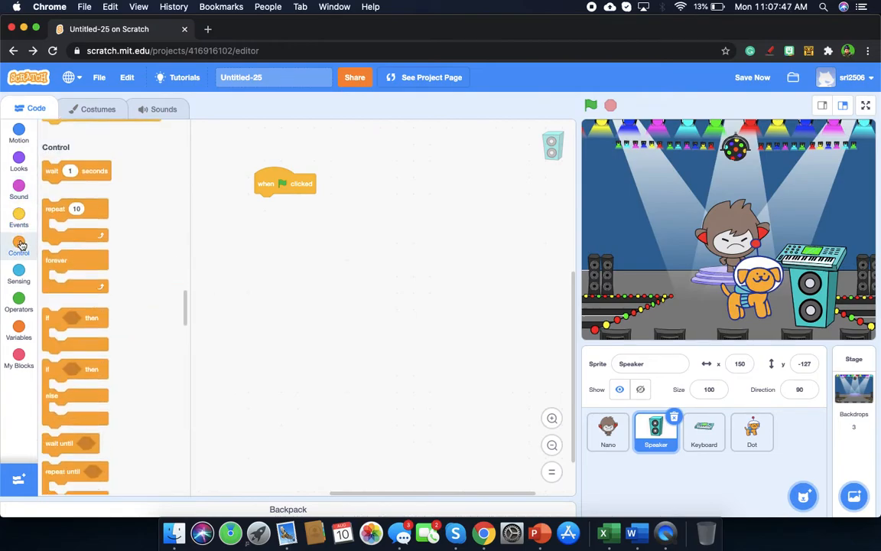
drag(55, 260, 289, 208)
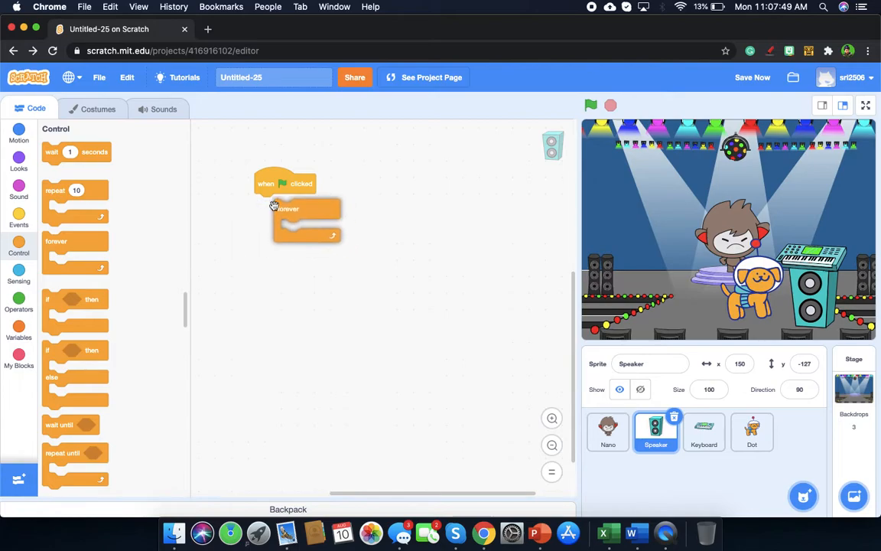
click(19, 185)
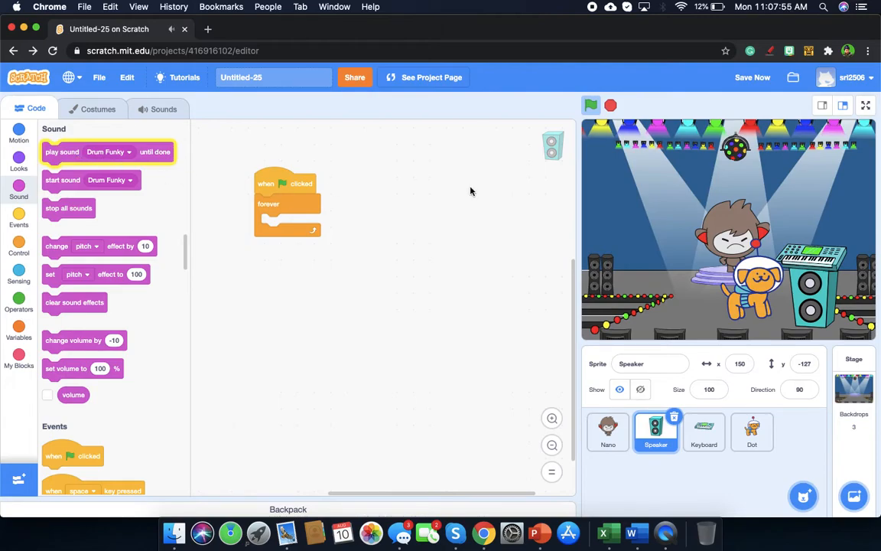
drag(107, 152, 153, 173)
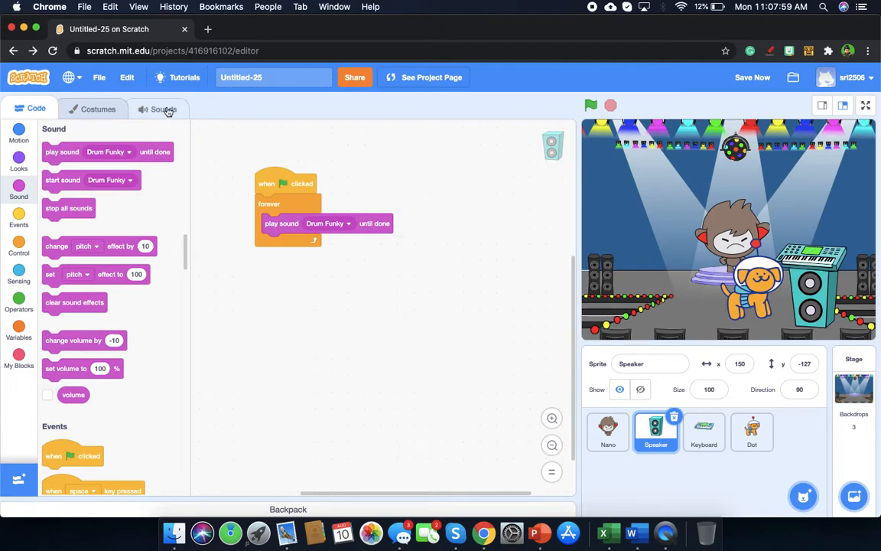
- Change the Speaker loop's play sound block from Drum Funky to Drum Around
click(163, 109)
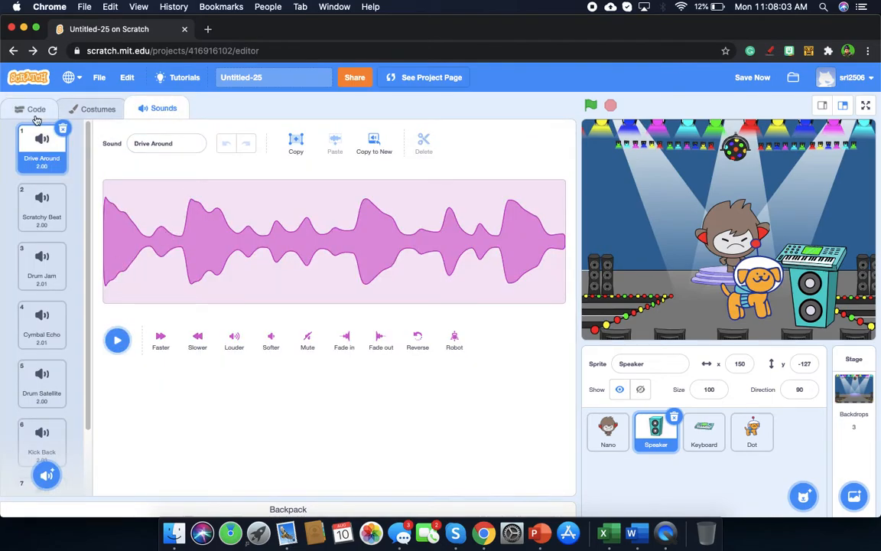
click(36, 108)
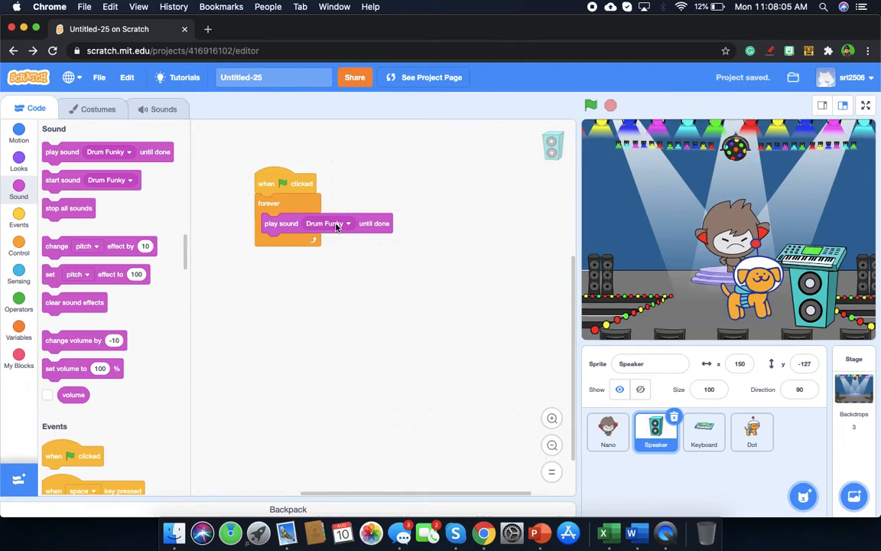
click(325, 223)
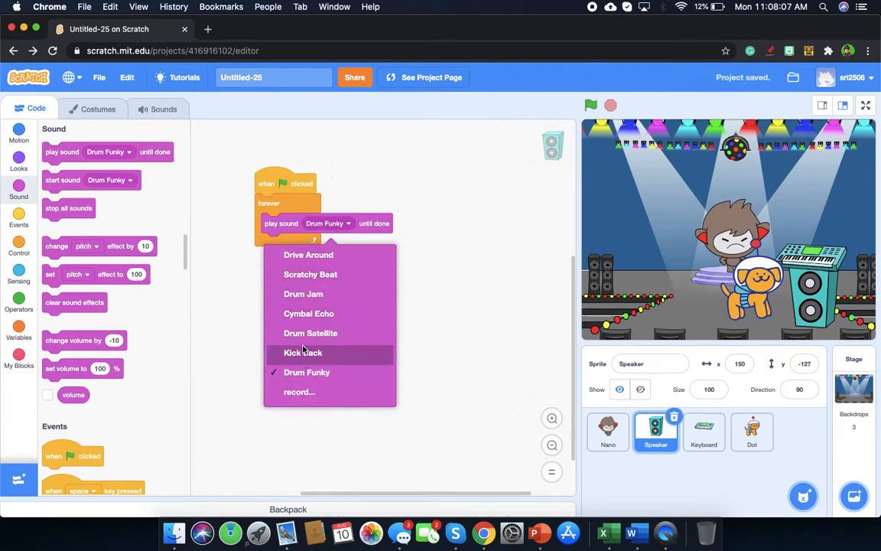
mouse_move(310, 274)
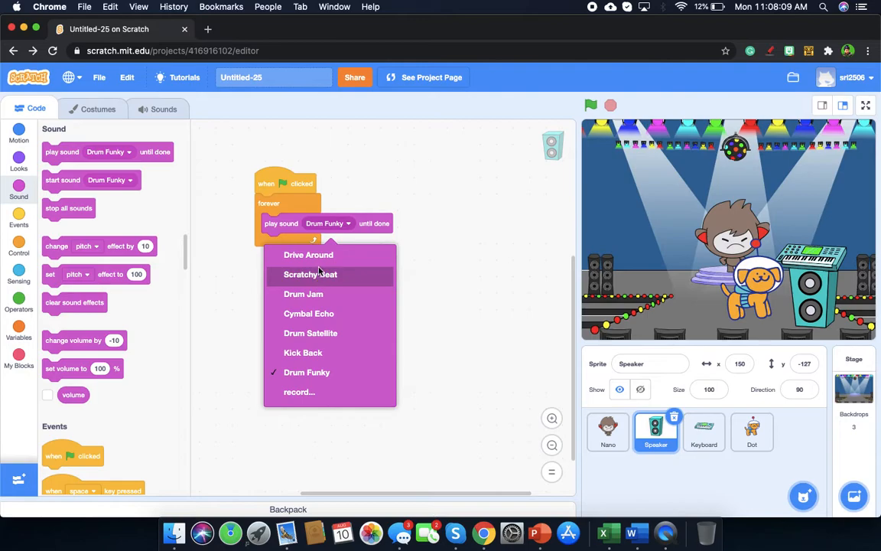
click(309, 255)
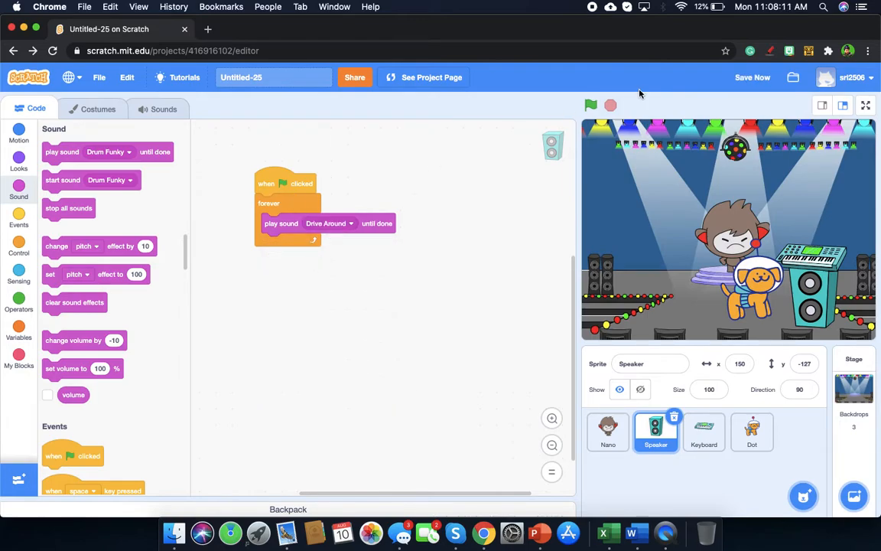
mouse_move(628, 85)
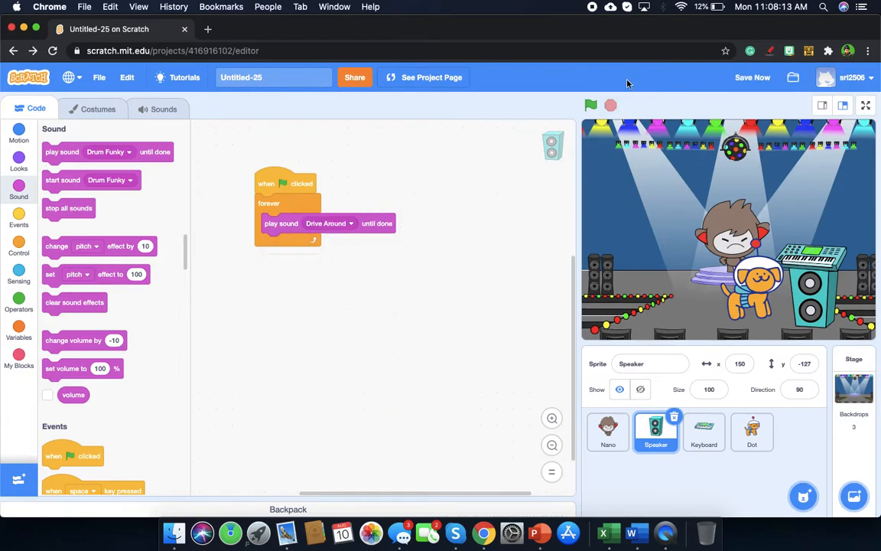
- Run and stop the project to test the music, then select Nano
click(591, 105)
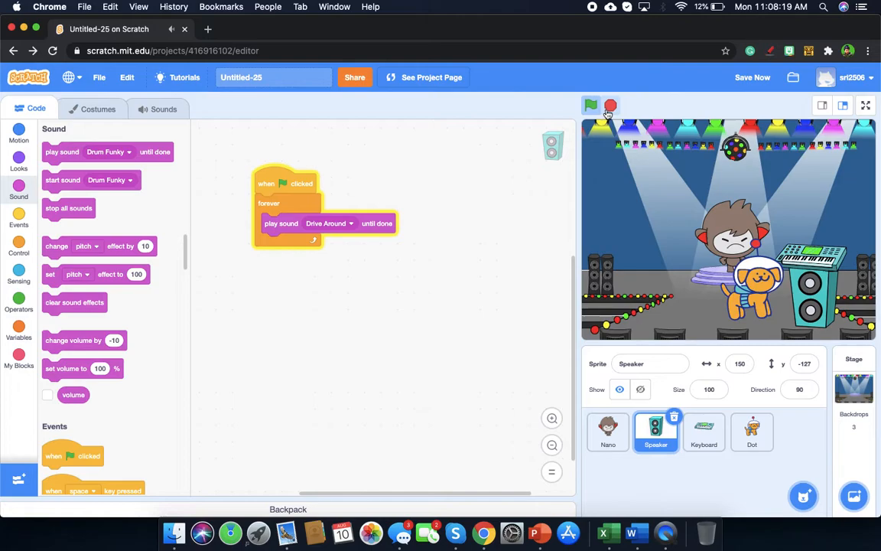
click(591, 106)
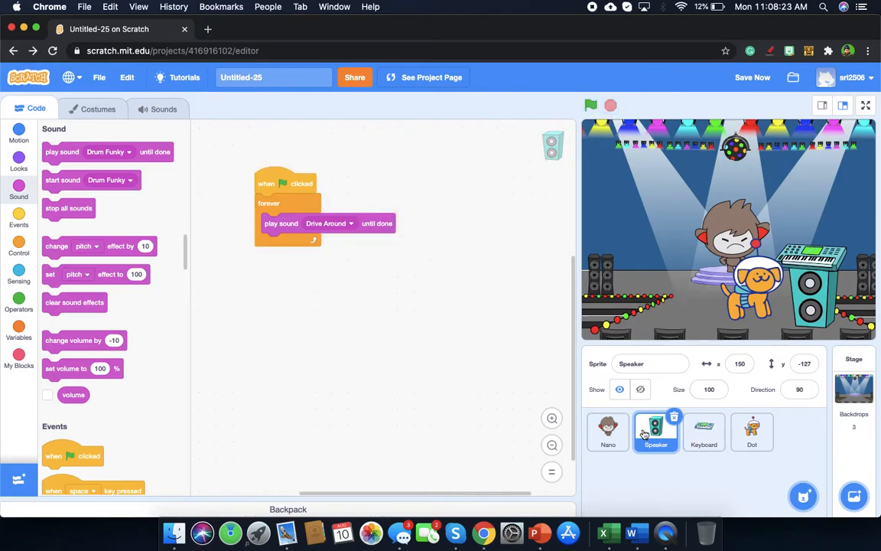
click(608, 430)
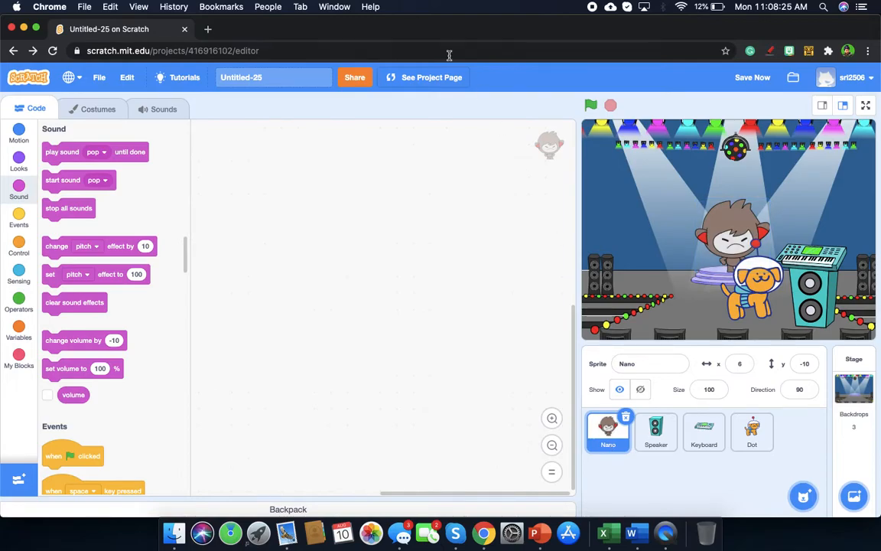
mouse_move(128, 207)
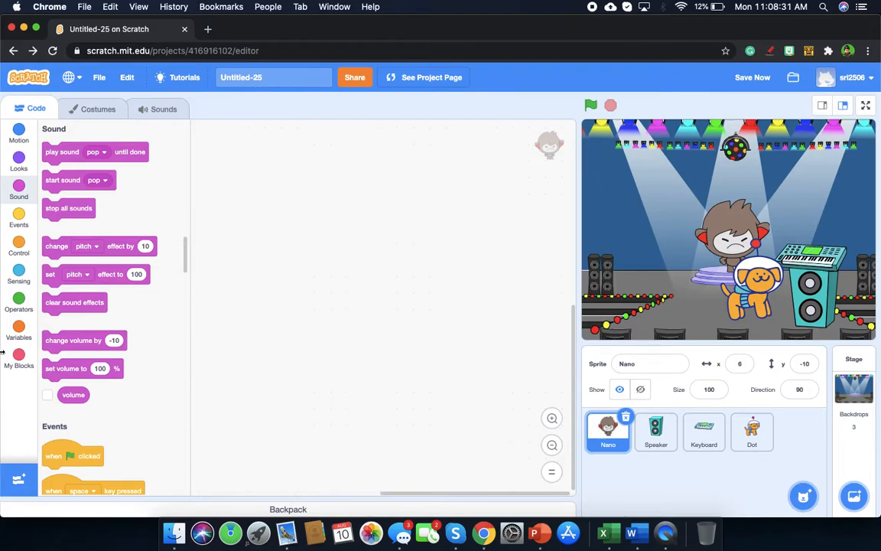
- Add a green-flag hat to Nano and create a 'score' variable for this sprite only
drag(72, 456, 292, 203)
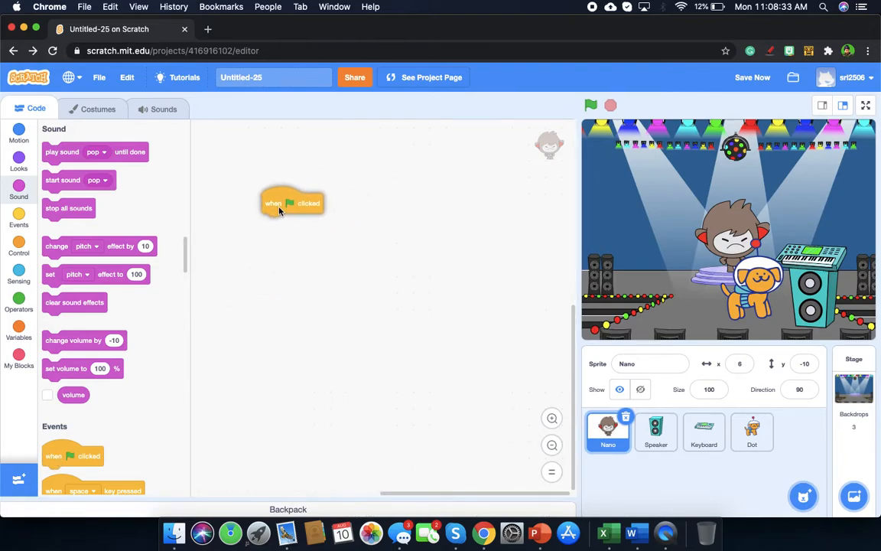
drag(292, 202, 267, 185)
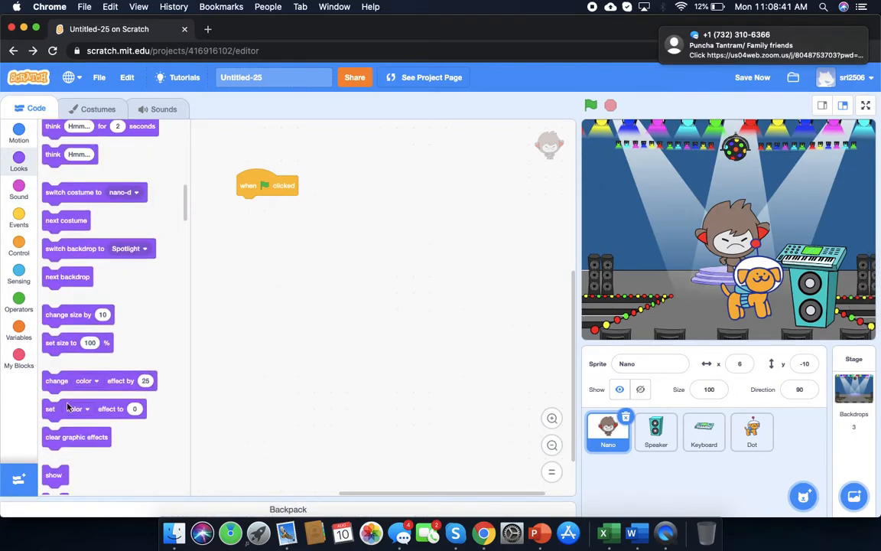
click(18, 330)
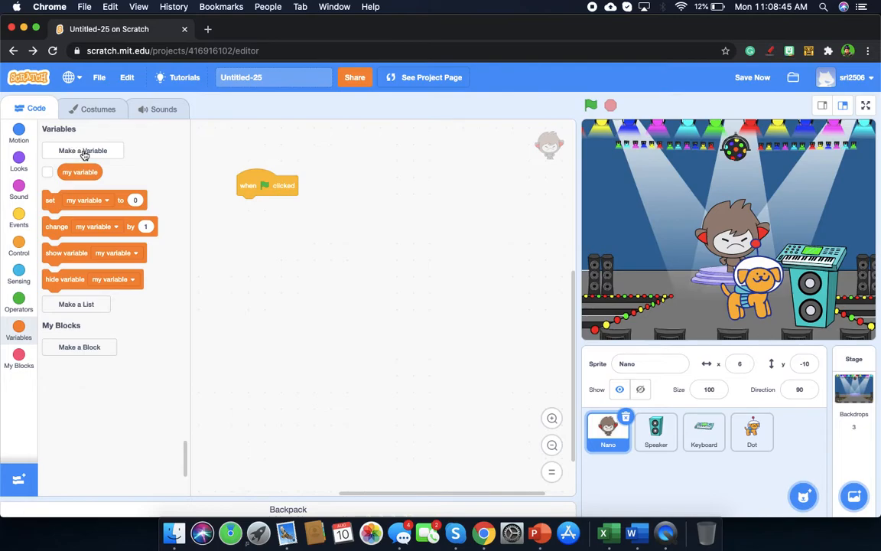
click(82, 151)
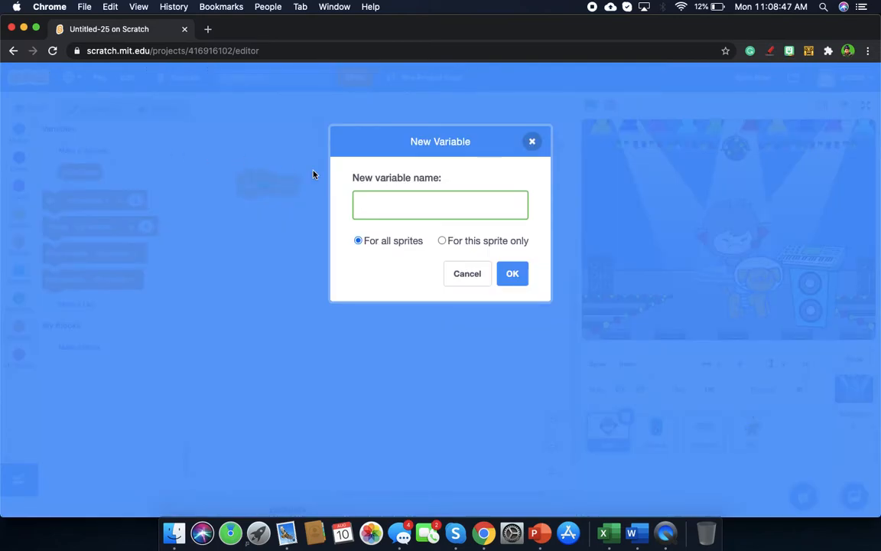
click(441, 241)
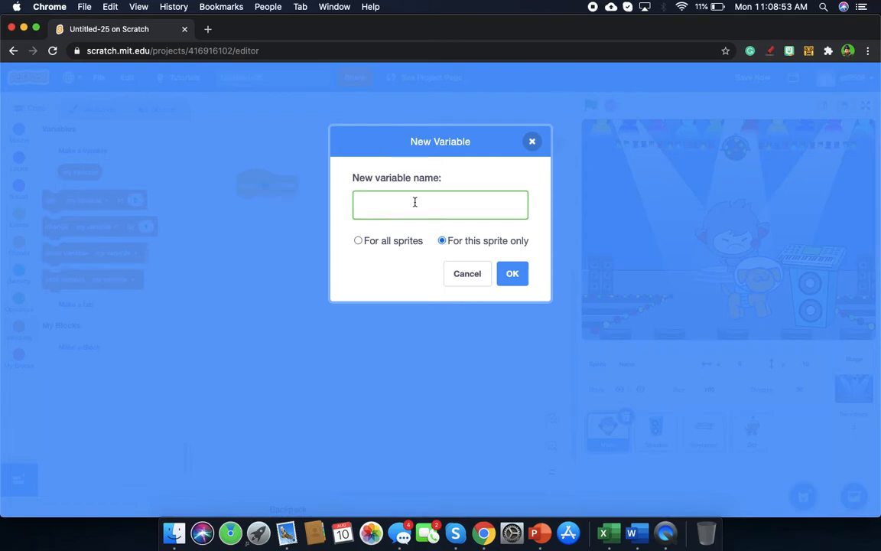
text(score)
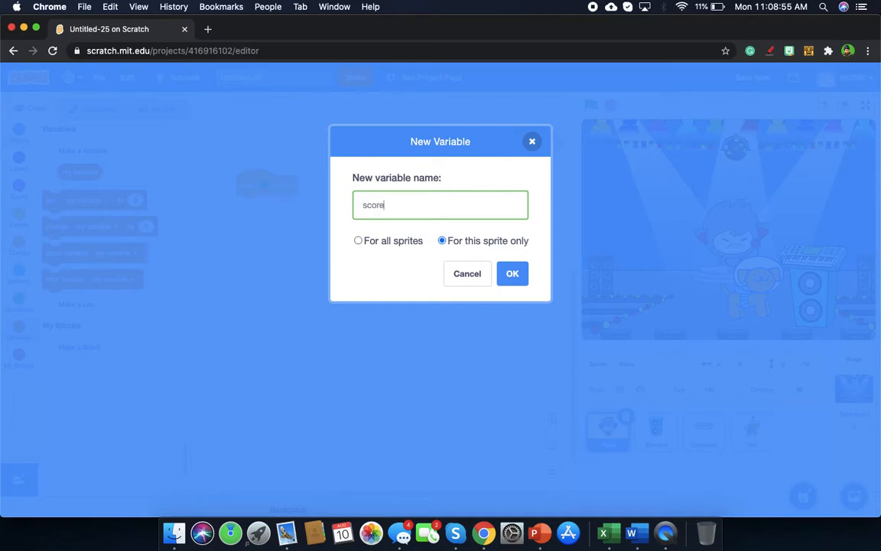
click(513, 273)
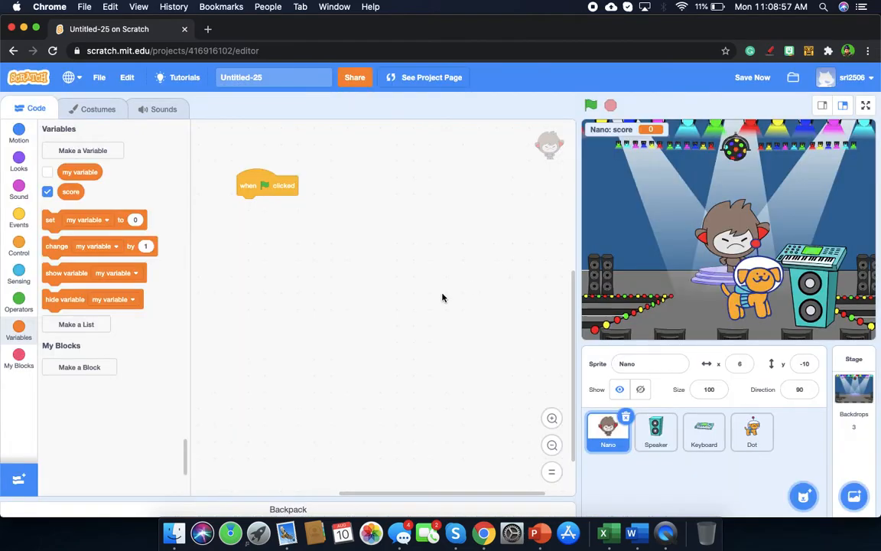
mouse_move(707, 115)
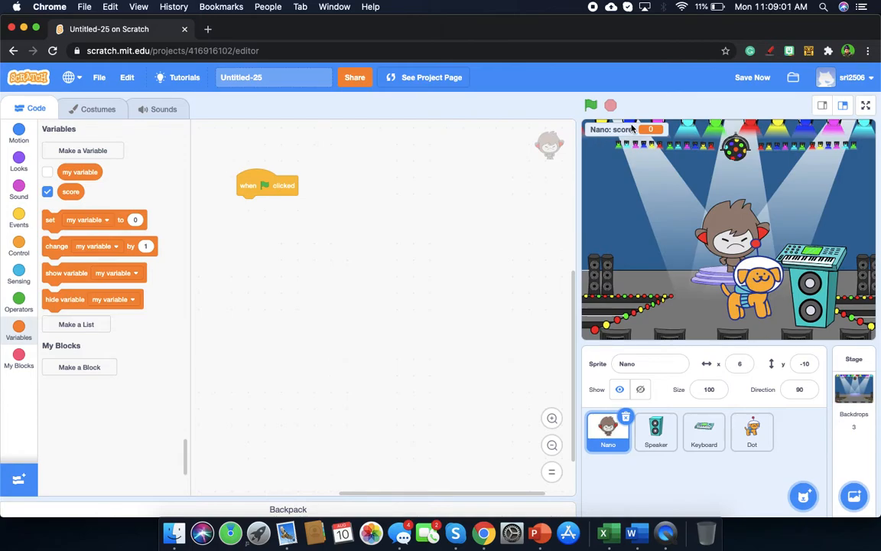
mouse_move(642, 154)
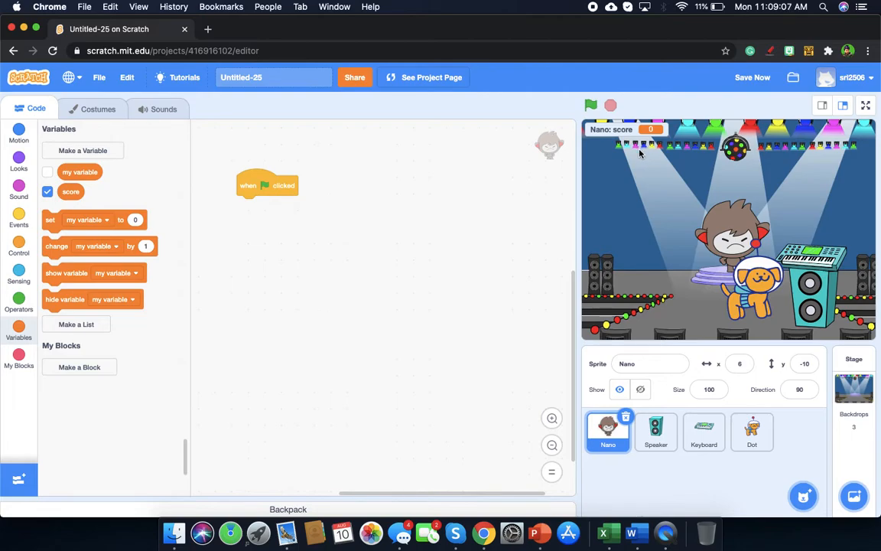
mouse_move(499, 153)
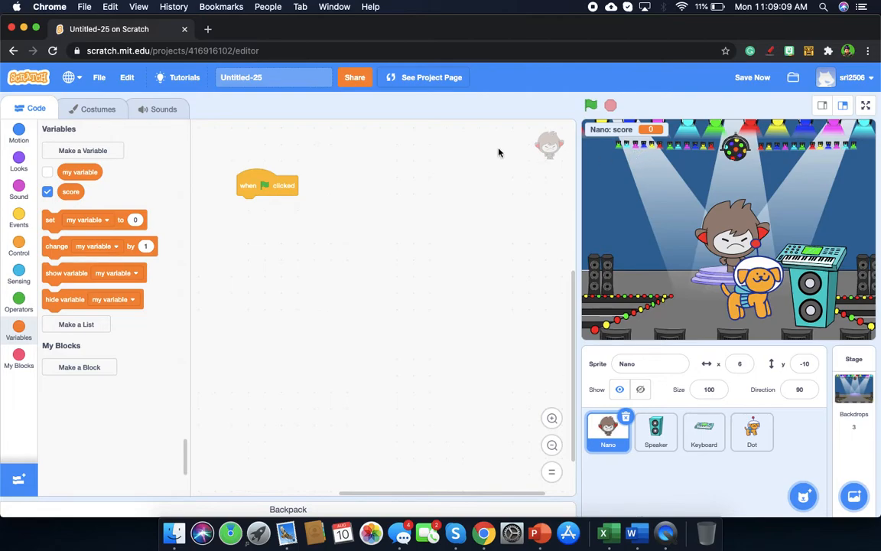
mouse_move(103, 202)
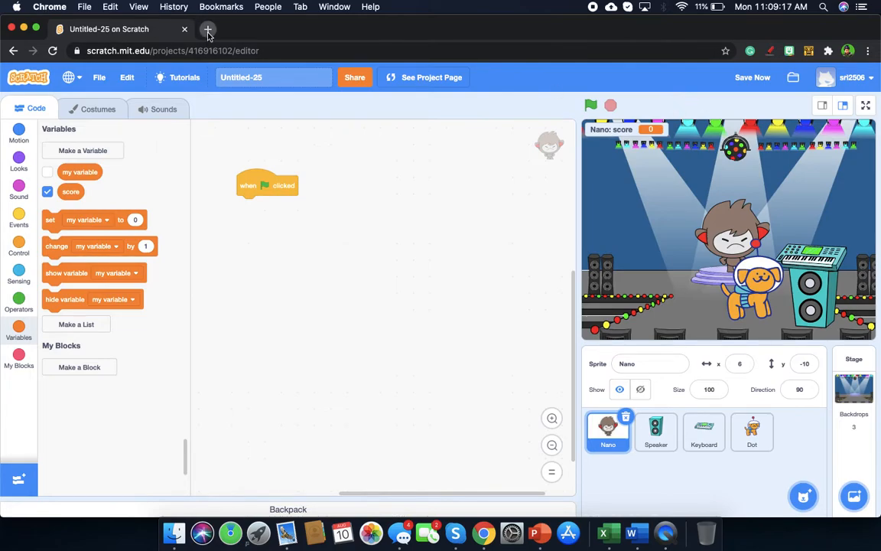
- Open Untitled-23 from My Stuff in a new tab, view Sprite1's scripts, then return
click(207, 29)
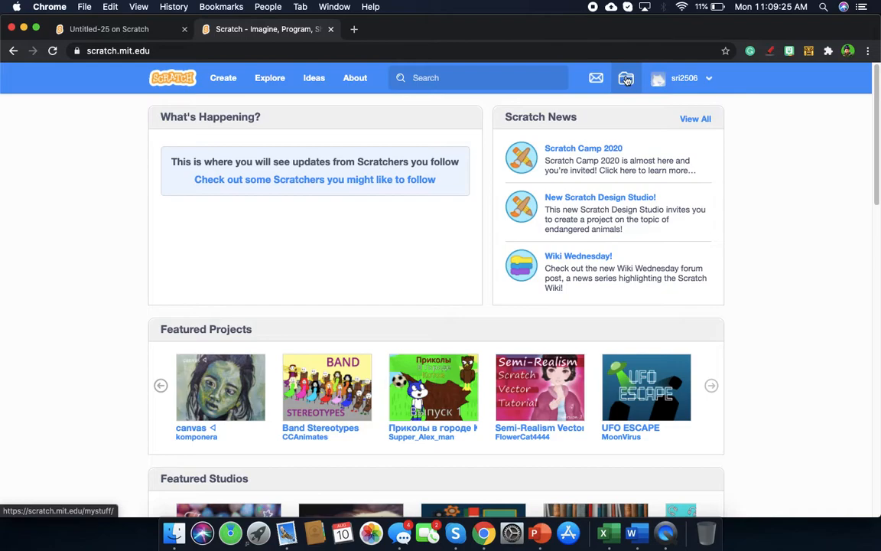
click(626, 77)
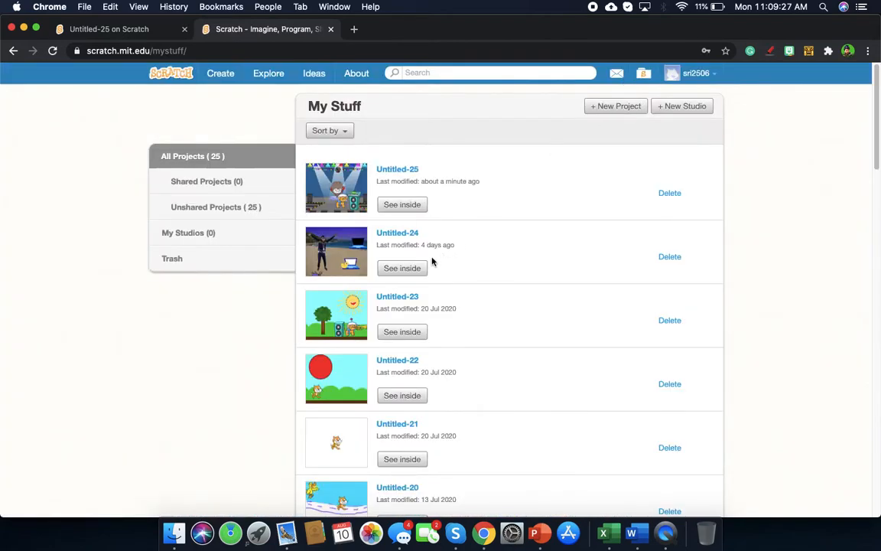
click(402, 332)
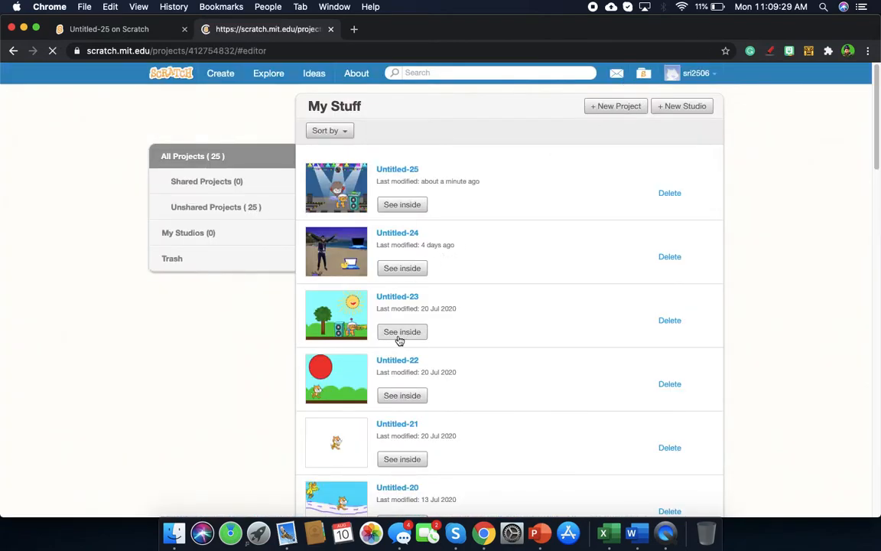
click(402, 331)
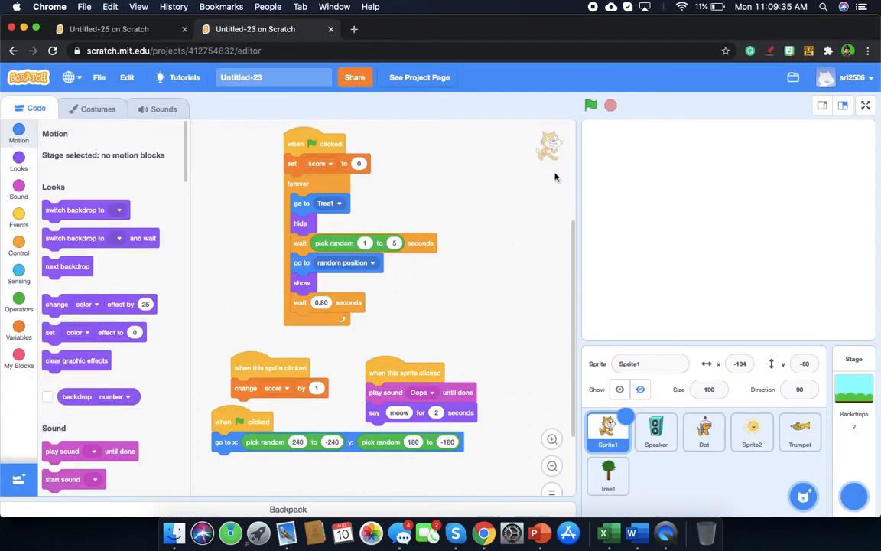
click(591, 105)
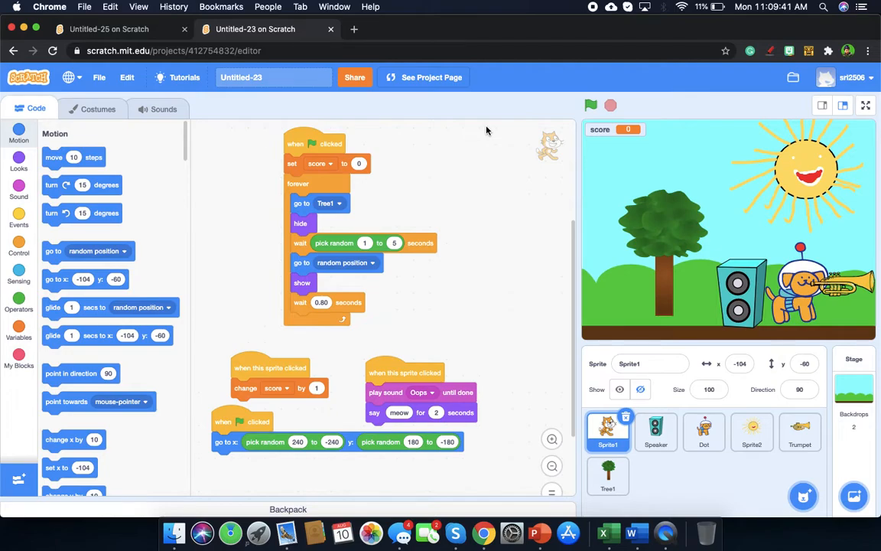
click(109, 30)
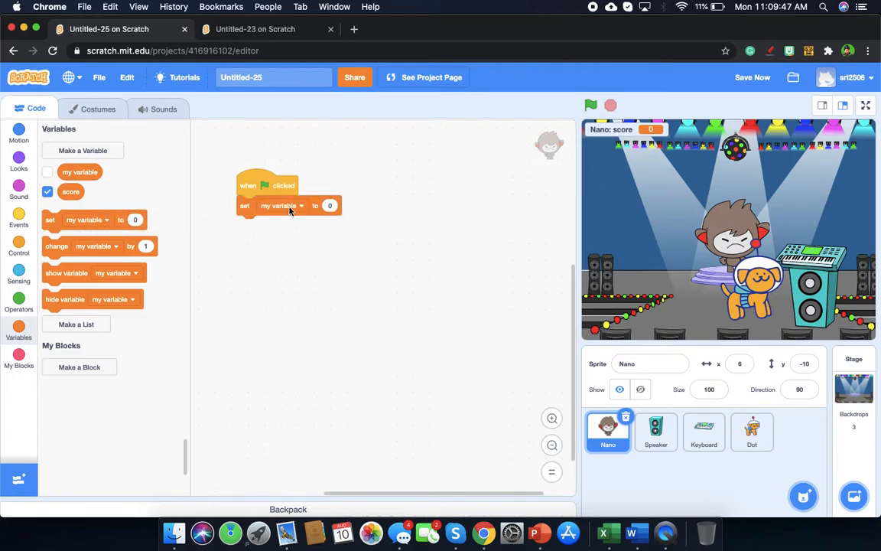
- Make the set block reset score to 0 and add a forever loop beneath it
click(284, 205)
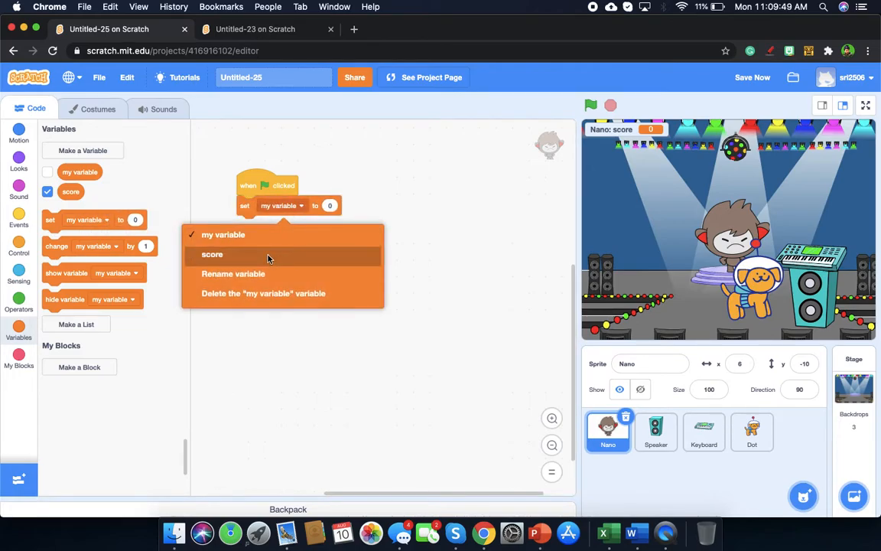
click(212, 254)
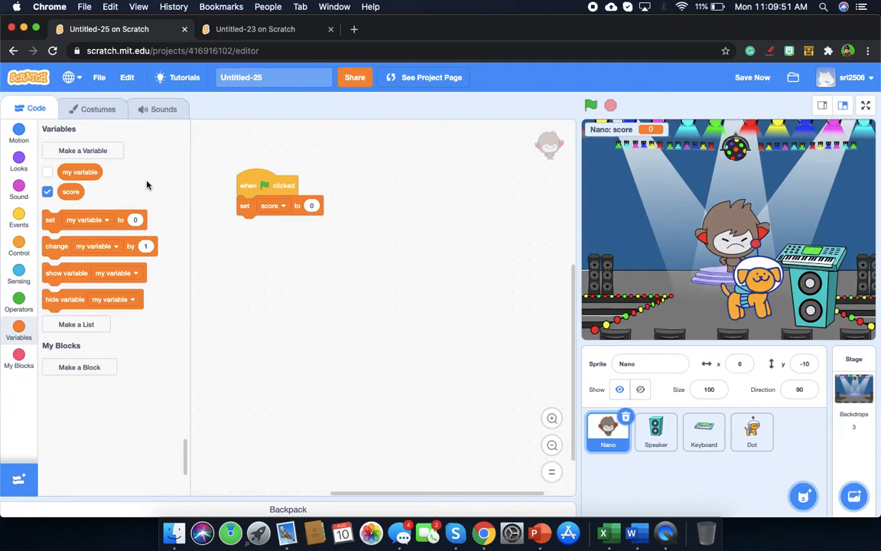
mouse_move(19, 250)
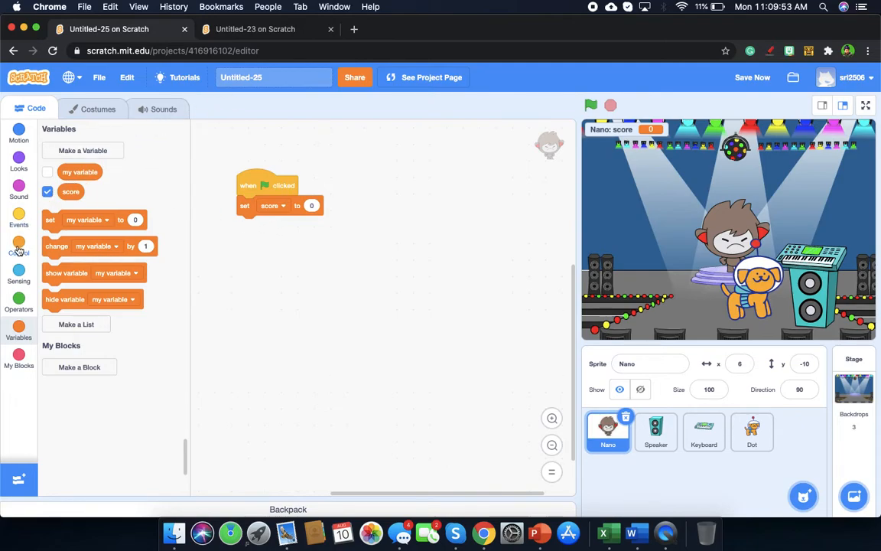
click(18, 245)
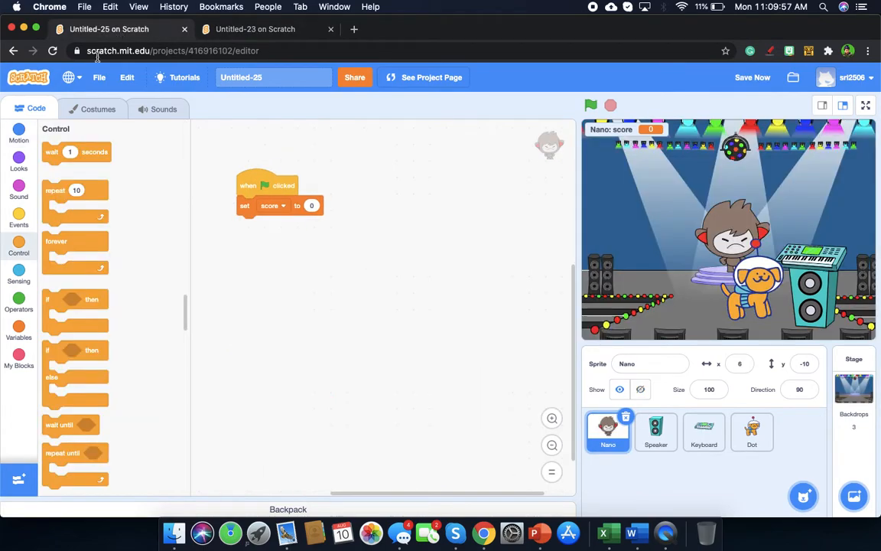
drag(56, 241, 222, 233)
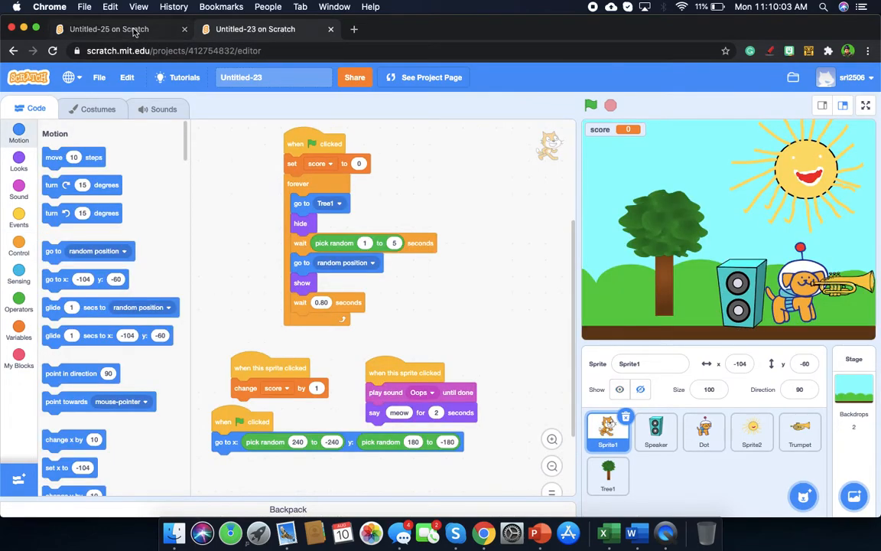
- Add a 2-second glide to Dot inside the forever loop
click(110, 29)
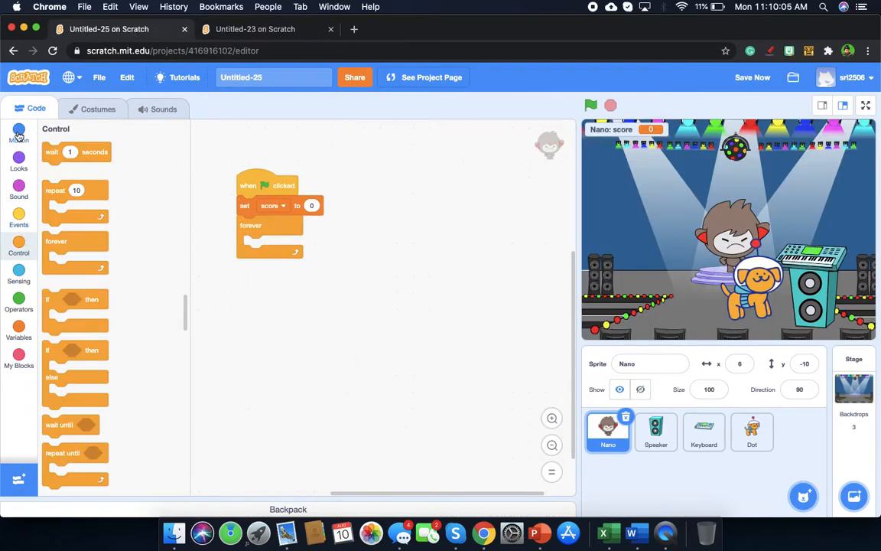
click(19, 132)
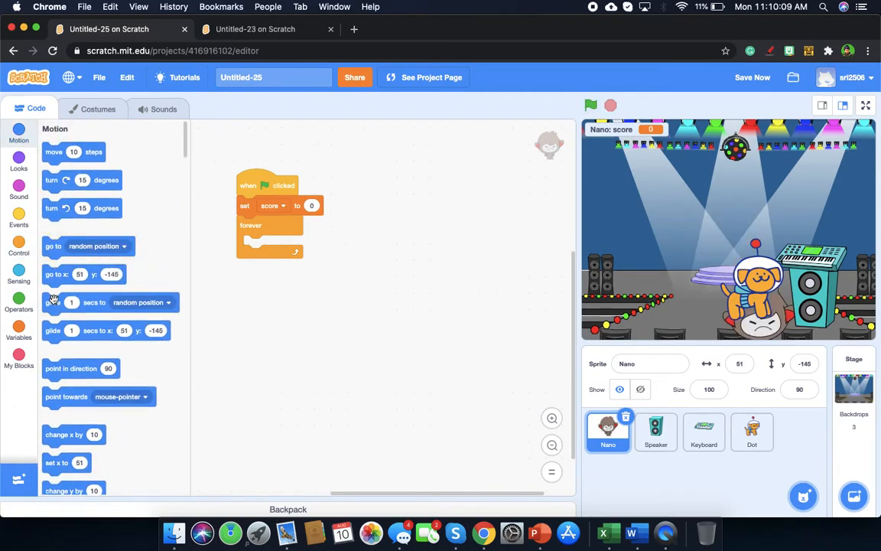
click(752, 77)
text(2)
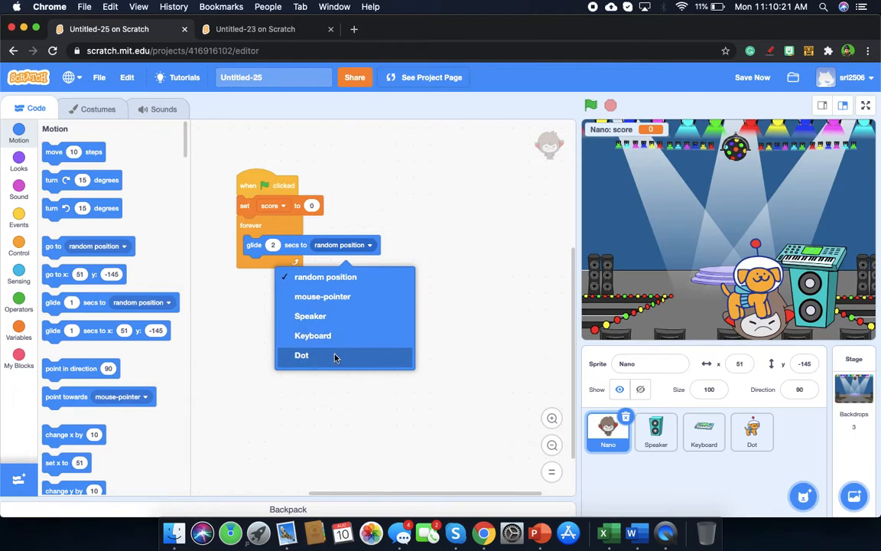
click(301, 355)
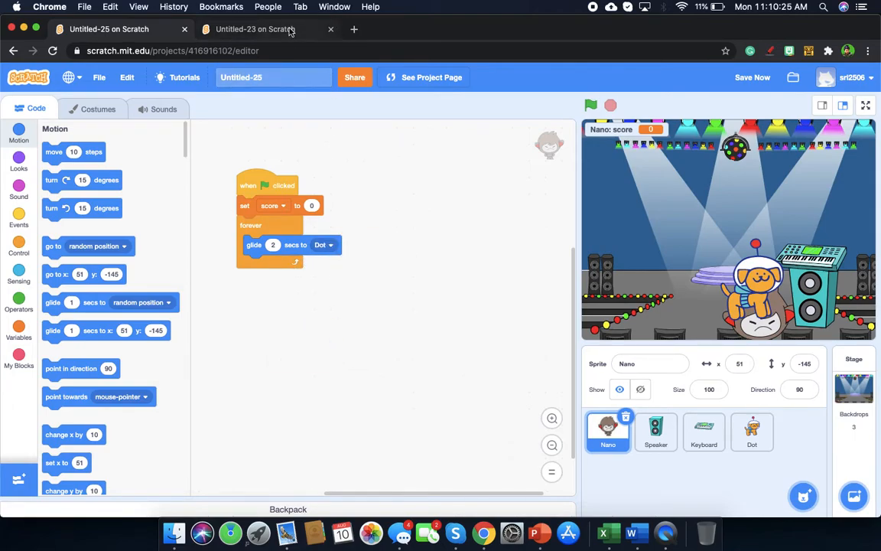
- Check the Untitled-23 reference and place a hide block after the glide to Dot
click(255, 29)
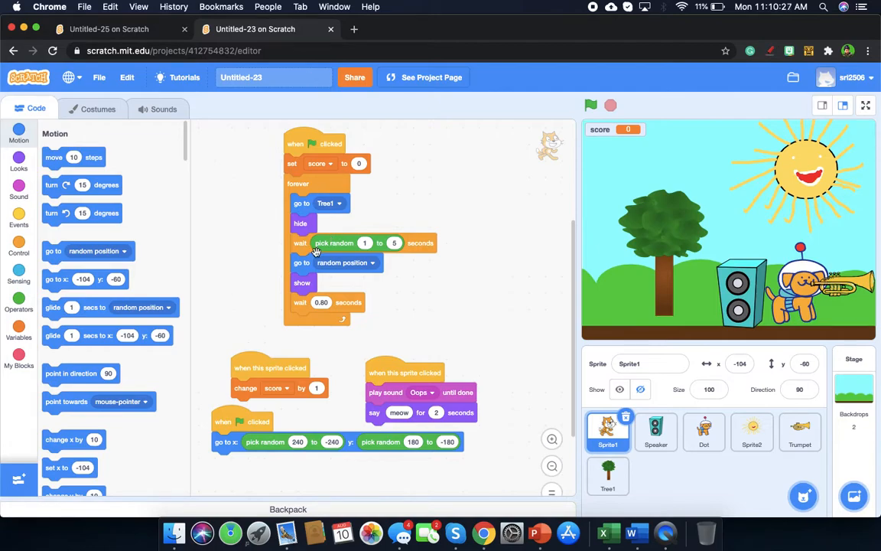
click(109, 29)
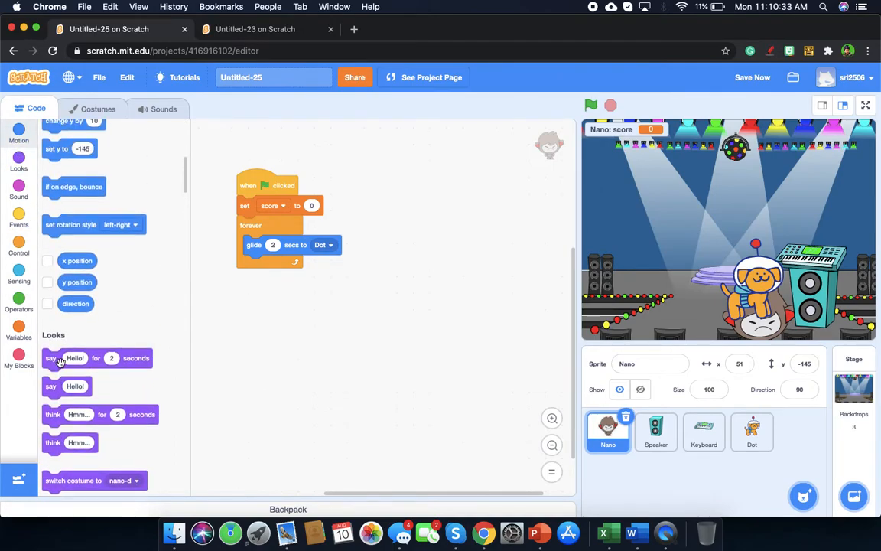
scroll(down, 3)
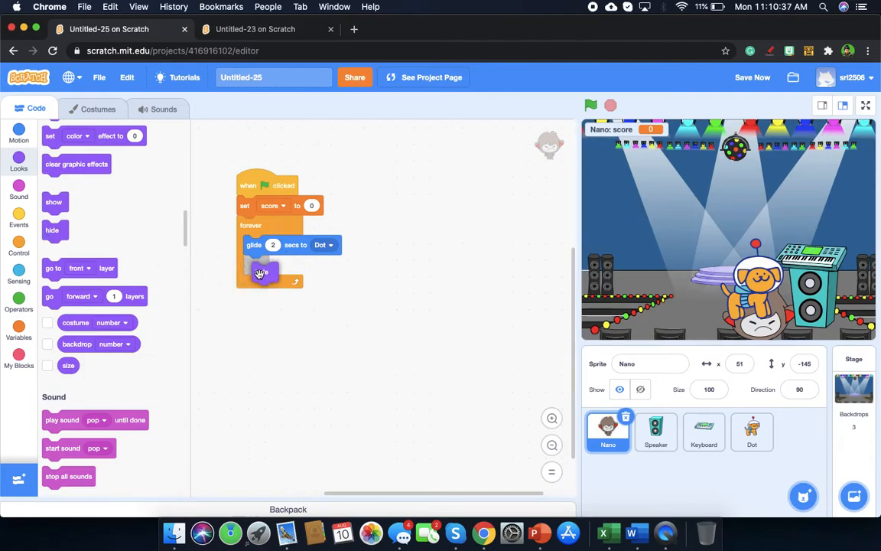
drag(51, 230, 252, 266)
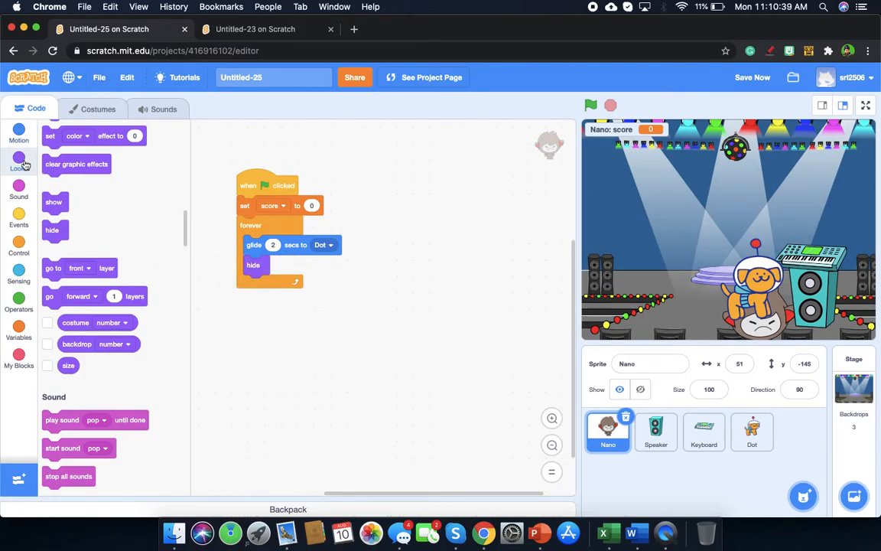
click(254, 29)
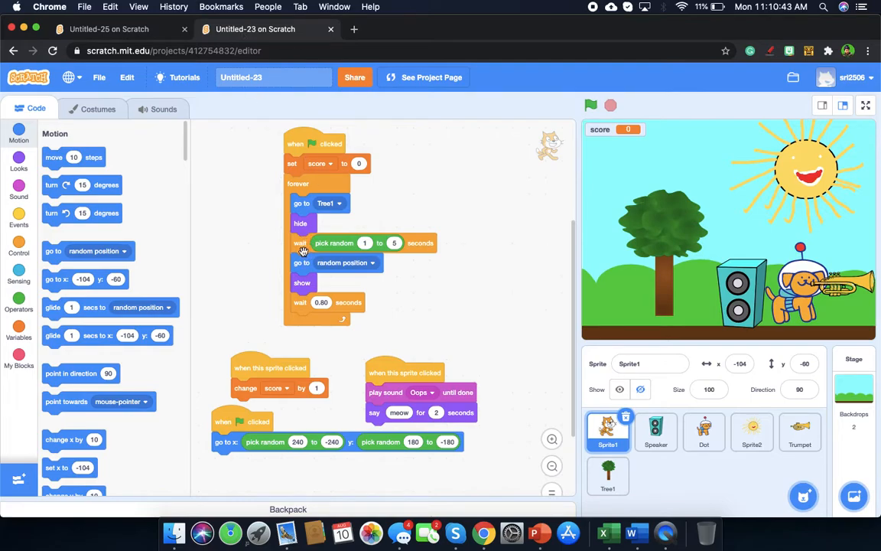
mouse_move(335, 243)
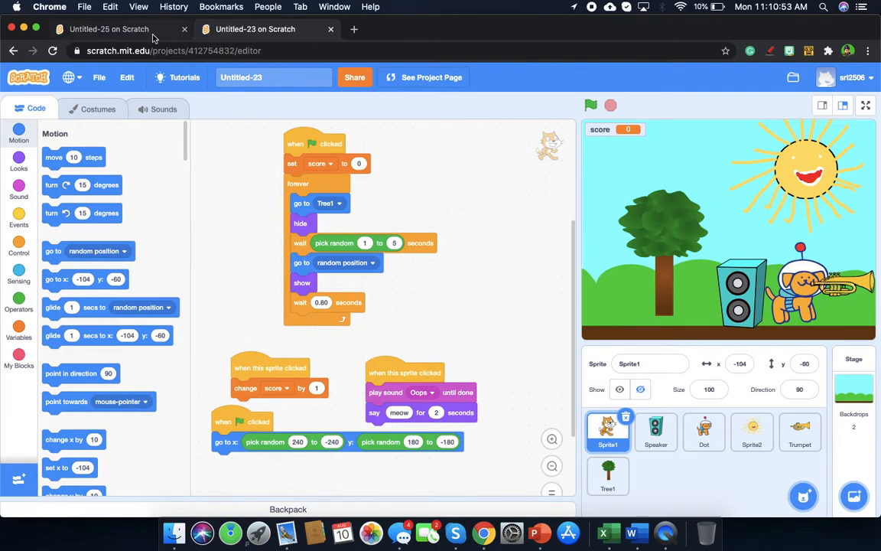
click(109, 29)
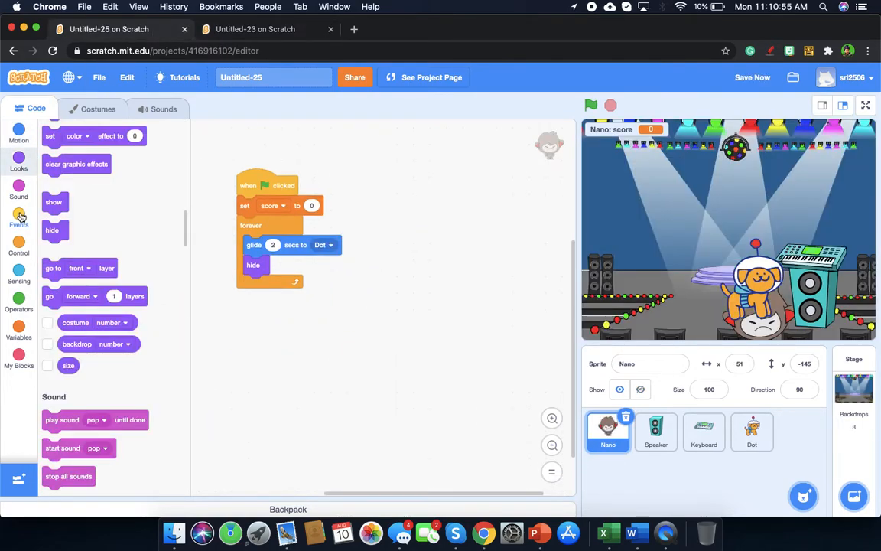
- Add a wait block after hide with a pick random operator as its duration
click(19, 218)
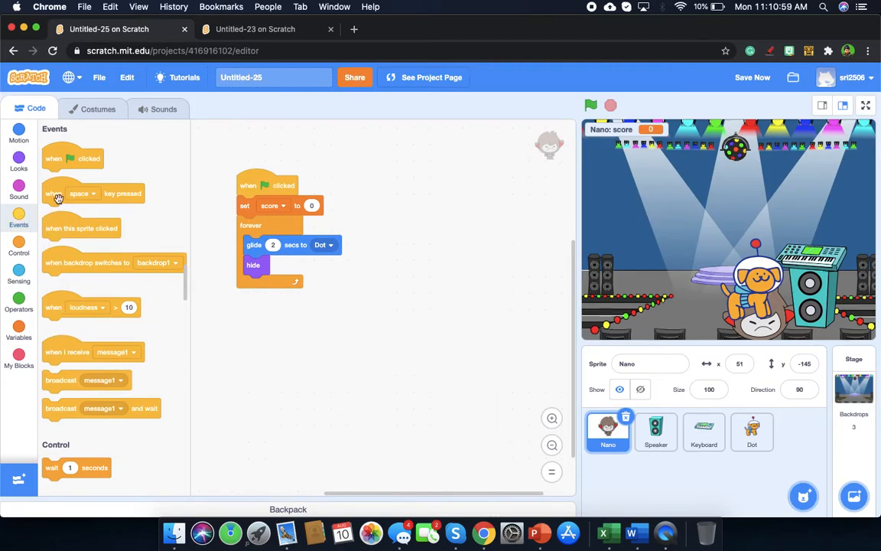
click(255, 29)
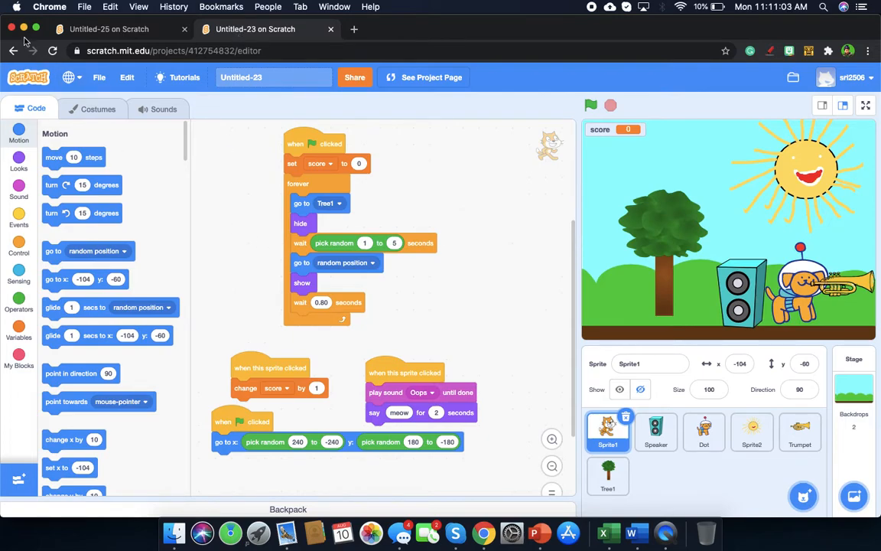
click(110, 29)
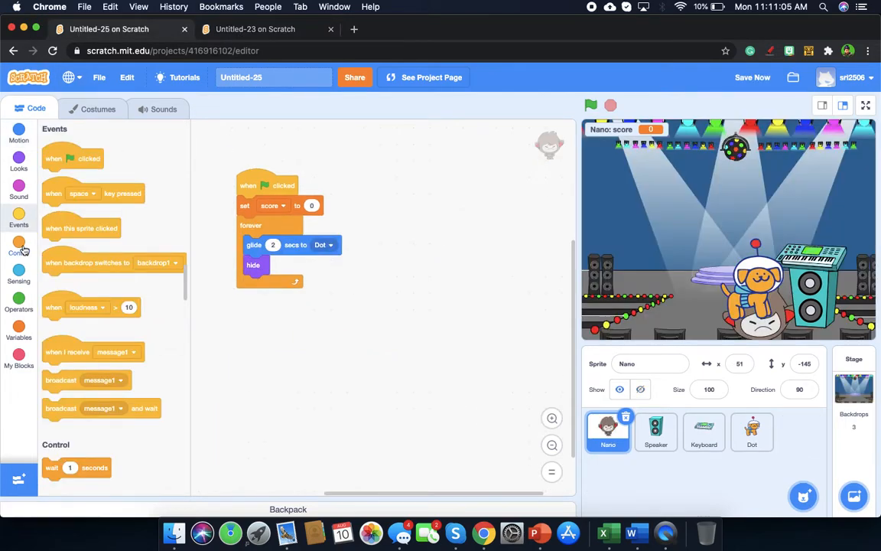
click(19, 249)
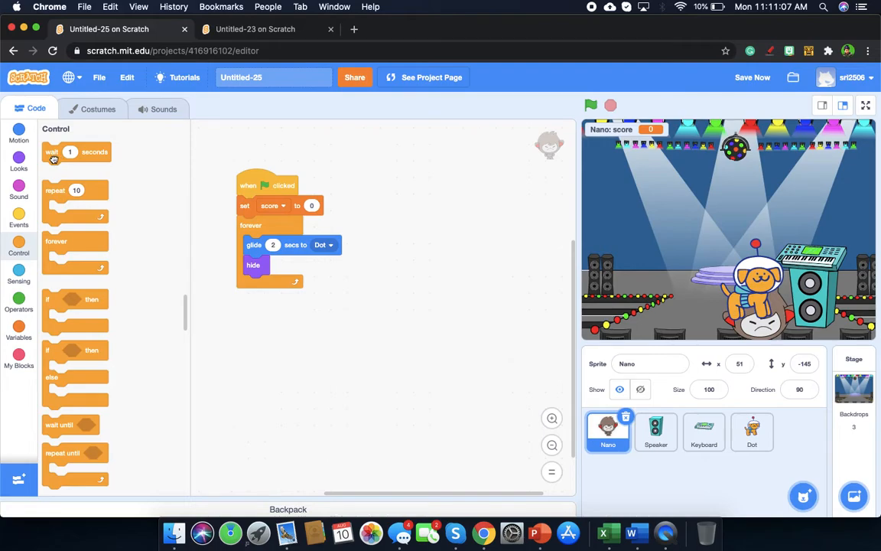
drag(51, 151, 271, 284)
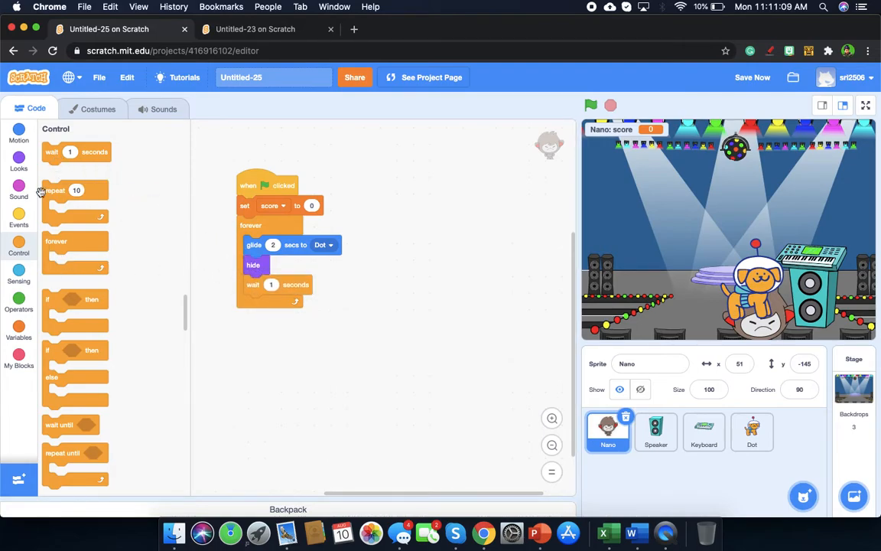
click(18, 298)
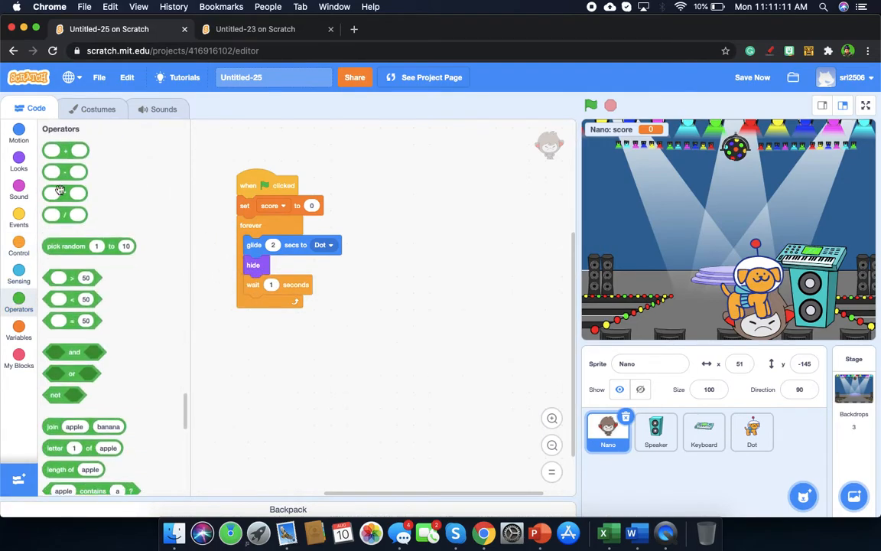
drag(89, 246, 271, 307)
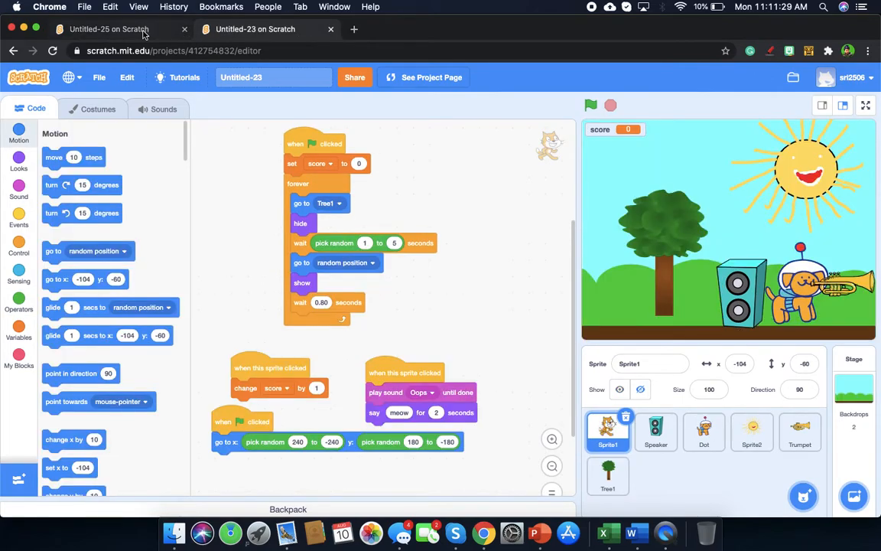
- Back in Untitled-25, add a show block beneath go to random position
click(109, 30)
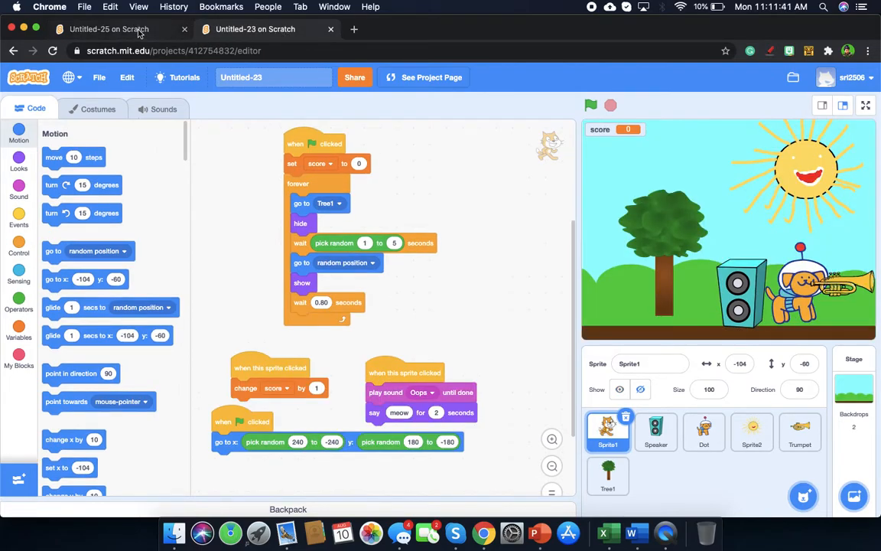
click(110, 29)
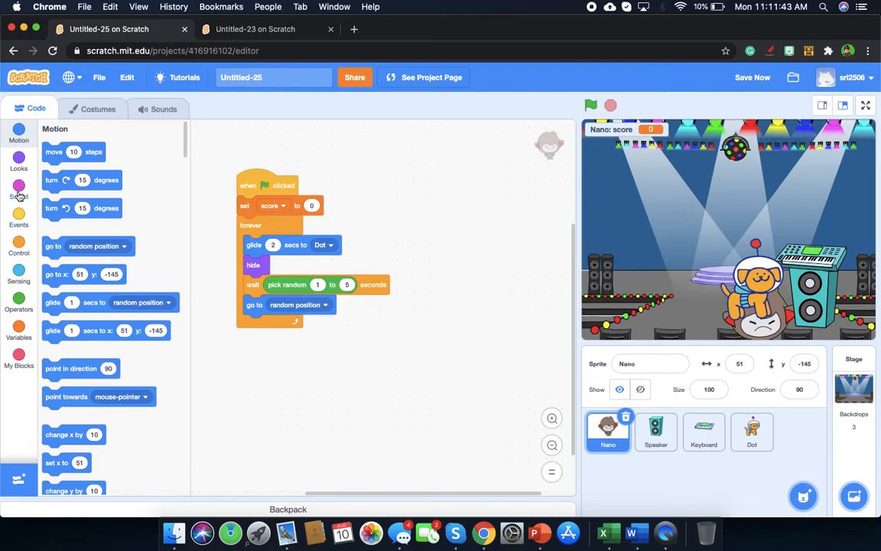
click(19, 161)
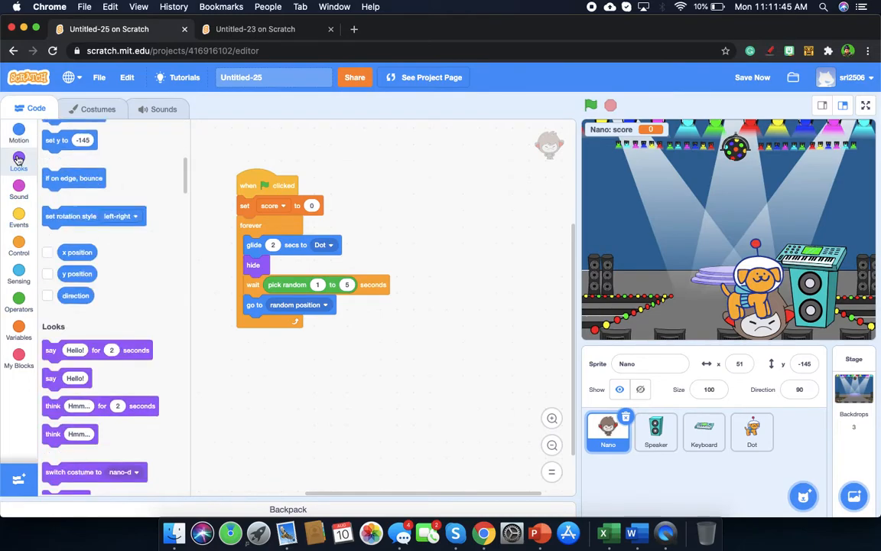
scroll(down, 3)
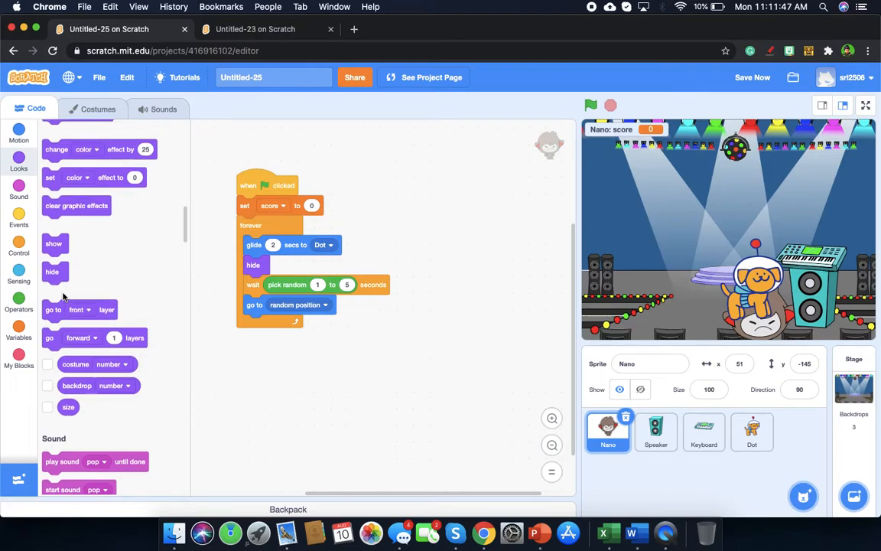
drag(53, 244, 243, 324)
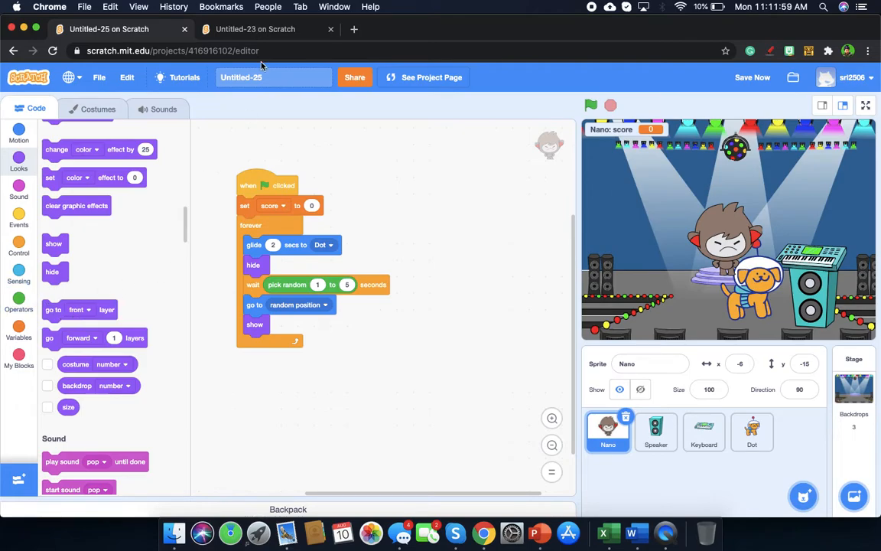
- Add a 0.80-second wait after the show block at the end of the loop
click(256, 29)
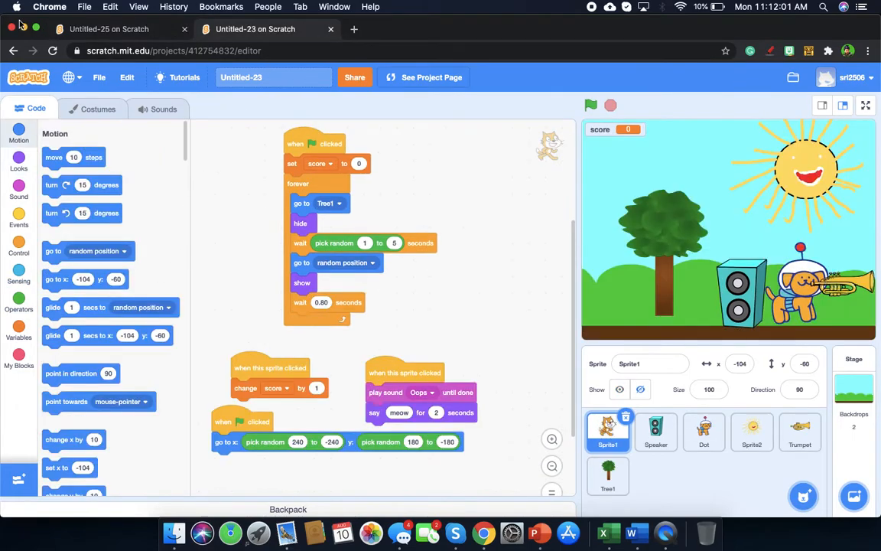
click(109, 29)
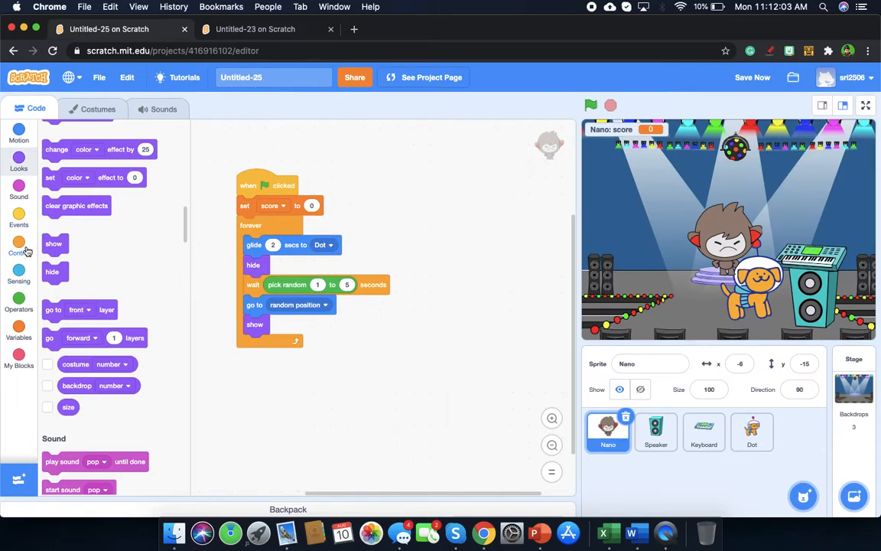
click(18, 248)
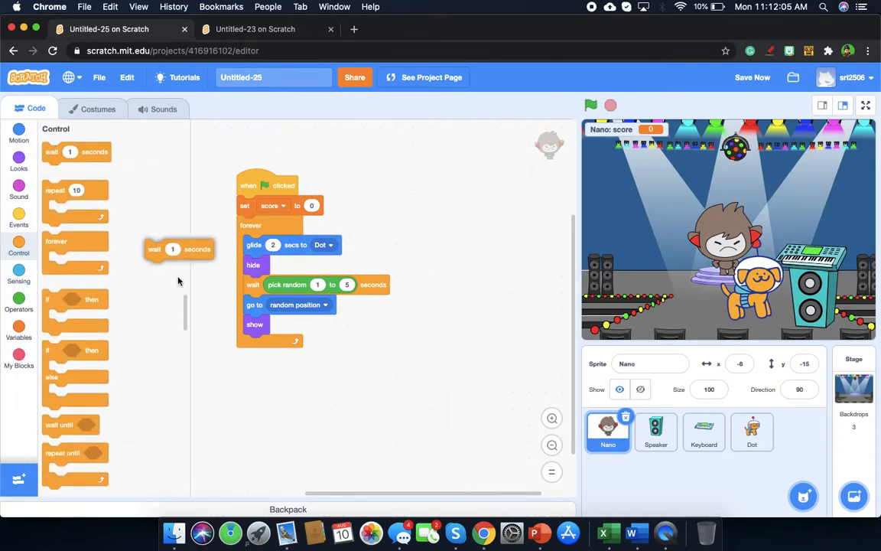
drag(179, 249, 268, 343)
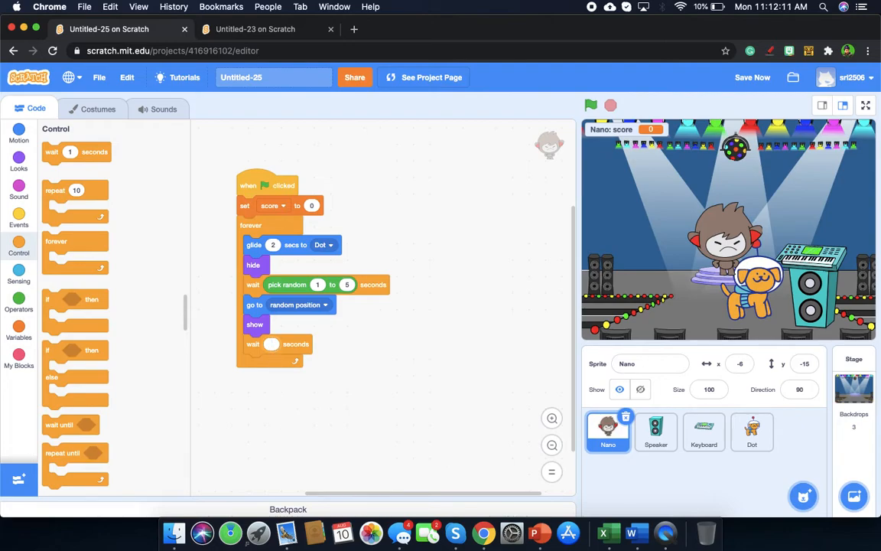
click(753, 77)
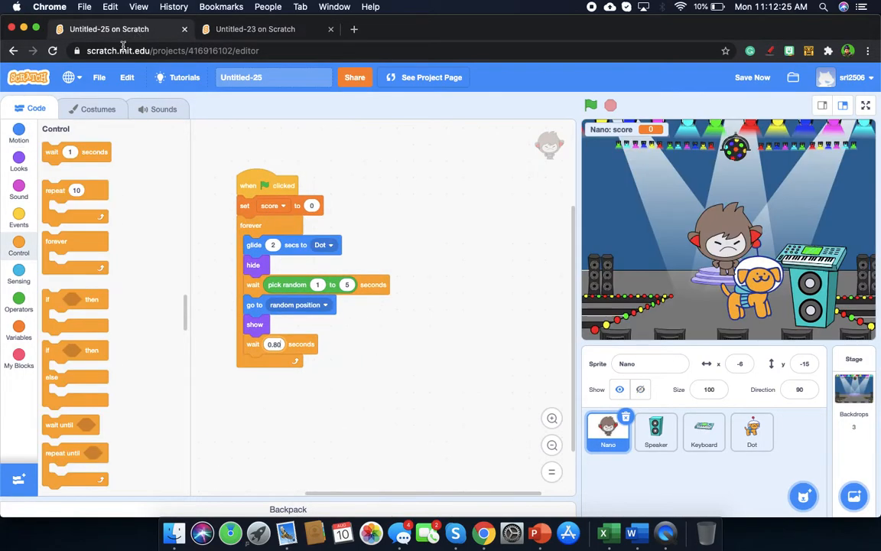
click(18, 220)
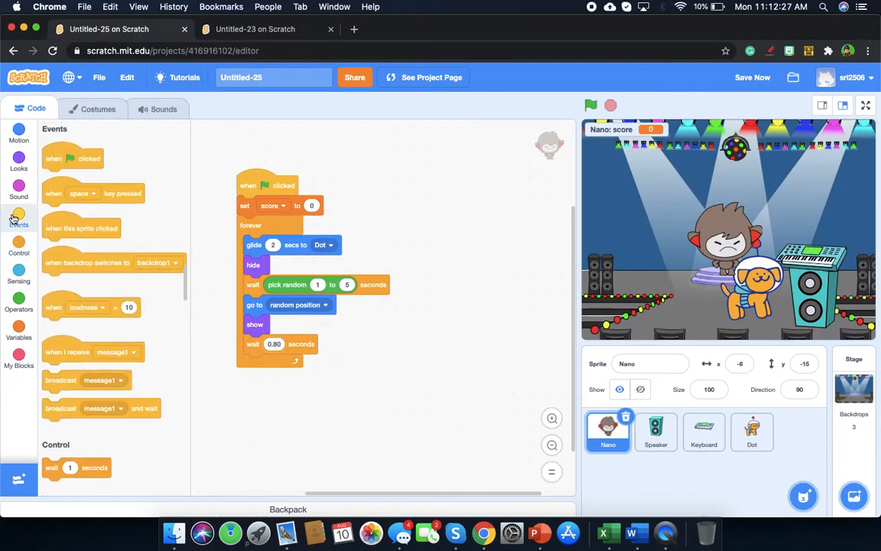
drag(81, 228, 445, 349)
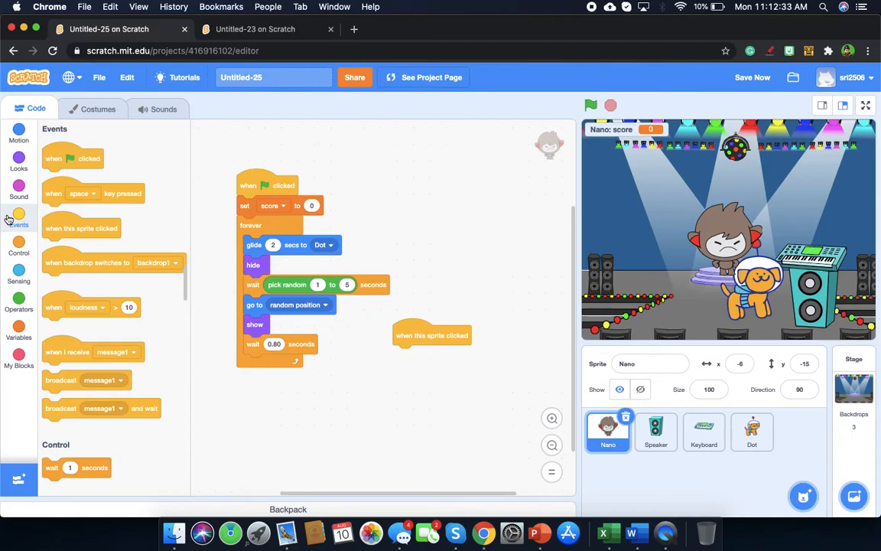
click(18, 190)
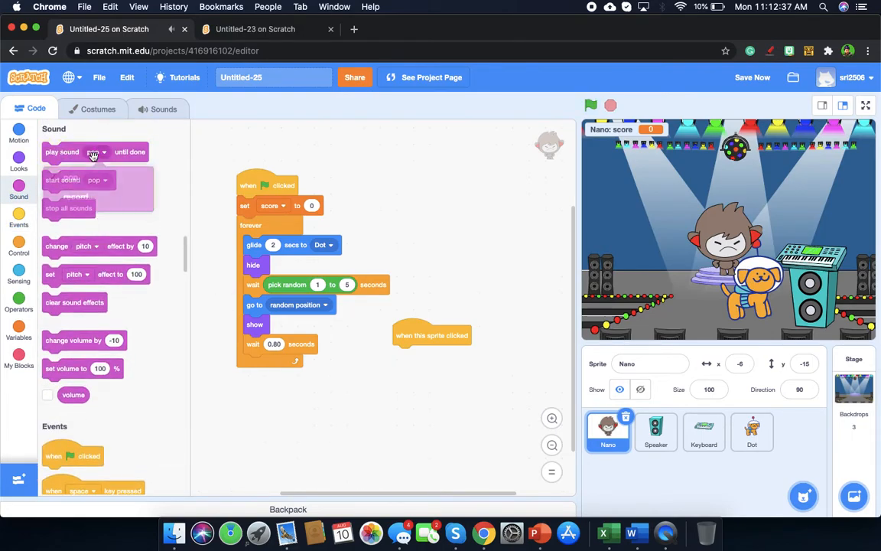
- Add the Lose sound from the sound library and make it louder
click(164, 109)
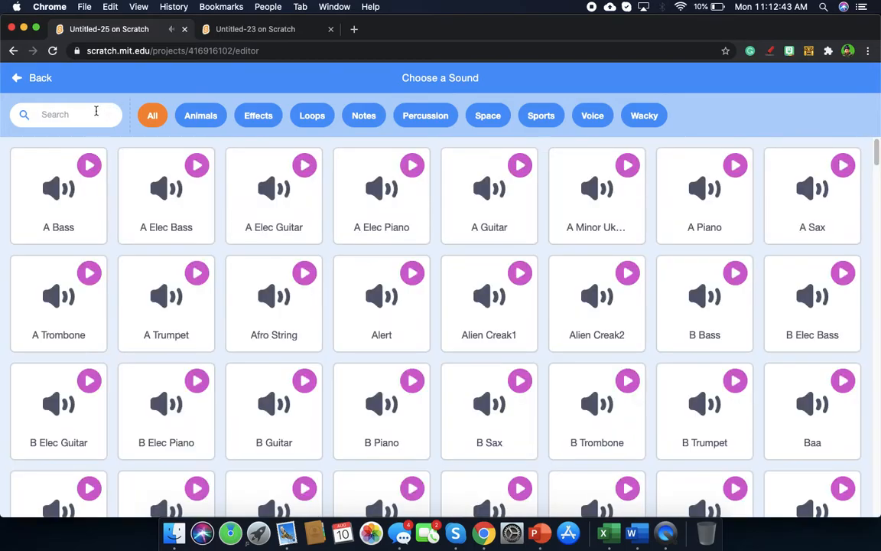
text(loser)
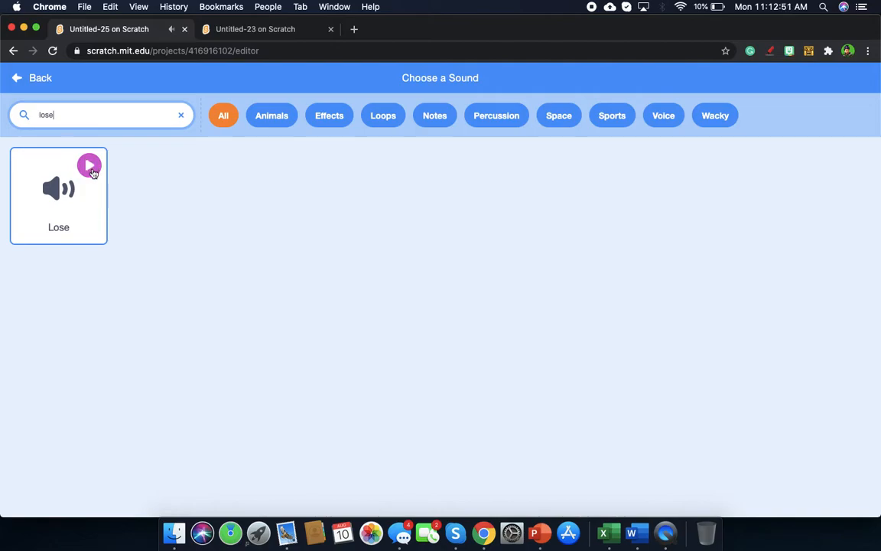
click(59, 187)
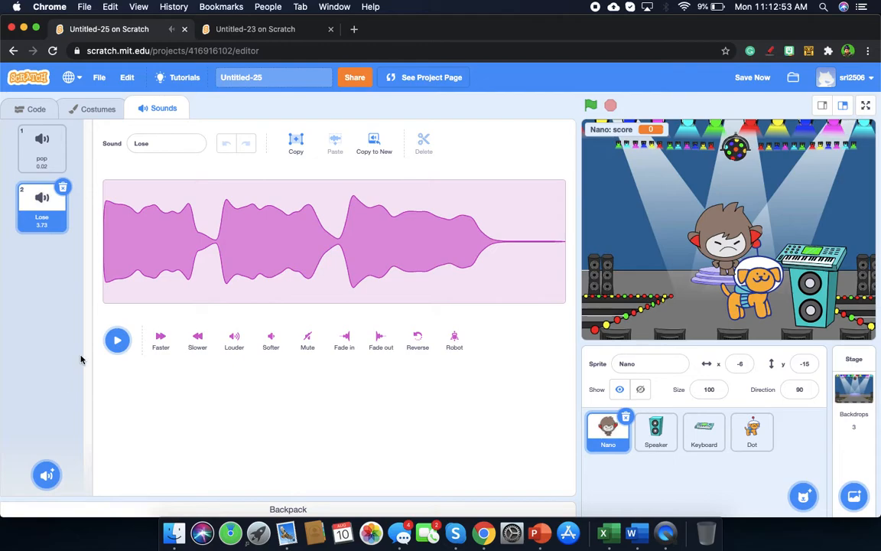
mouse_move(118, 340)
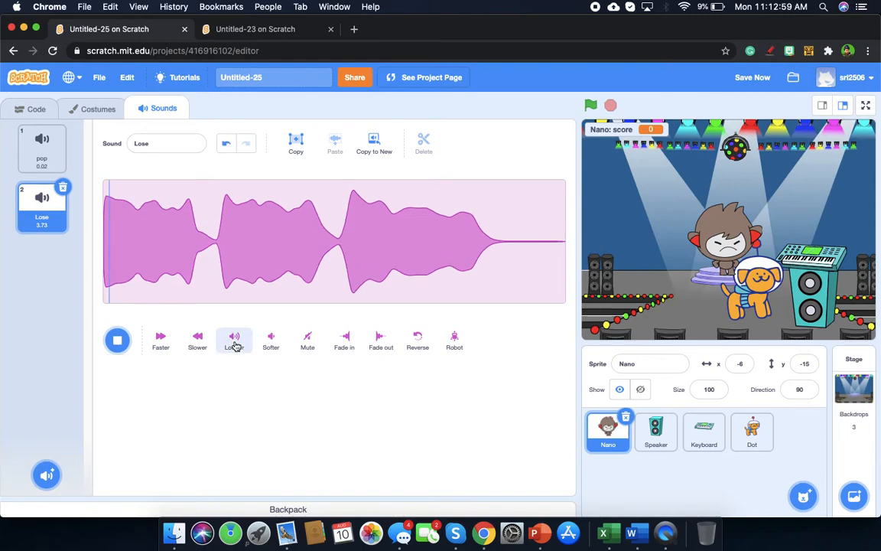
click(234, 340)
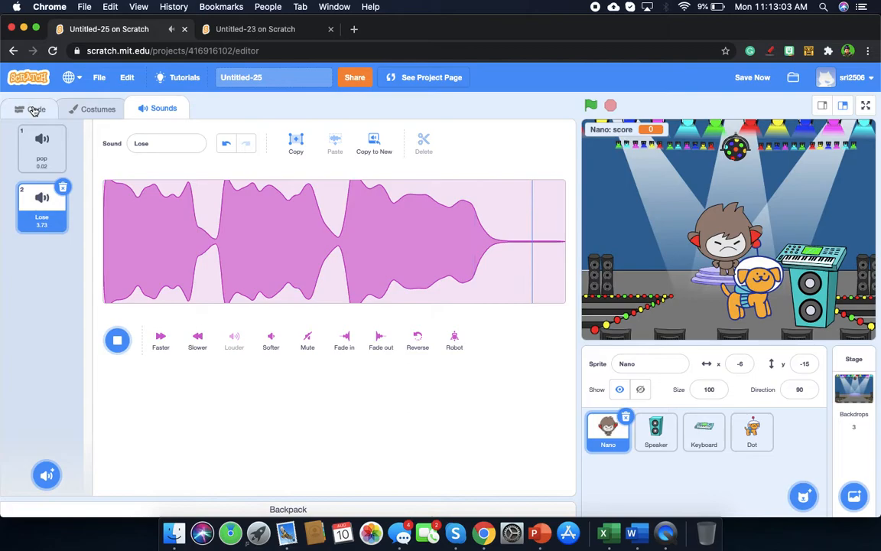
click(35, 109)
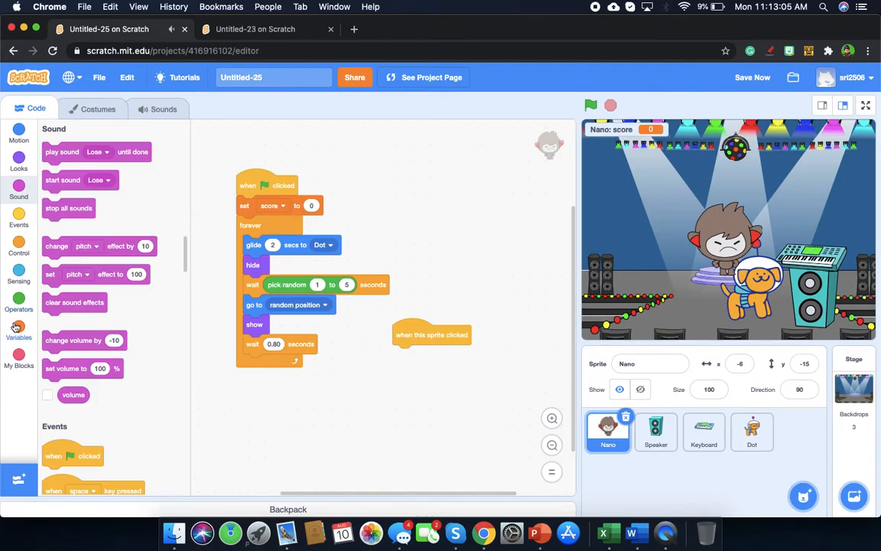
- Attach 'change score by 1' and 'play sound Lose until done' under the click hat
click(19, 329)
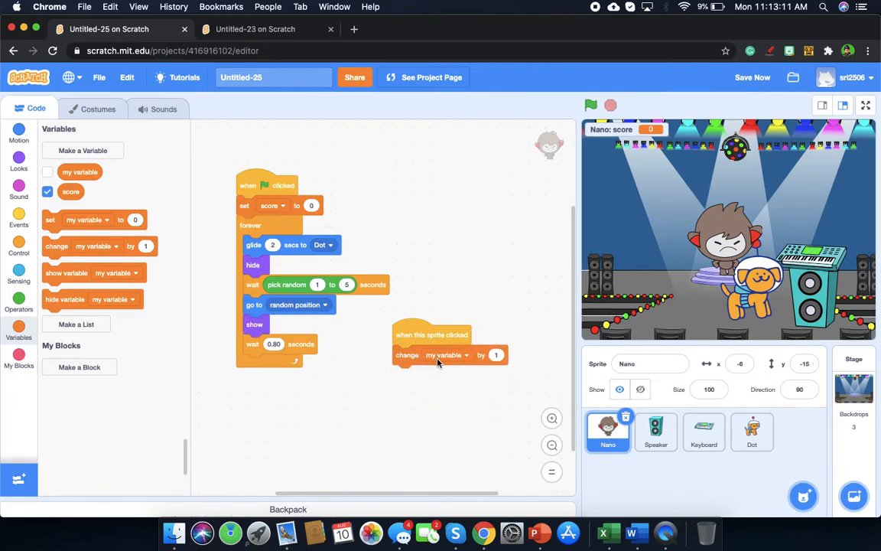
click(446, 354)
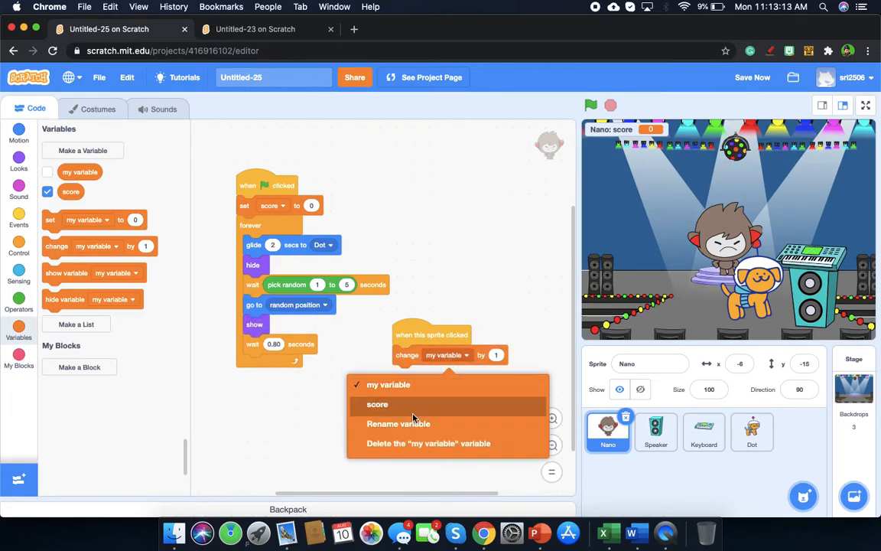
click(377, 404)
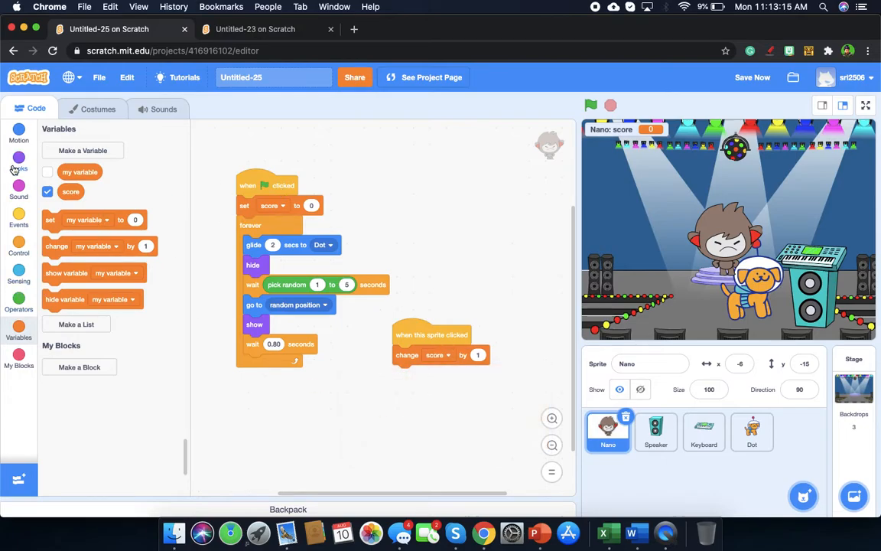
click(18, 244)
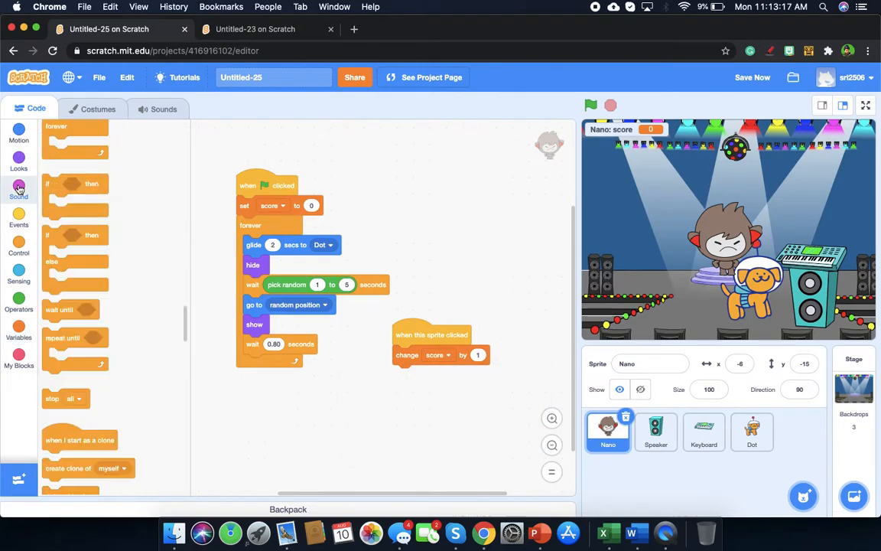
click(18, 188)
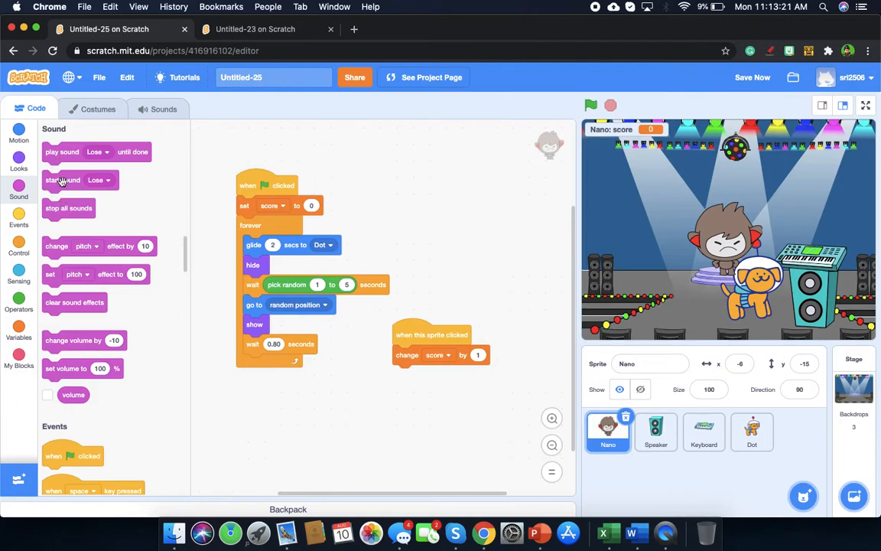
mouse_move(63, 153)
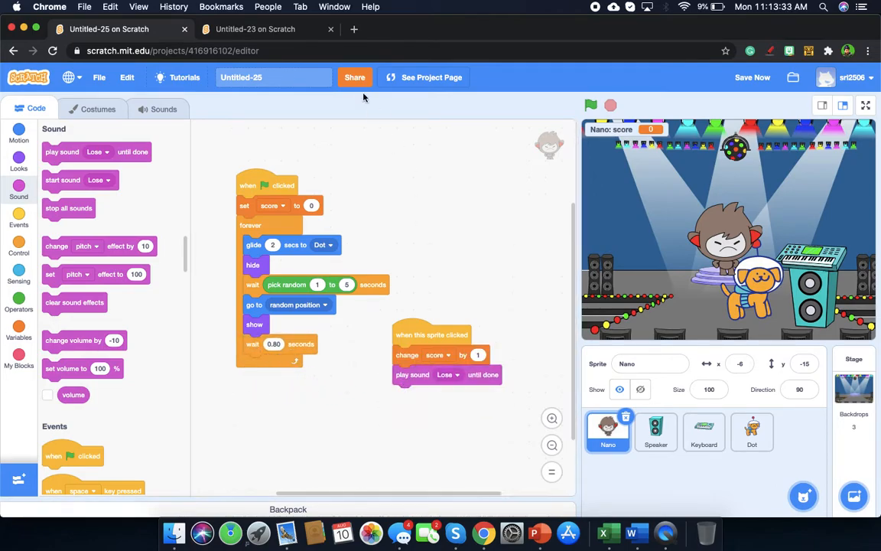
click(255, 29)
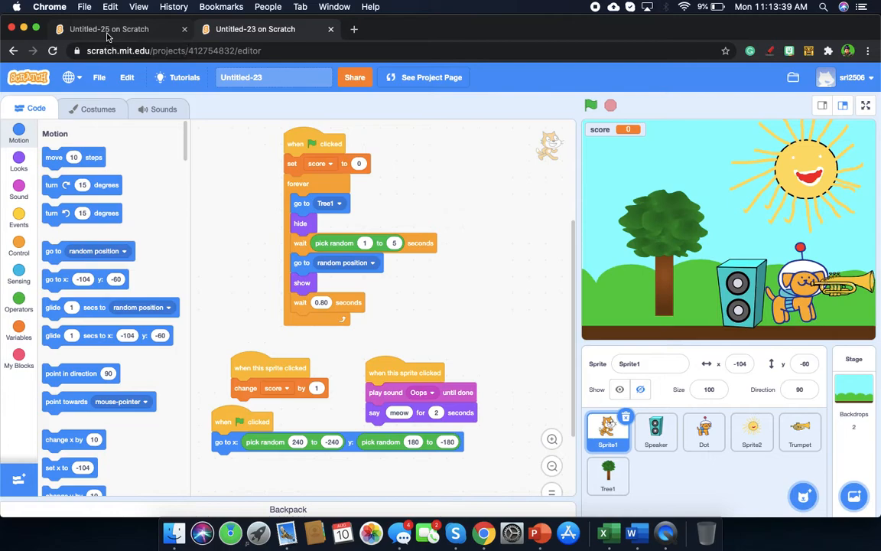
- Add a second green-flag hat and have Nano say OWWWWWWWWWWW for 2 seconds
click(109, 29)
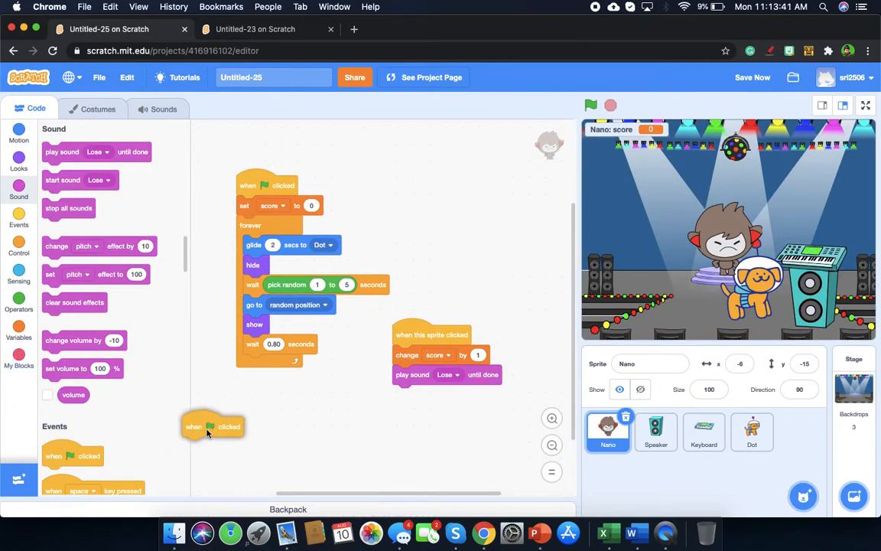
drag(213, 427, 271, 414)
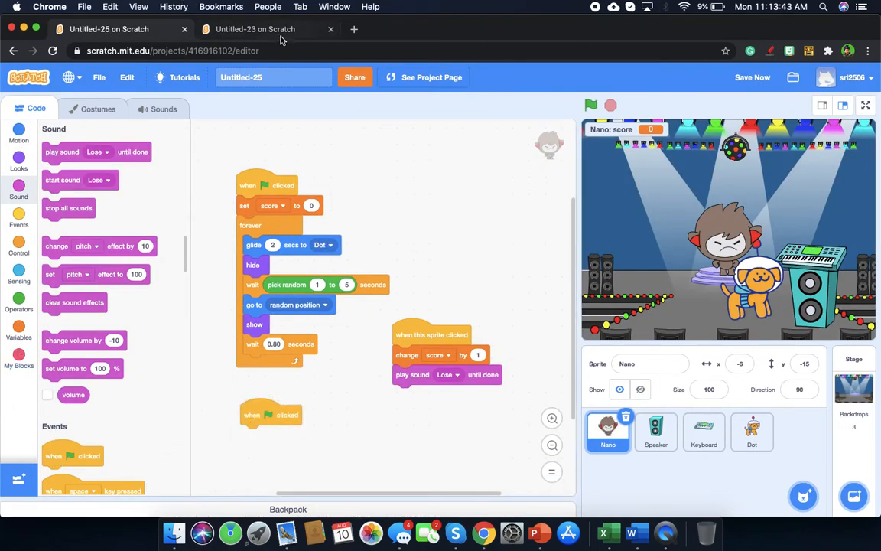
click(255, 29)
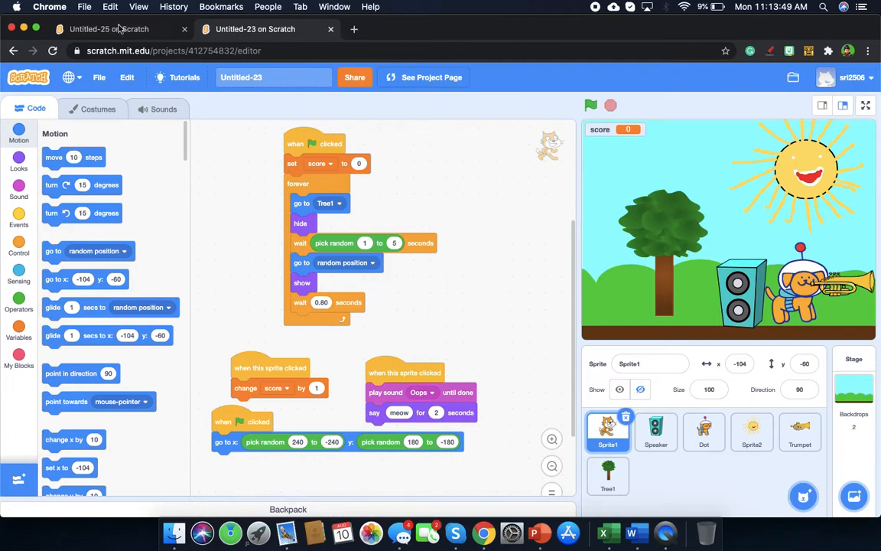
click(109, 29)
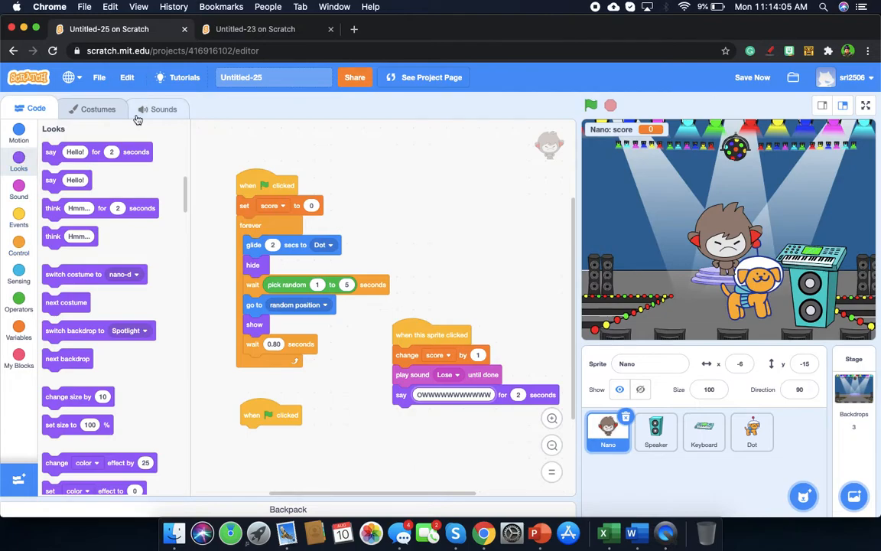
- Attach 'go to x: pick random 1 to 10, y: -15' under the second green-flag hat
click(256, 30)
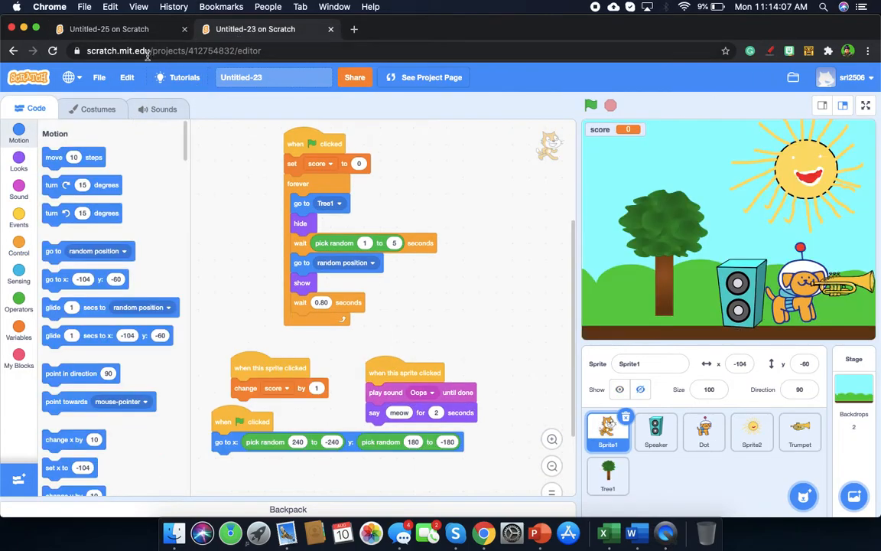
click(109, 29)
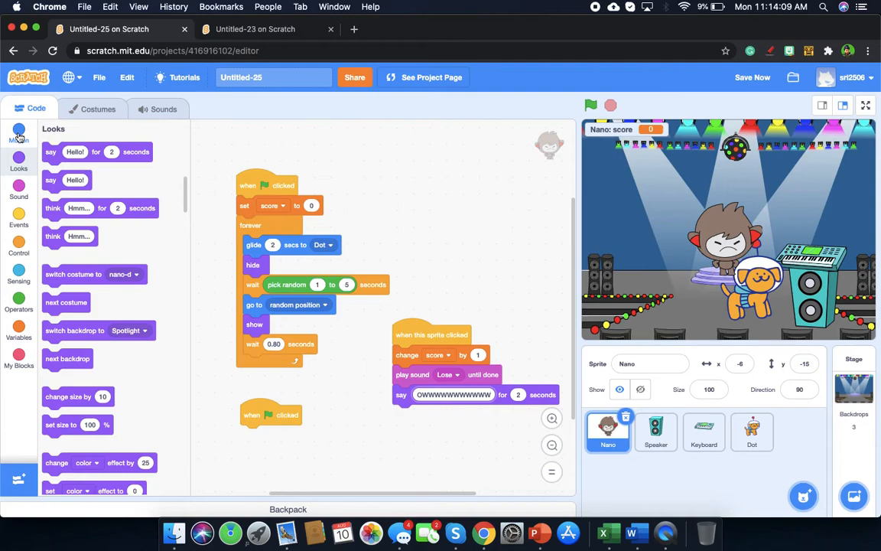
click(19, 130)
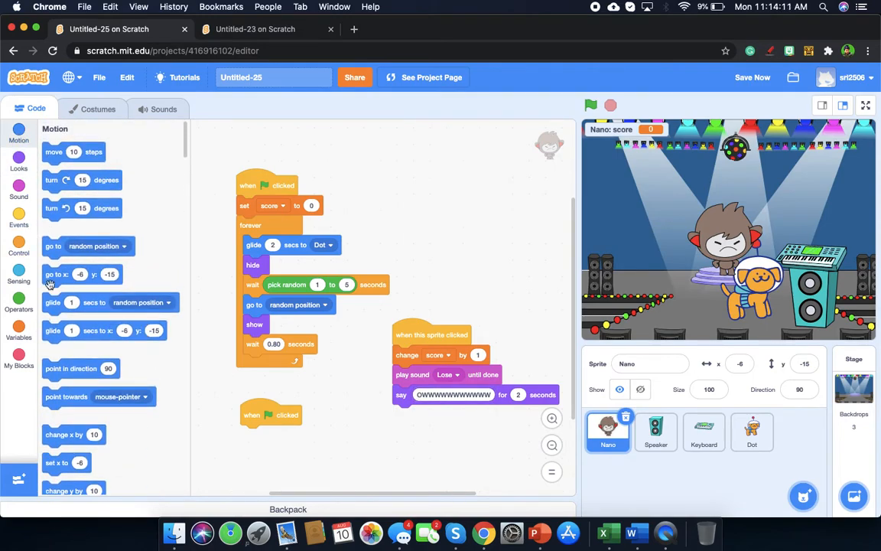
mouse_move(53, 331)
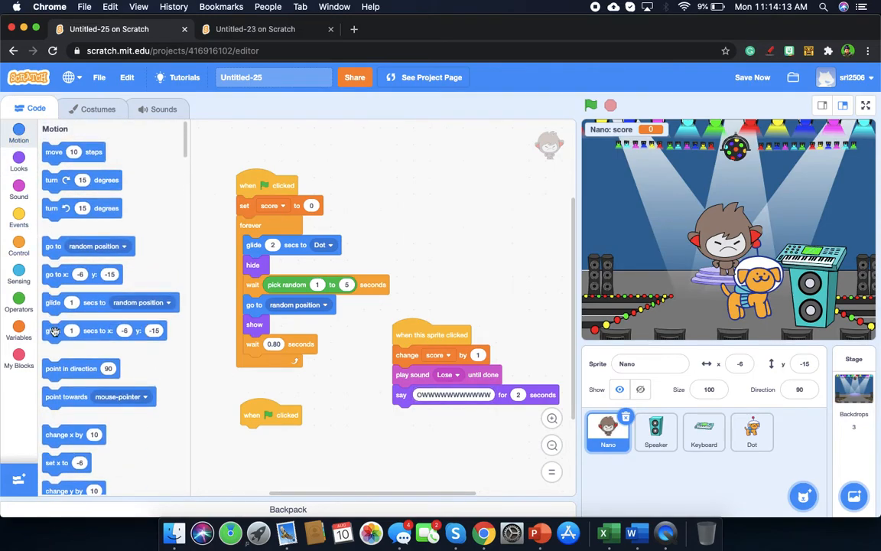
scroll(down, 3)
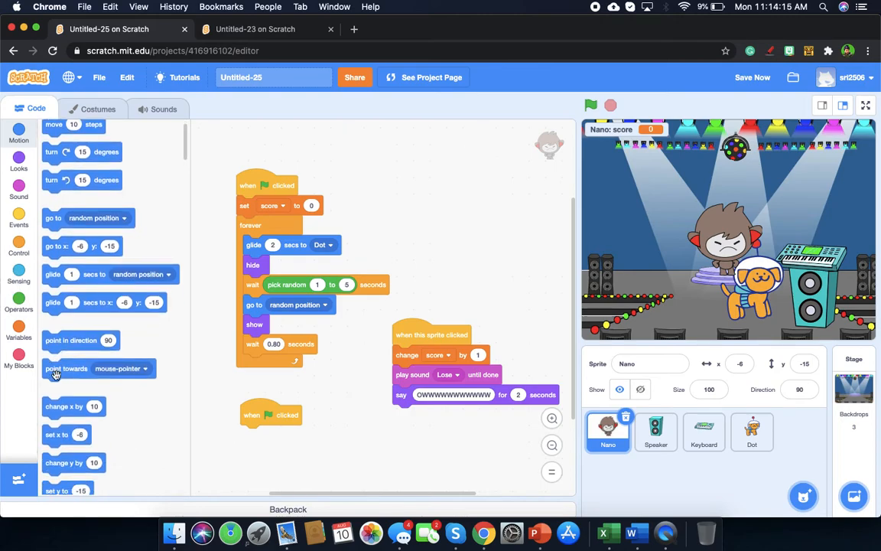
click(256, 30)
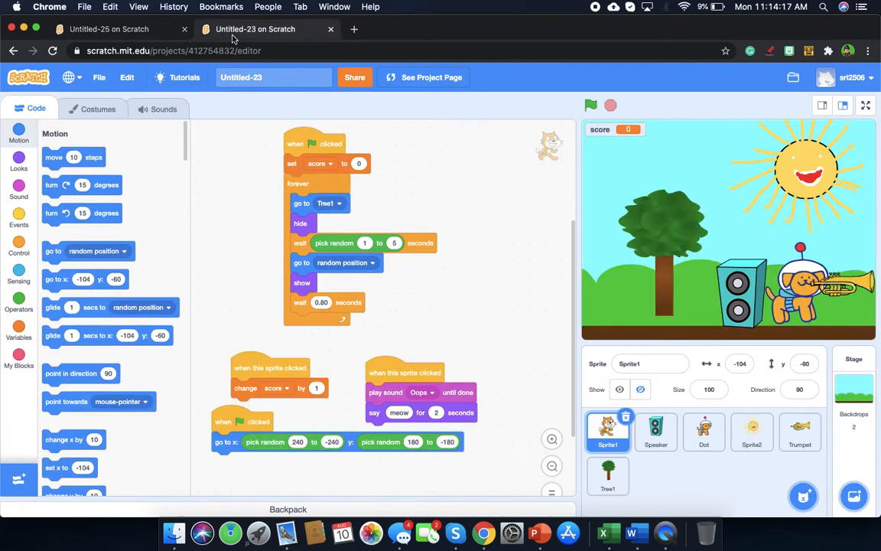
click(107, 28)
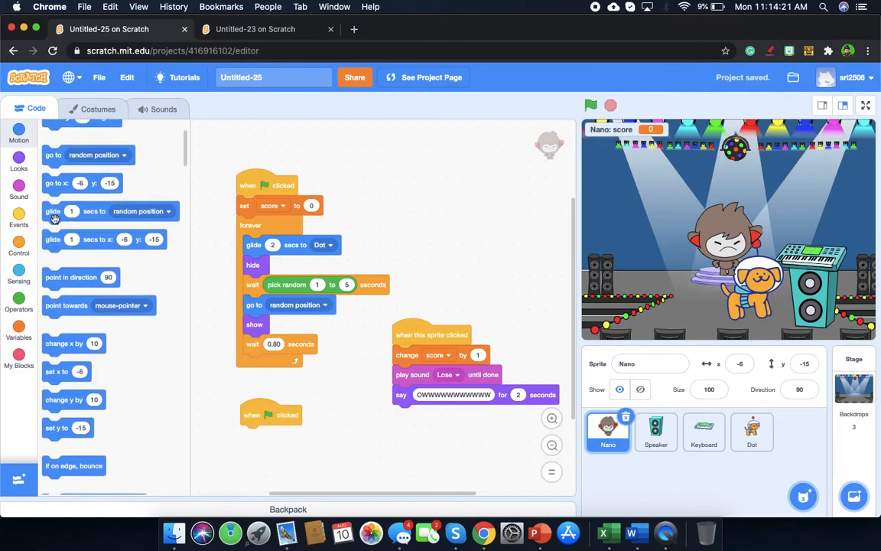
drag(68, 183, 273, 450)
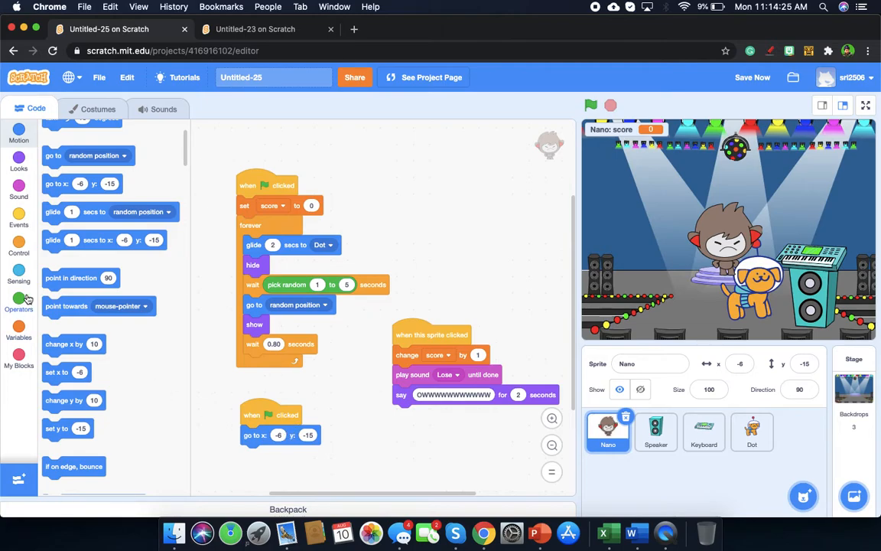
click(18, 299)
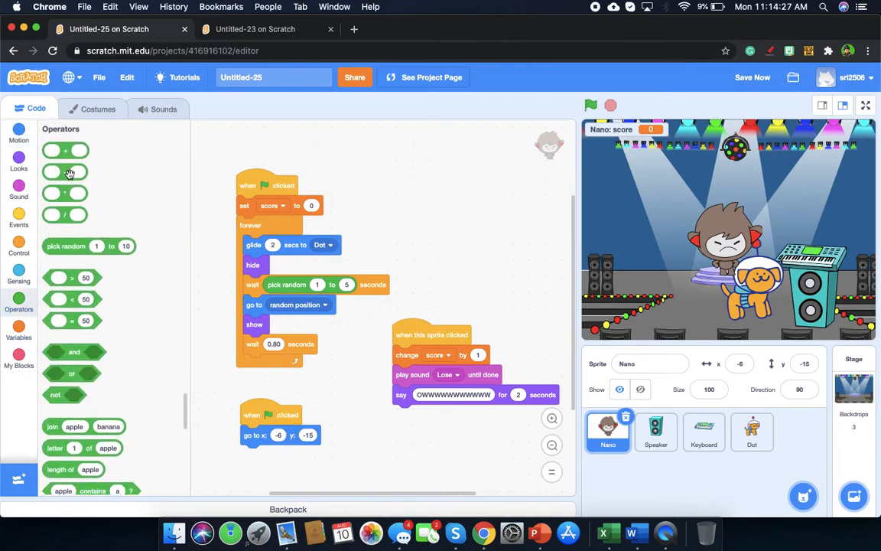
click(256, 29)
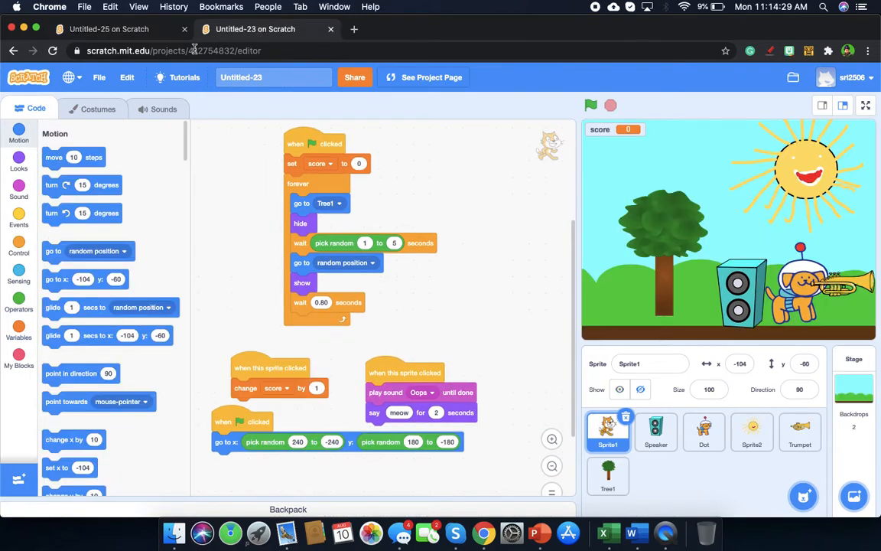
click(107, 29)
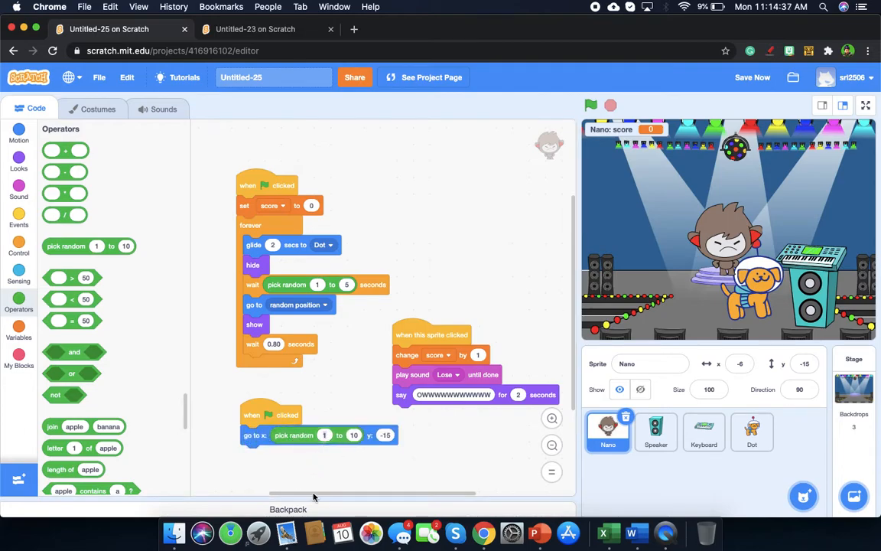
- Check the random-position script in the older Untitled-23 project, then return to the spotlight game
click(325, 435)
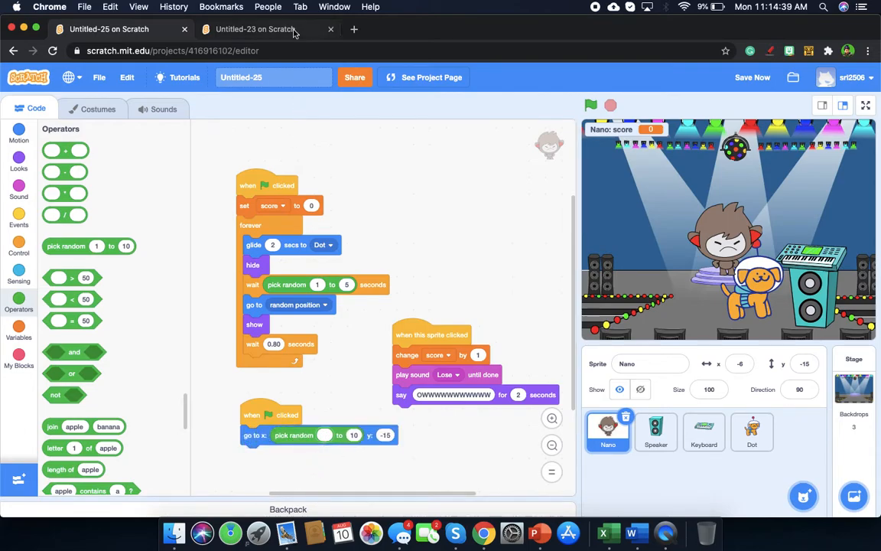
click(256, 29)
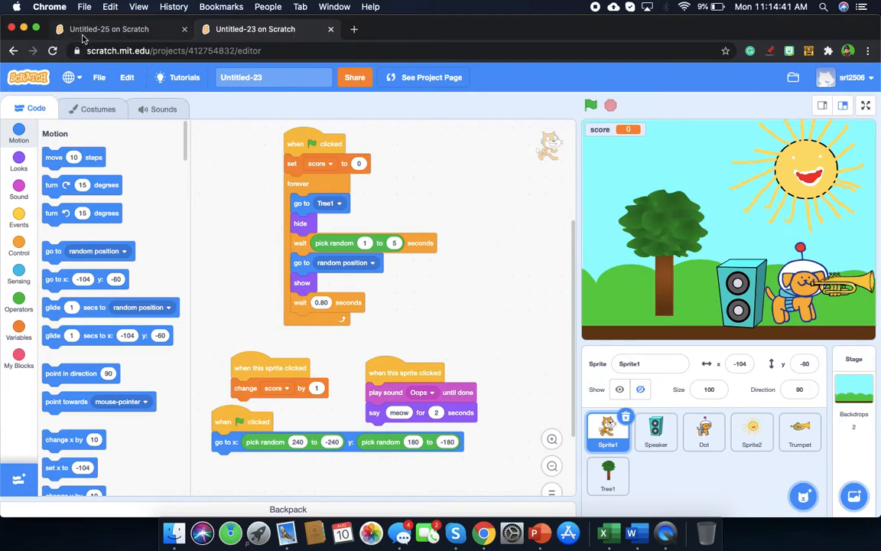
click(109, 29)
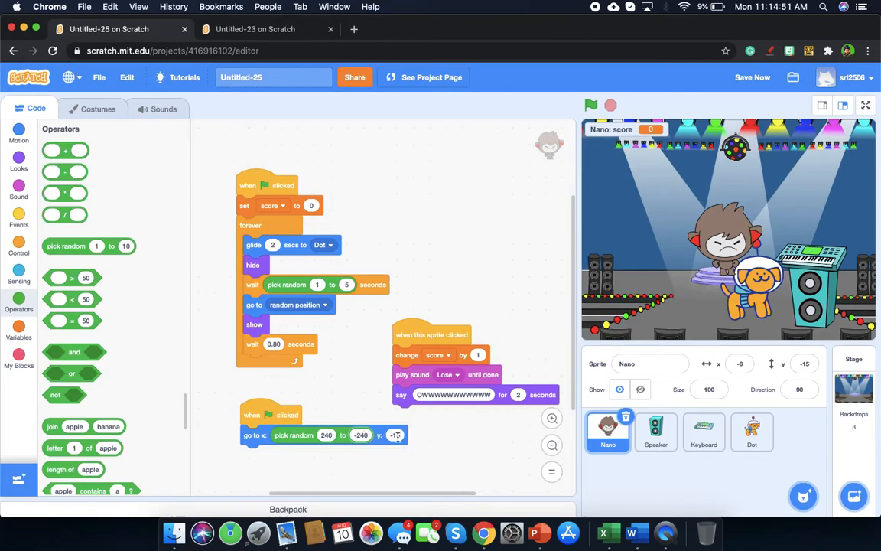
- Replace Nano's y value of -15 with pick random 180 to -180
triple_click(394, 435)
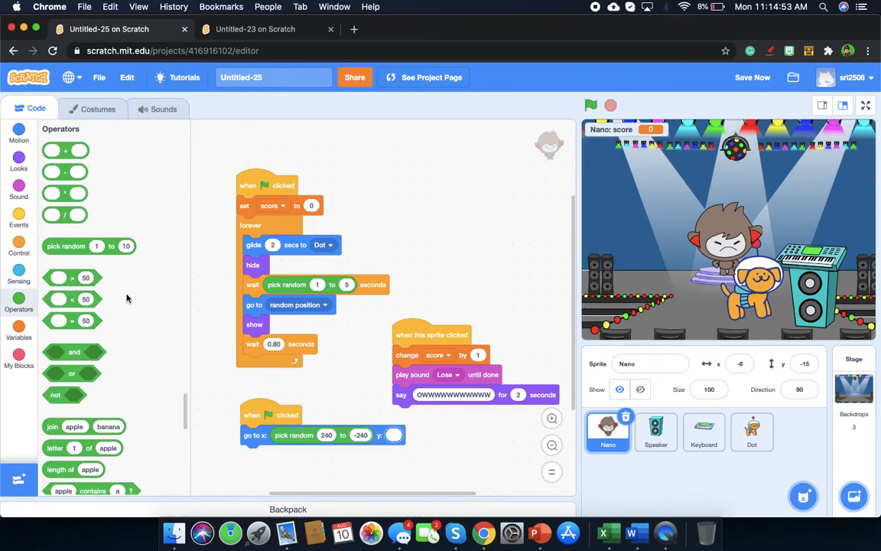
drag(88, 245, 375, 414)
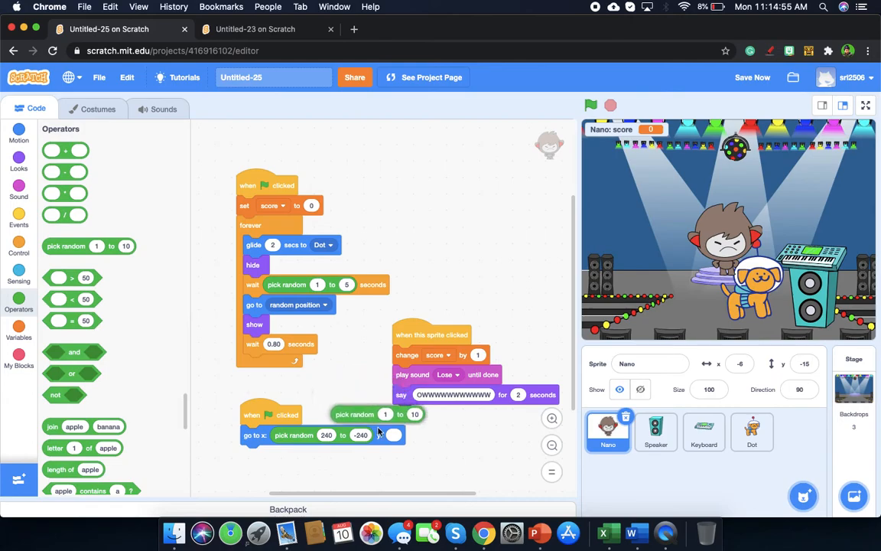
drag(375, 414, 452, 436)
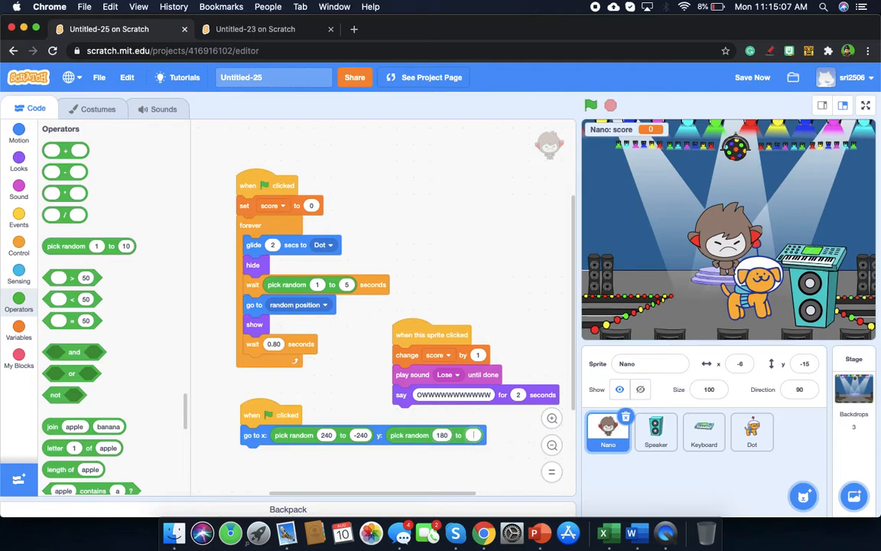
text(-180)
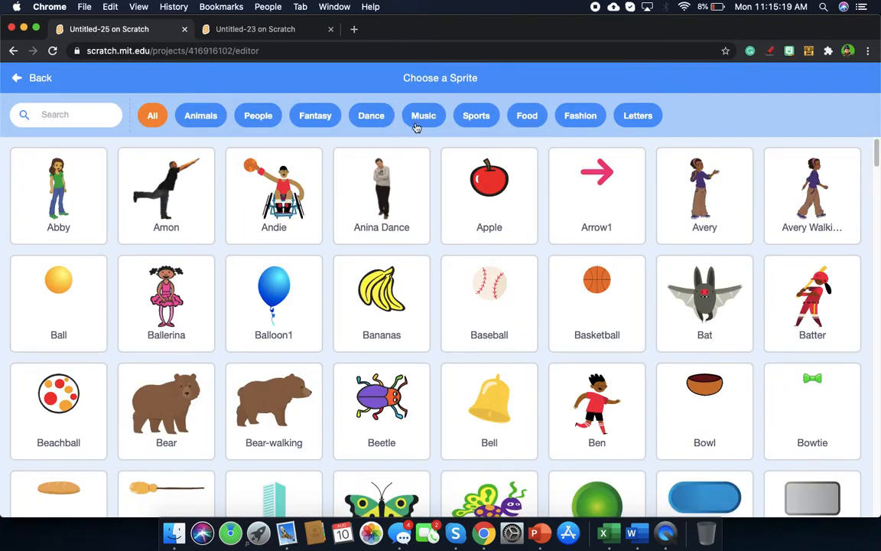
- Add the Drum-cymbal sprite from the Music sprite category
click(423, 115)
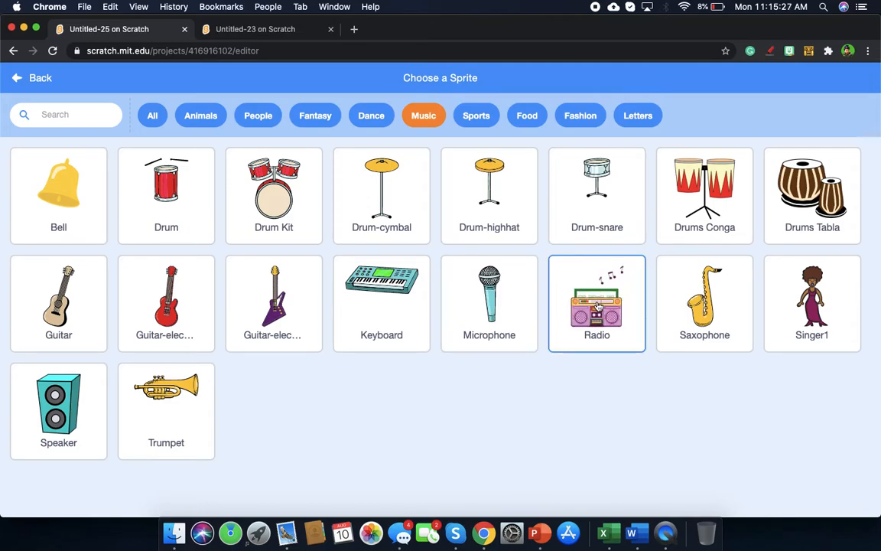
mouse_move(299, 241)
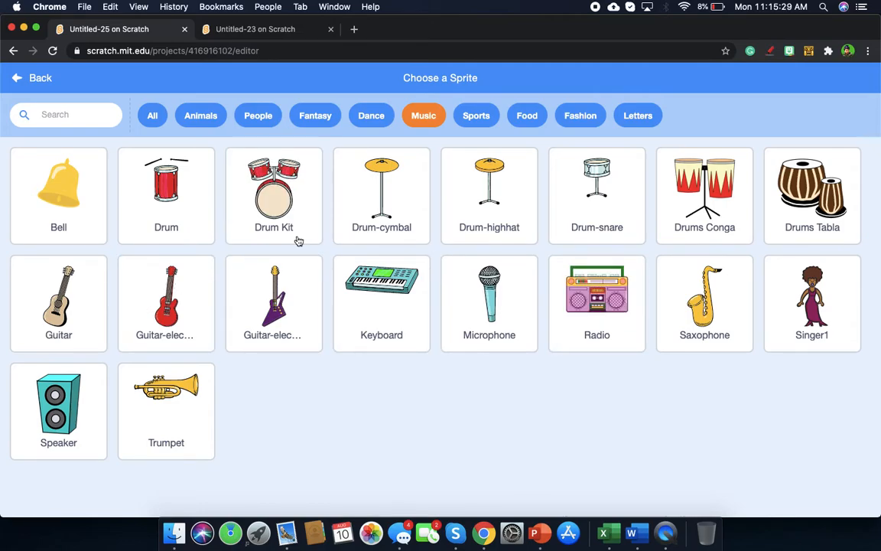
click(381, 195)
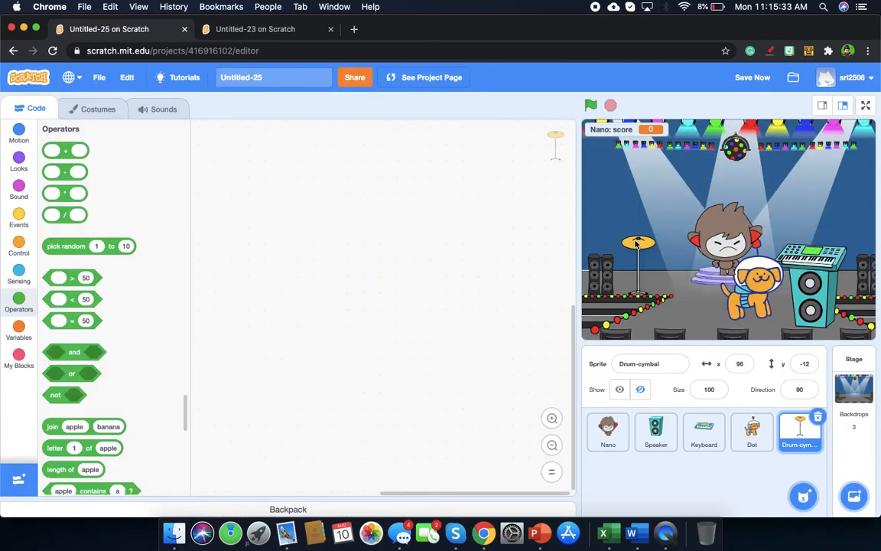
- Duplicate the Drum-cymbal sprite, creating Drum-cymbal2 and Drum-cymbal3
right_click(799, 431)
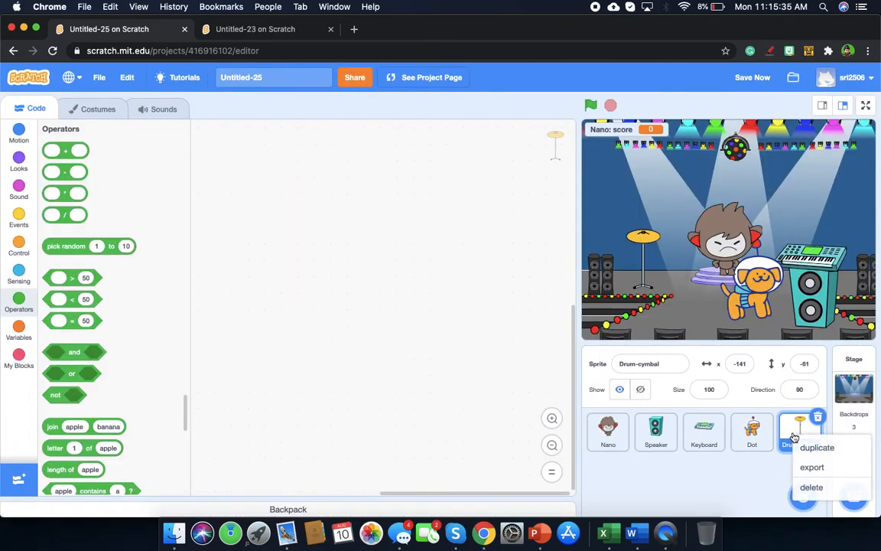
click(817, 447)
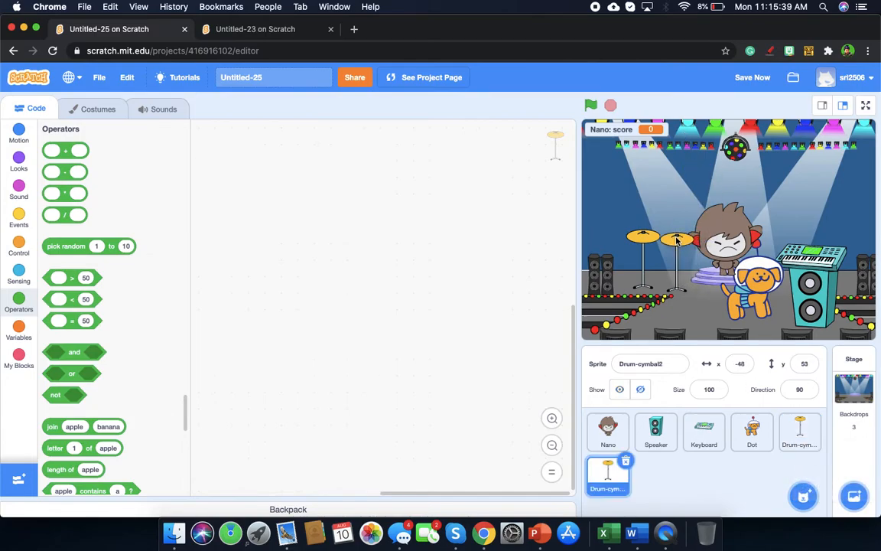
click(799, 432)
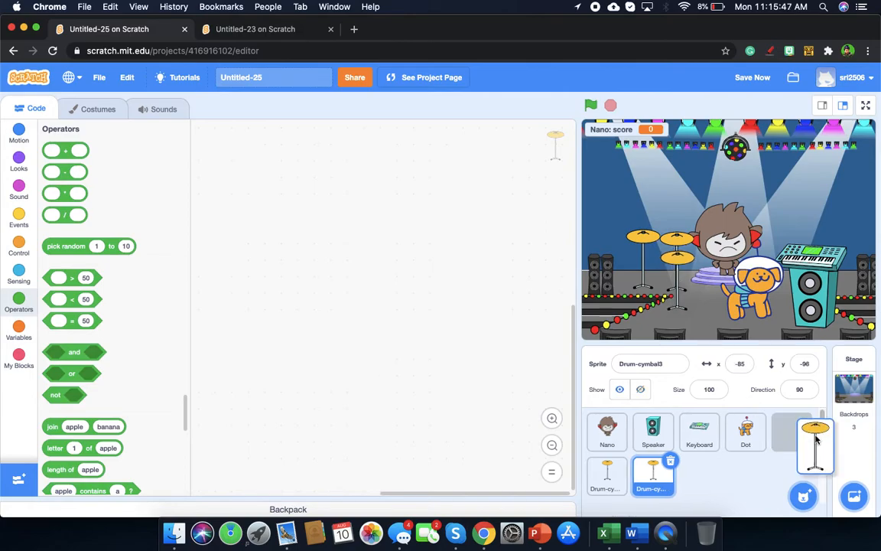
right_click(815, 446)
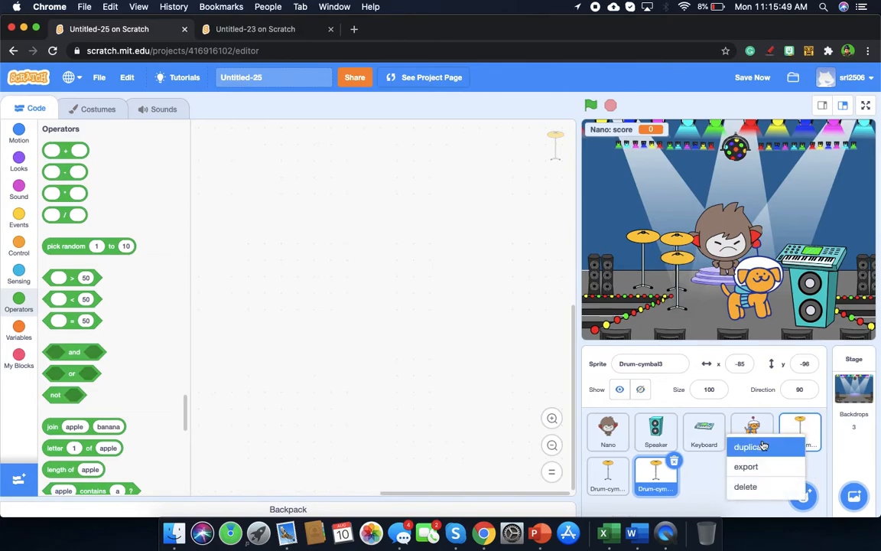
click(749, 446)
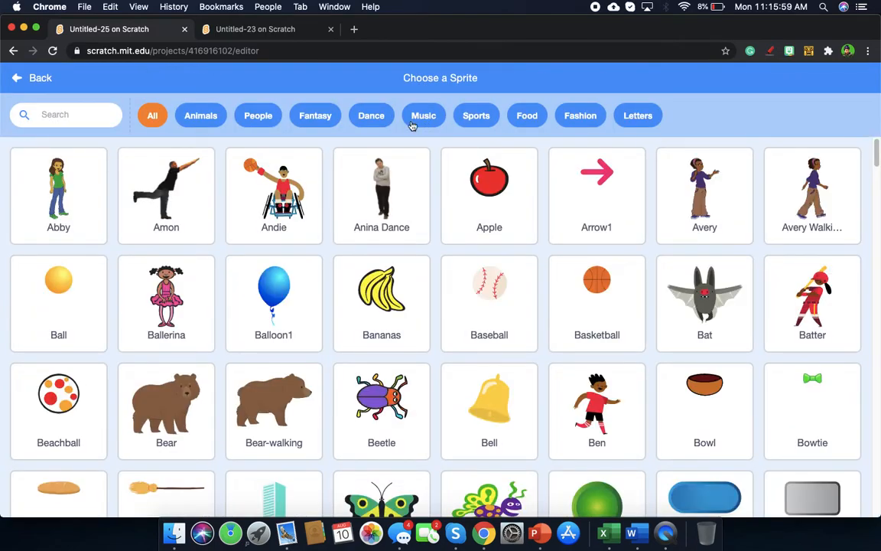
- Add another Speaker sprite, Speaker2, from the Music category
click(423, 116)
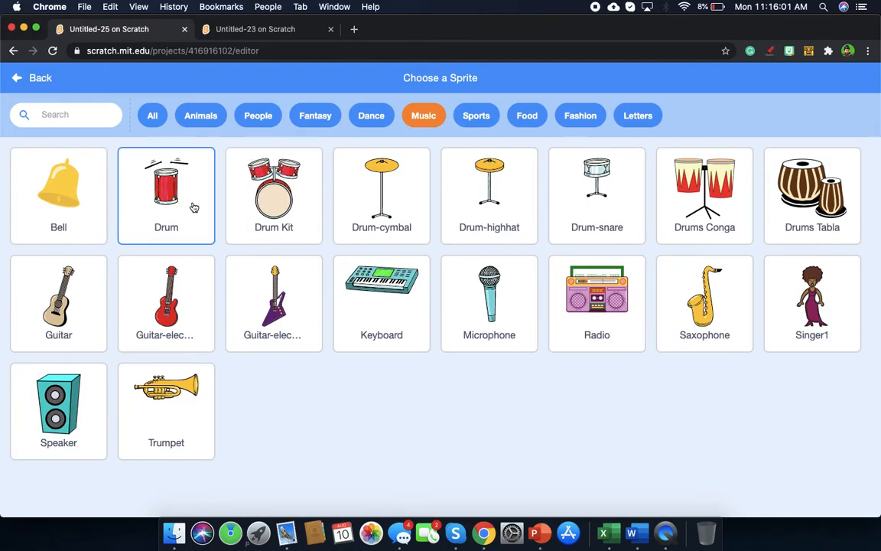
mouse_move(248, 387)
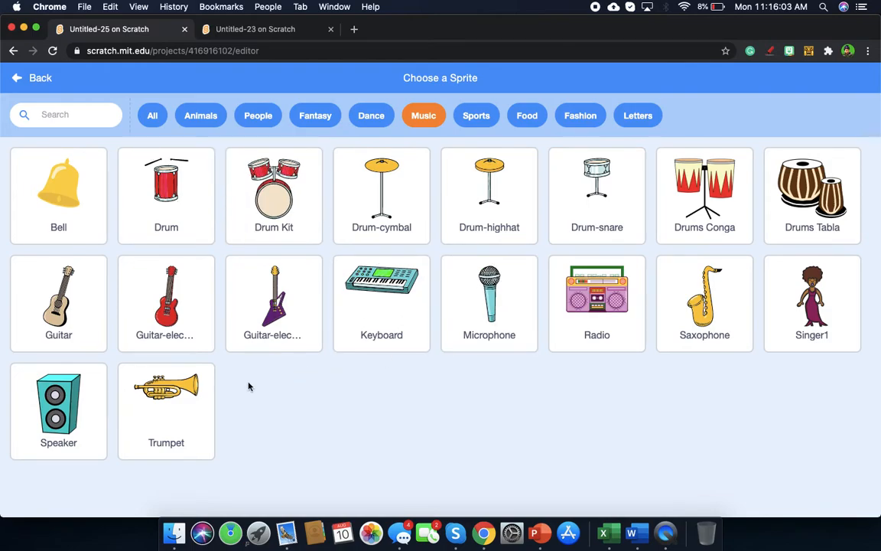
click(58, 411)
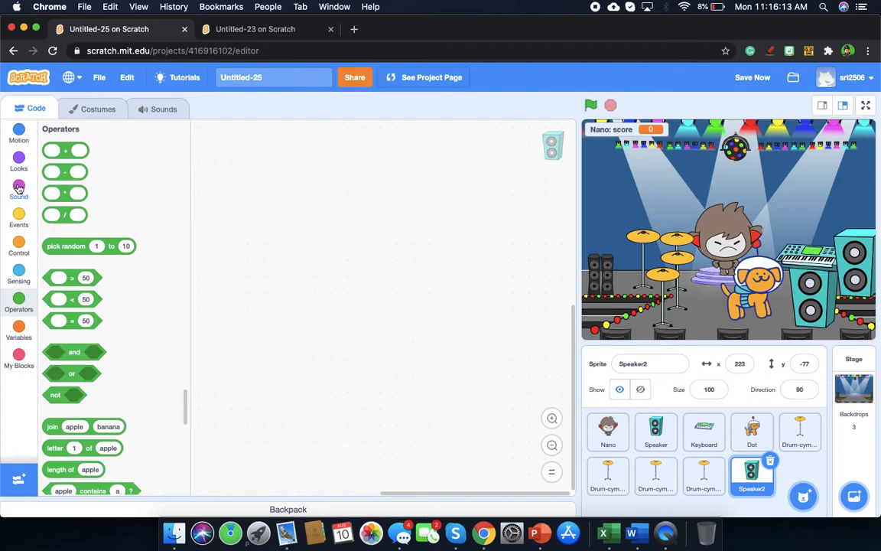
- Build Speaker2's script: when green flag clicked, forever play Drive Around until done
click(18, 188)
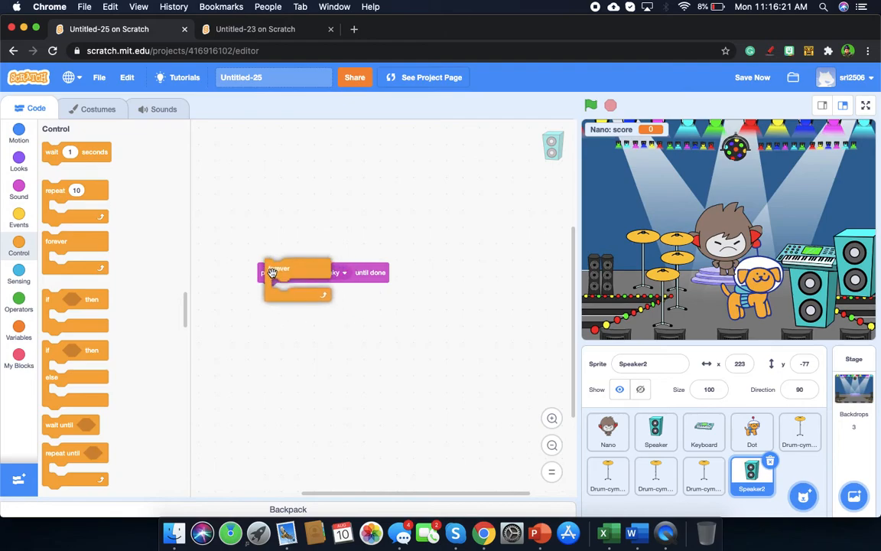
drag(298, 273, 322, 284)
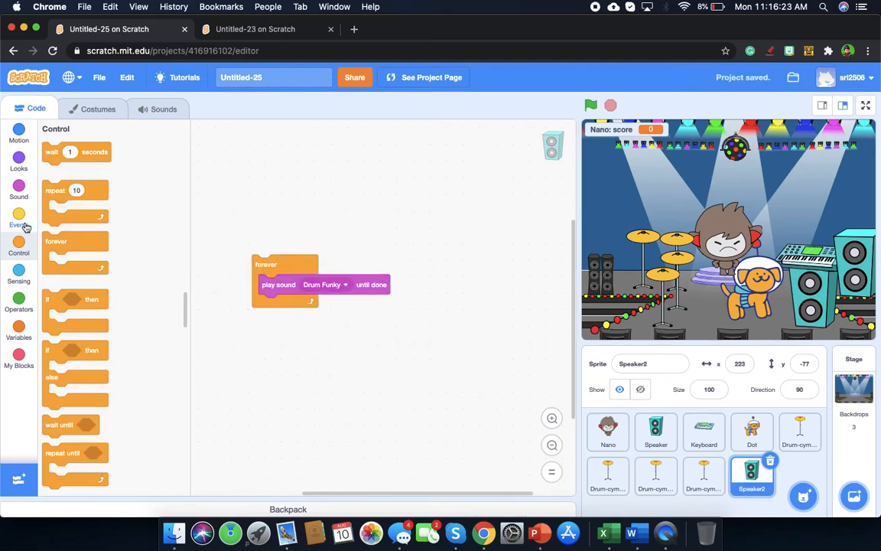
click(18, 218)
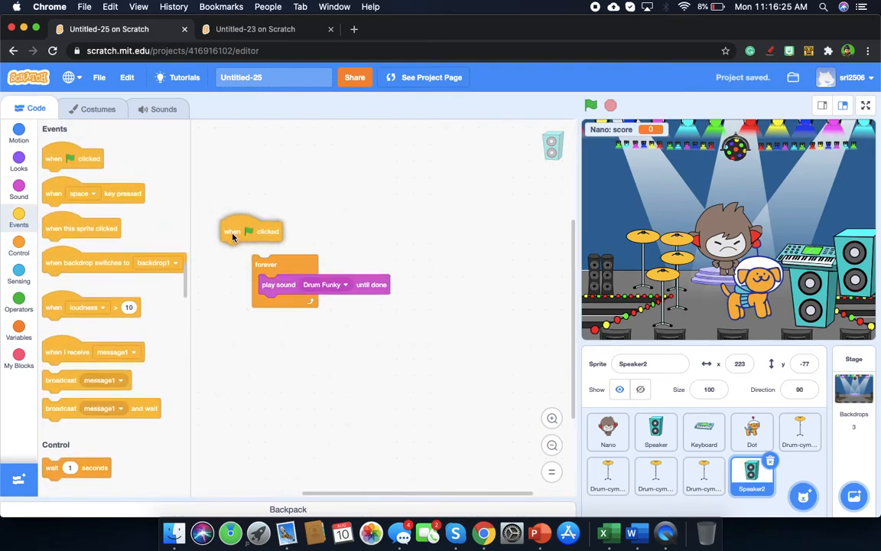
drag(231, 231, 266, 243)
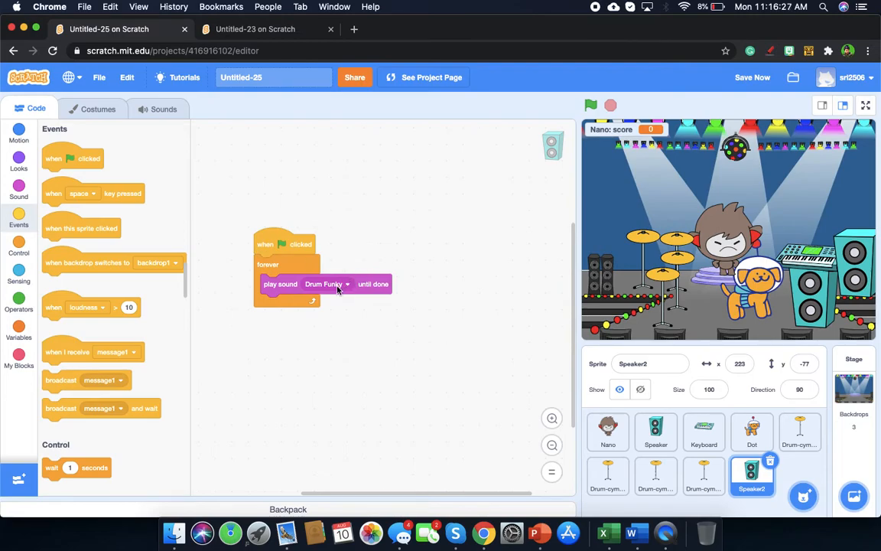
click(346, 284)
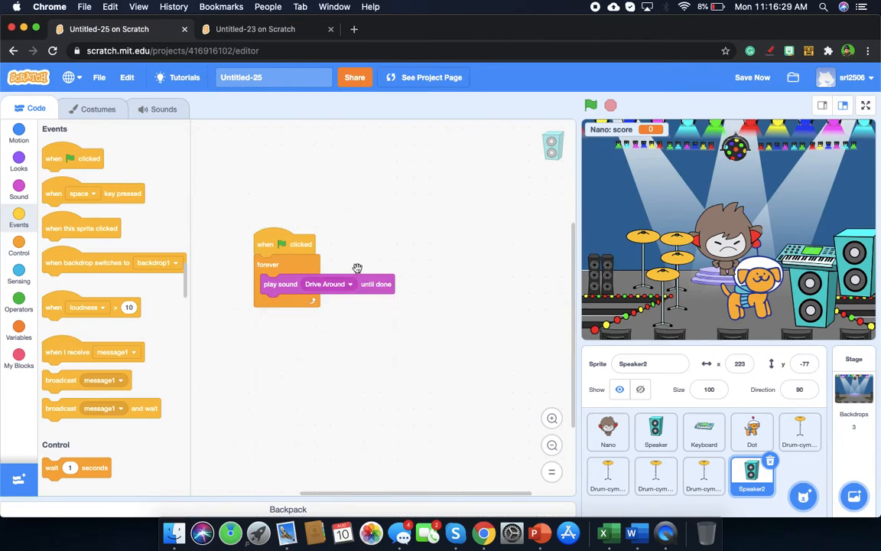
click(591, 106)
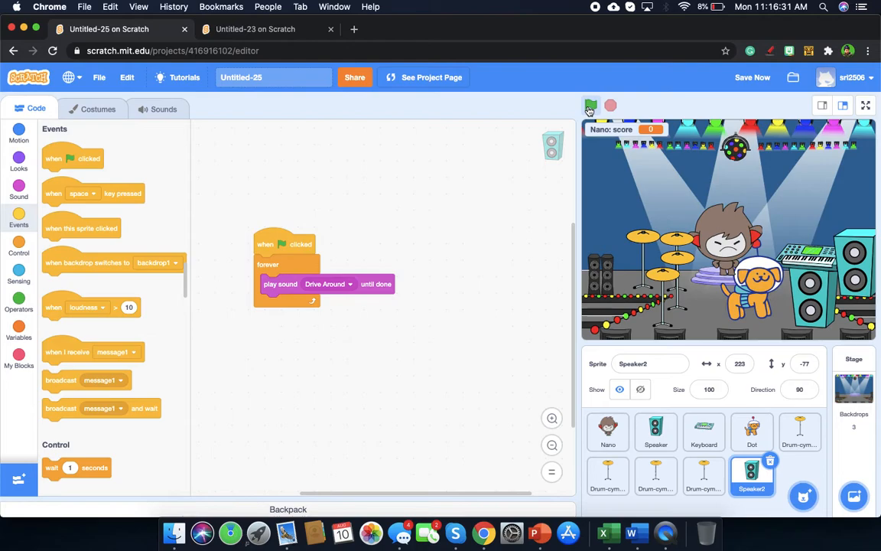
- Test-run the looping music, stop it, and check the speaker's sounds
click(590, 105)
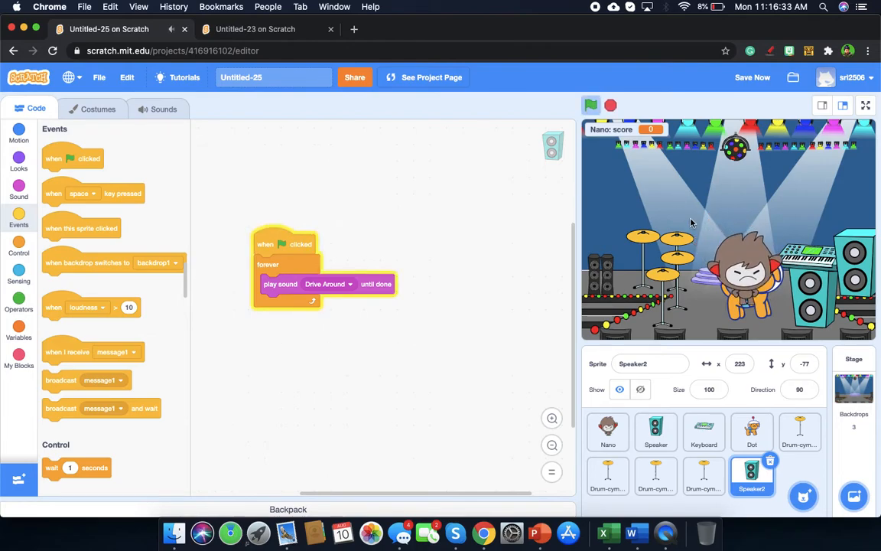
click(591, 106)
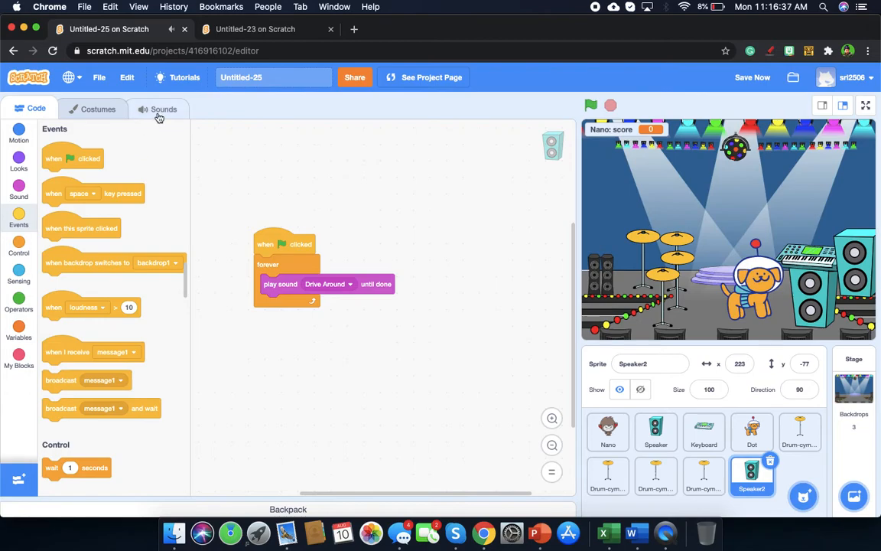
click(164, 108)
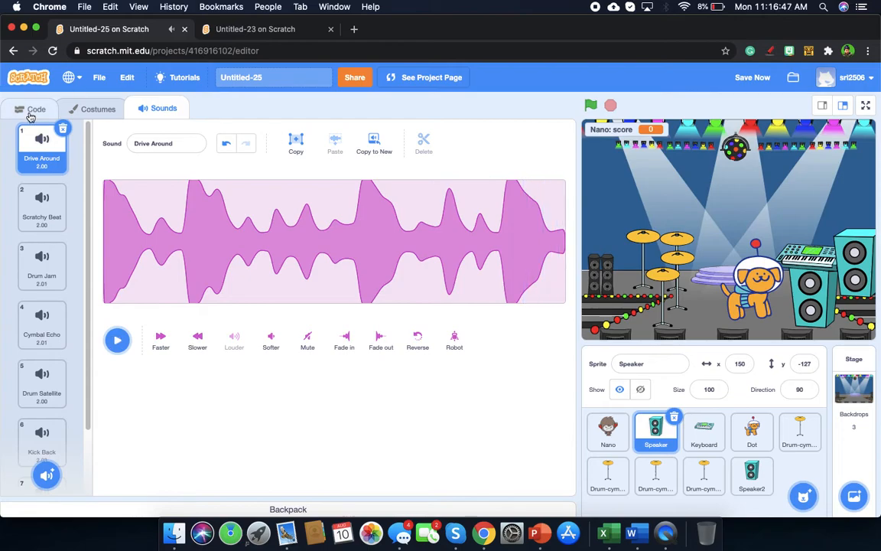
click(36, 108)
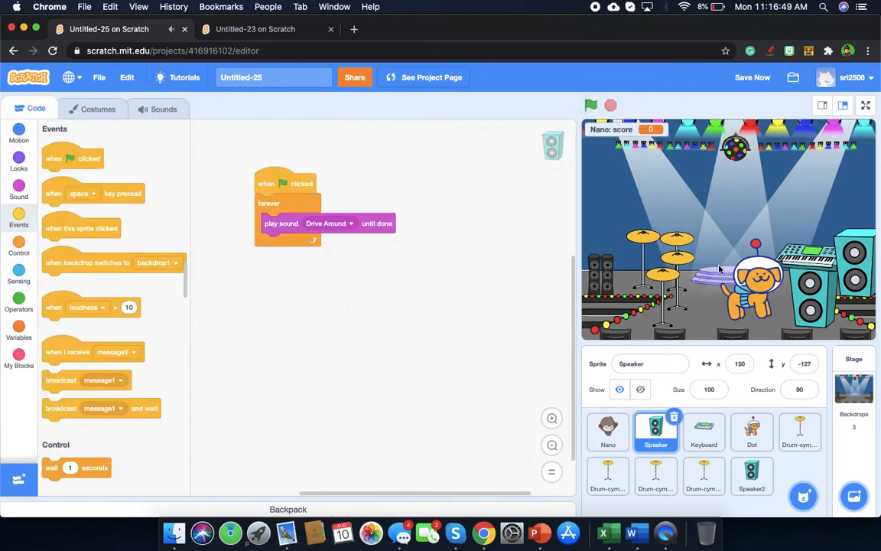
- Select Nano and play the game, clicking Nano to raise the score to 3
click(609, 431)
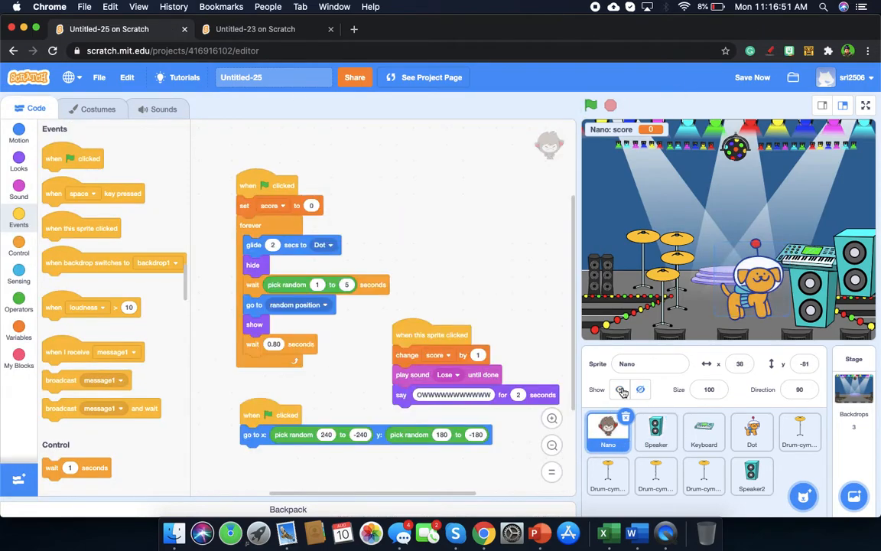
click(591, 104)
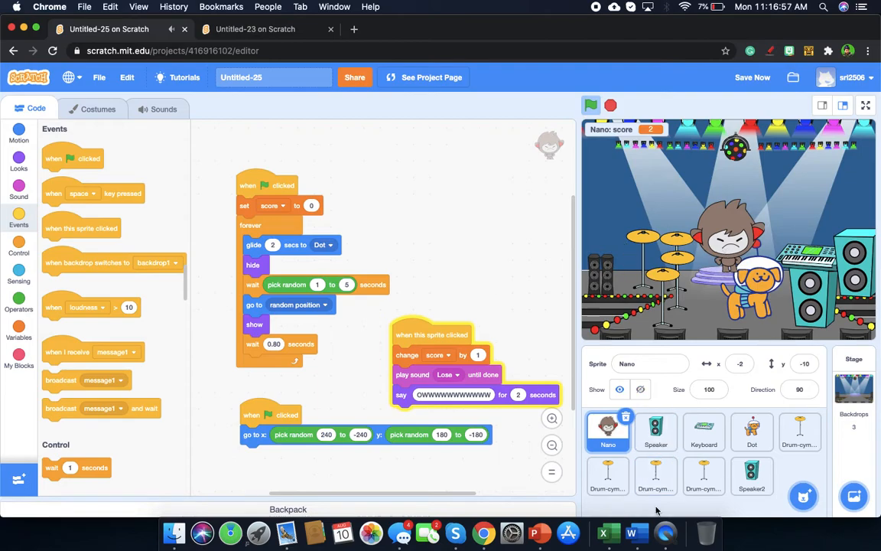
click(591, 106)
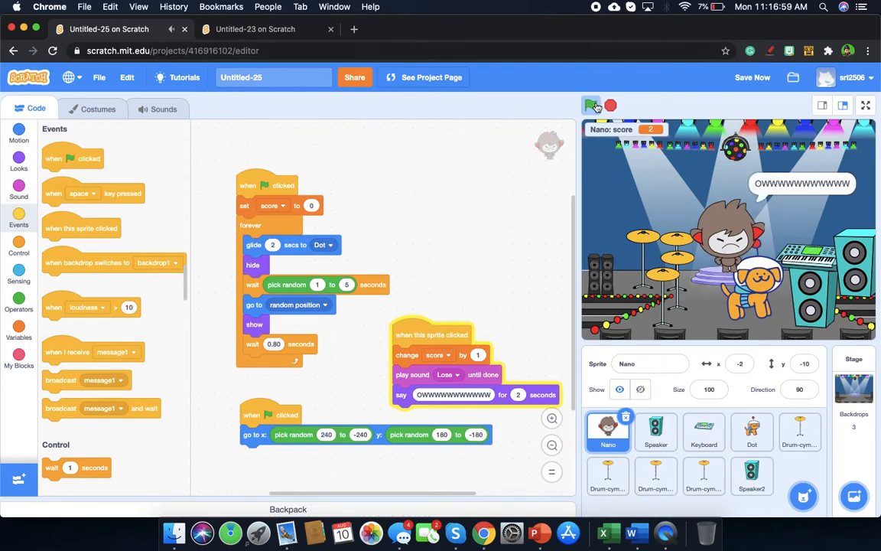
click(591, 105)
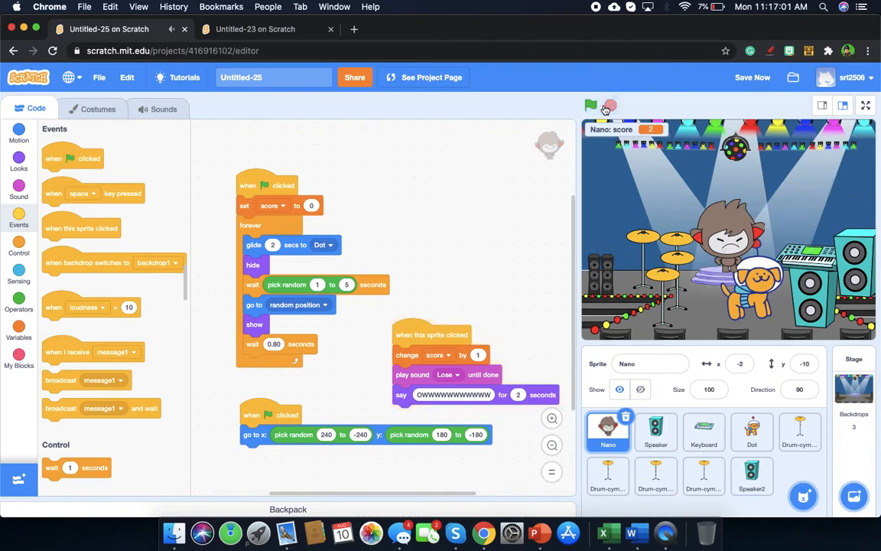
click(591, 106)
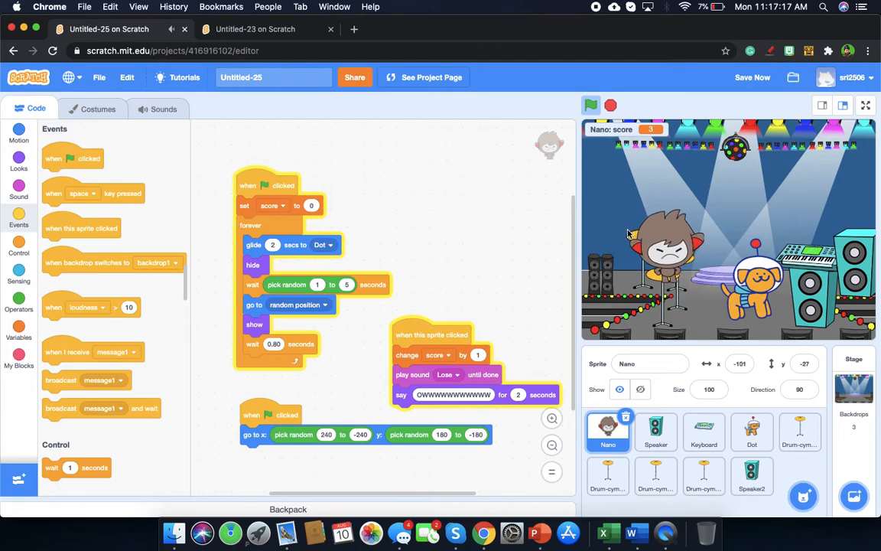
click(592, 105)
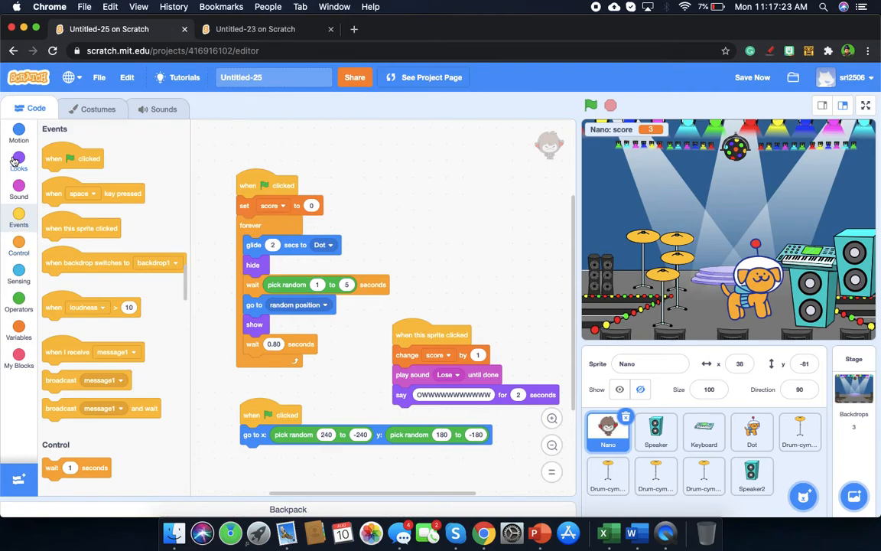
- Swap glide 2 secs to Dot for go to random position and add a hide block
click(19, 157)
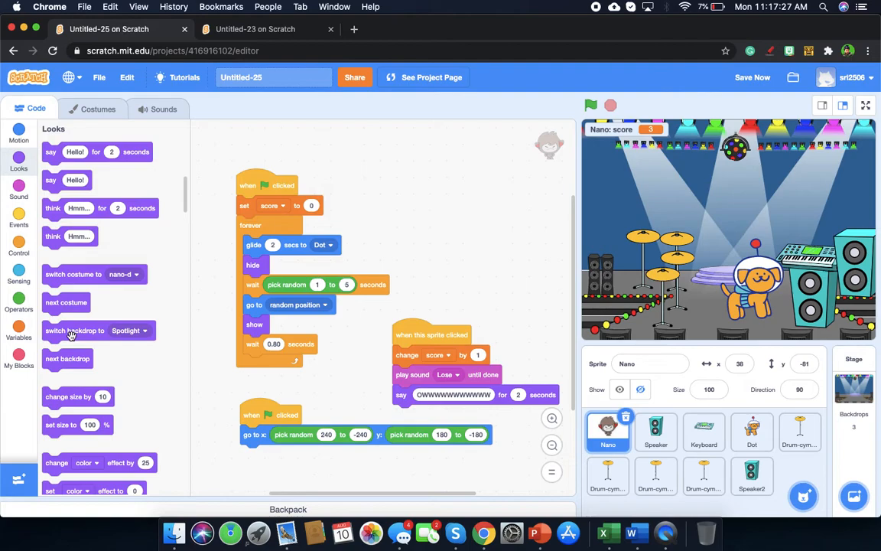
scroll(up, 3)
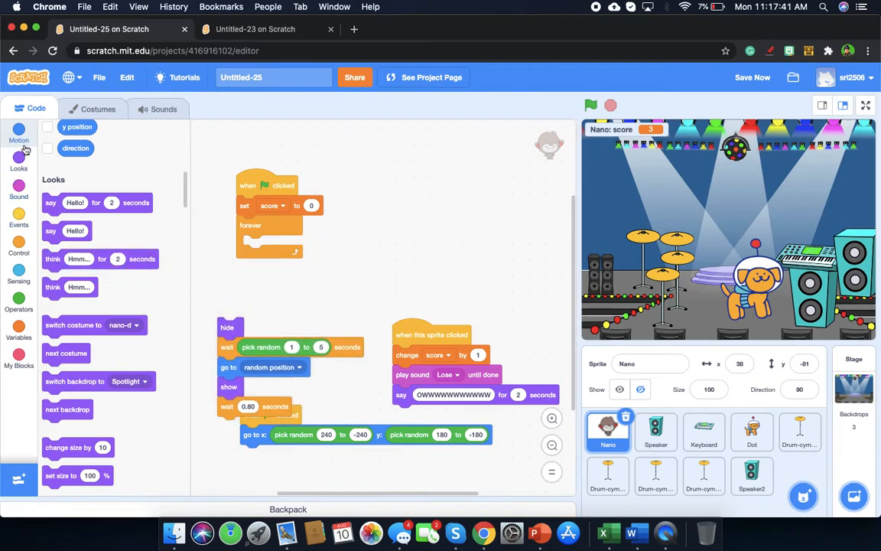
scroll(down, 3)
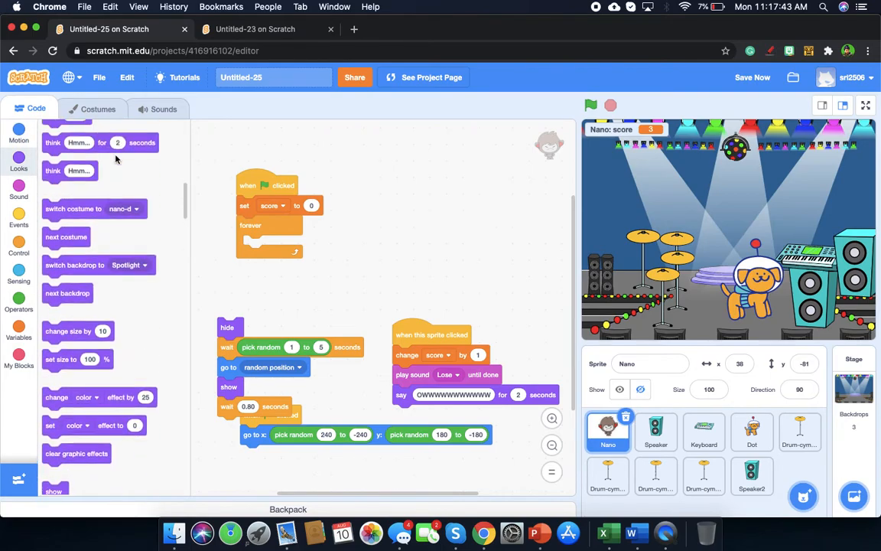
scroll(up, 3)
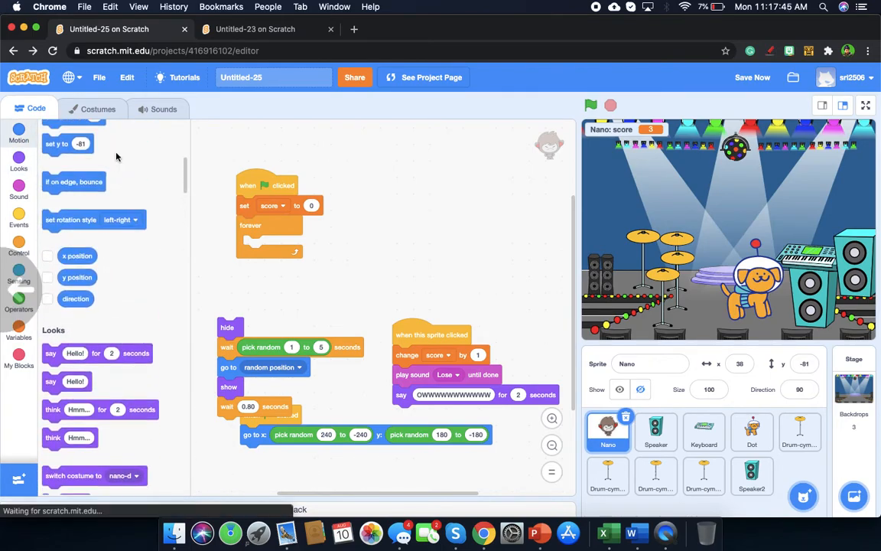
scroll(up, 3)
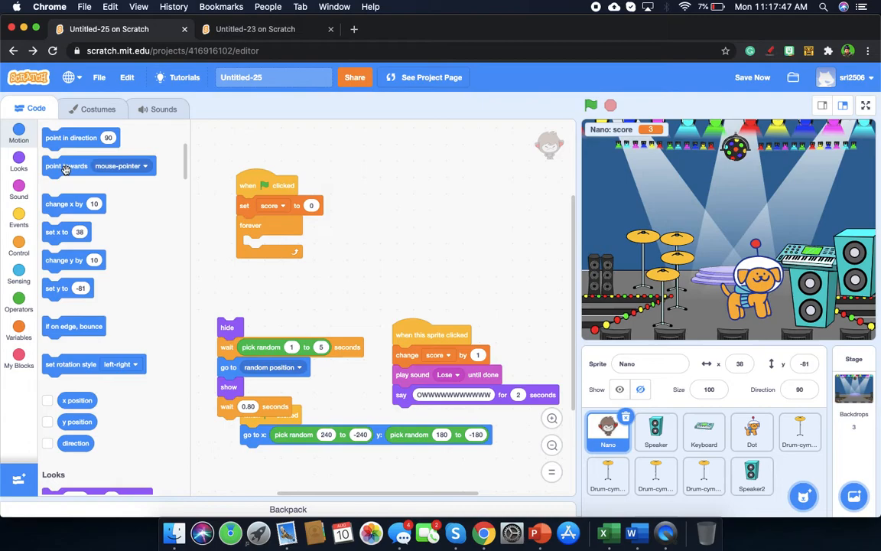
scroll(up, 3)
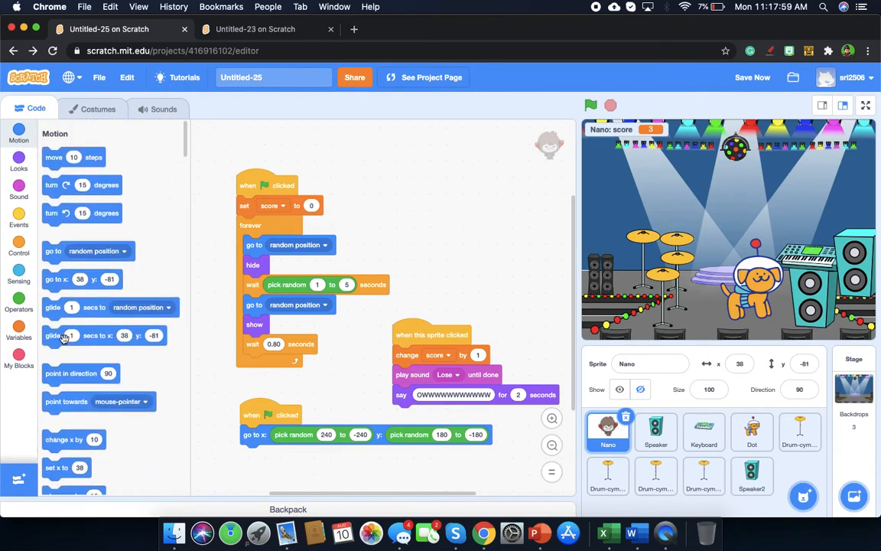
click(18, 159)
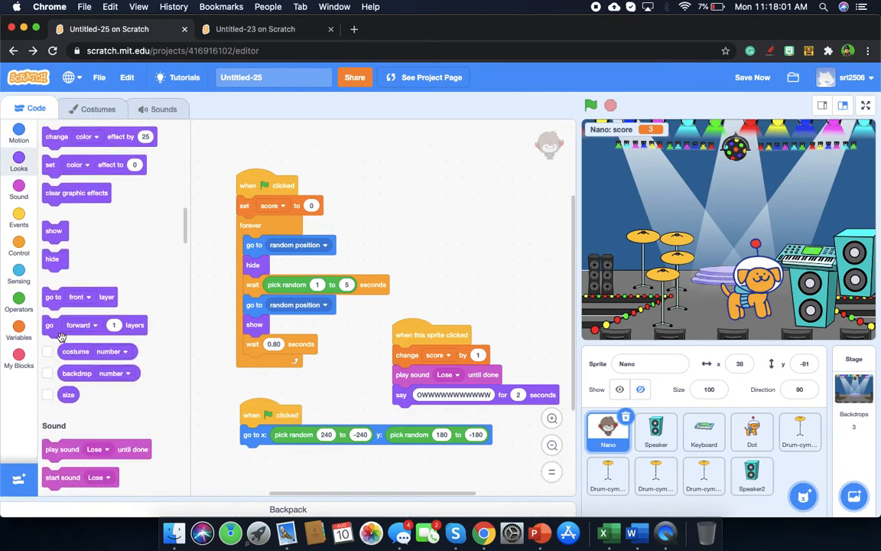
drag(52, 258, 207, 332)
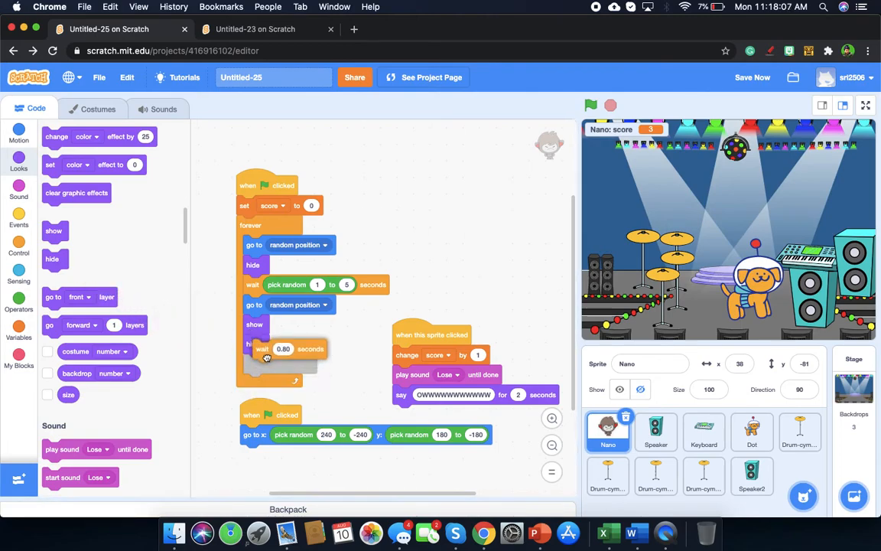
- Put hide after the 0.80-second wait, retest by clicking Nano, and save
click(590, 106)
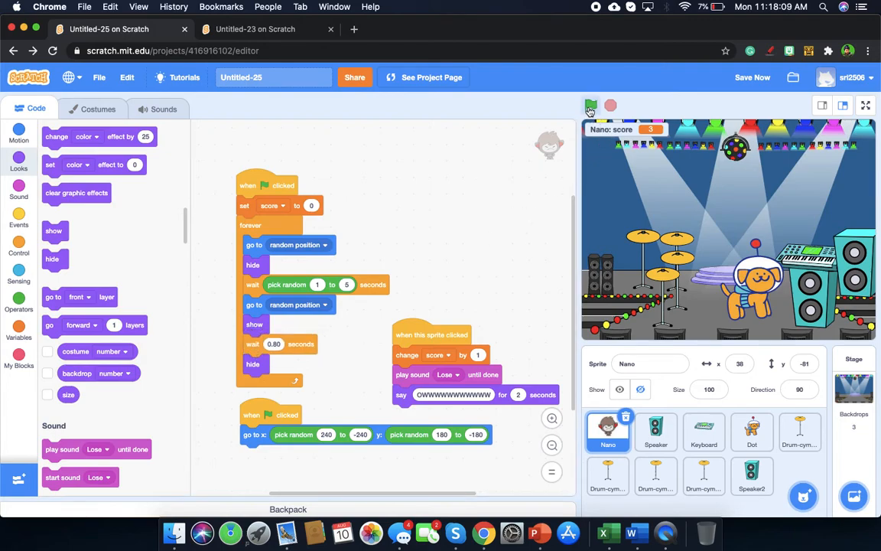
click(591, 105)
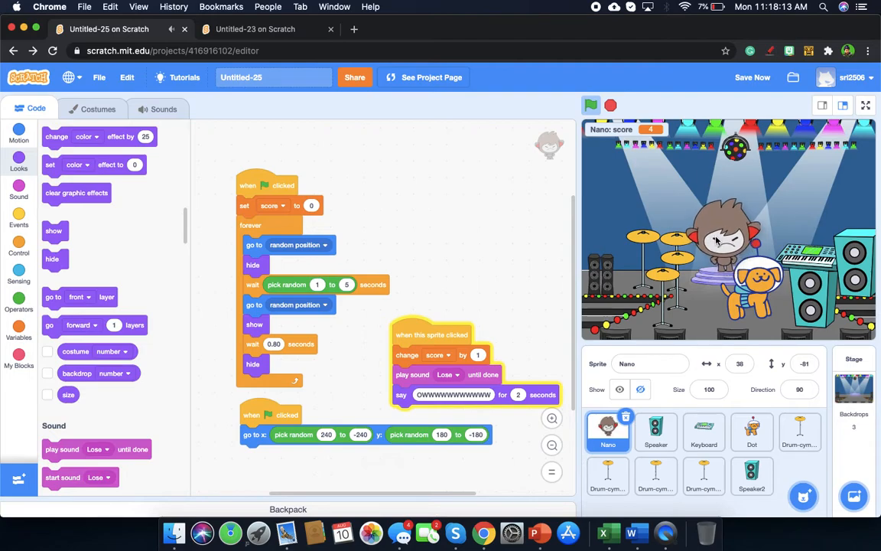
click(591, 105)
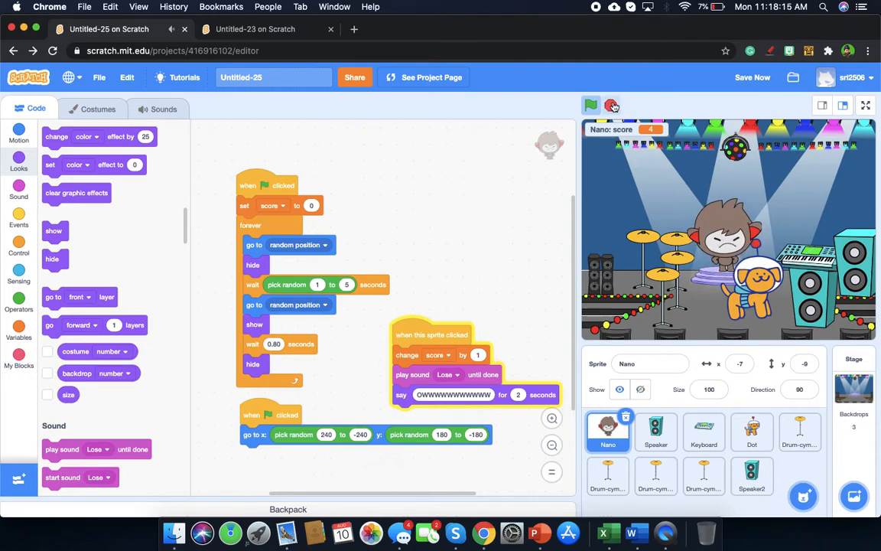
click(591, 106)
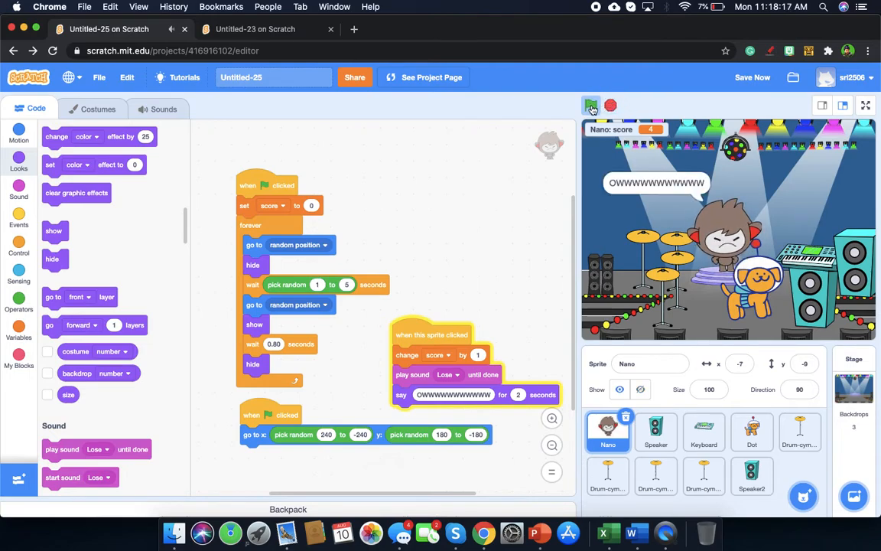
click(592, 106)
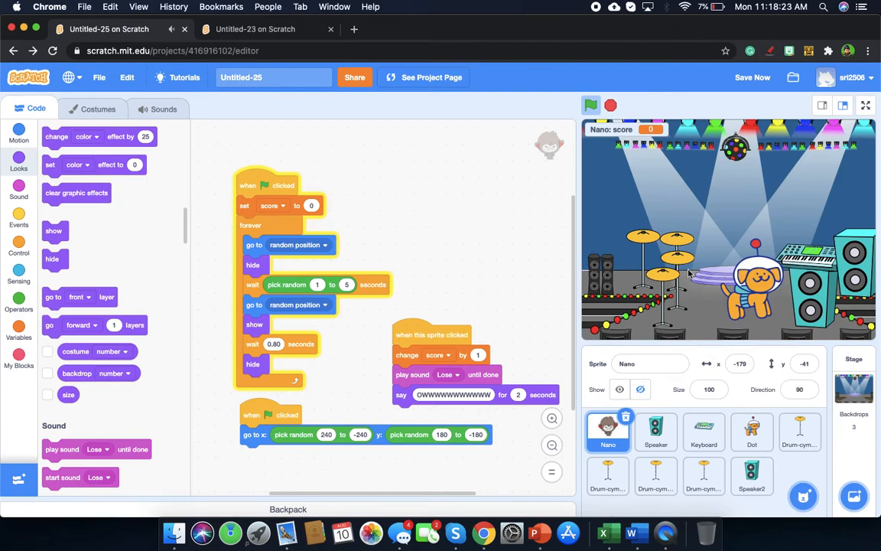
click(753, 76)
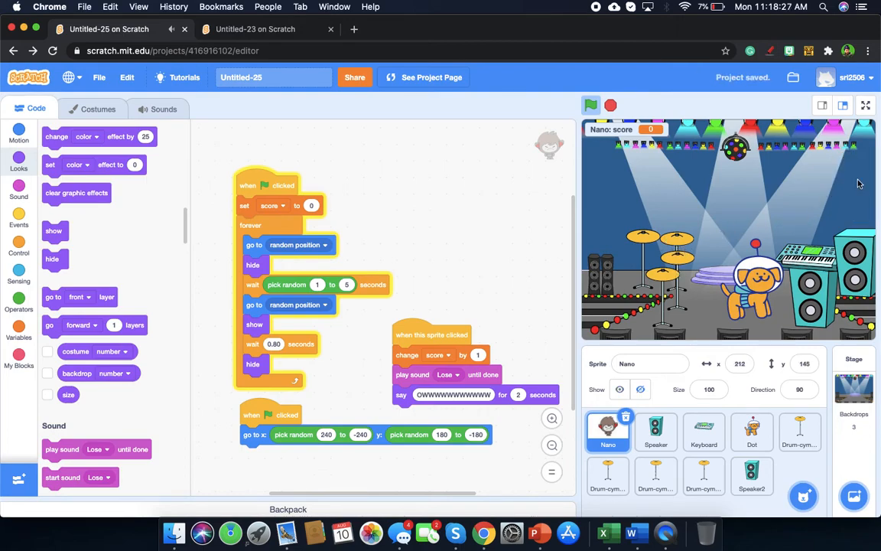
mouse_move(815, 268)
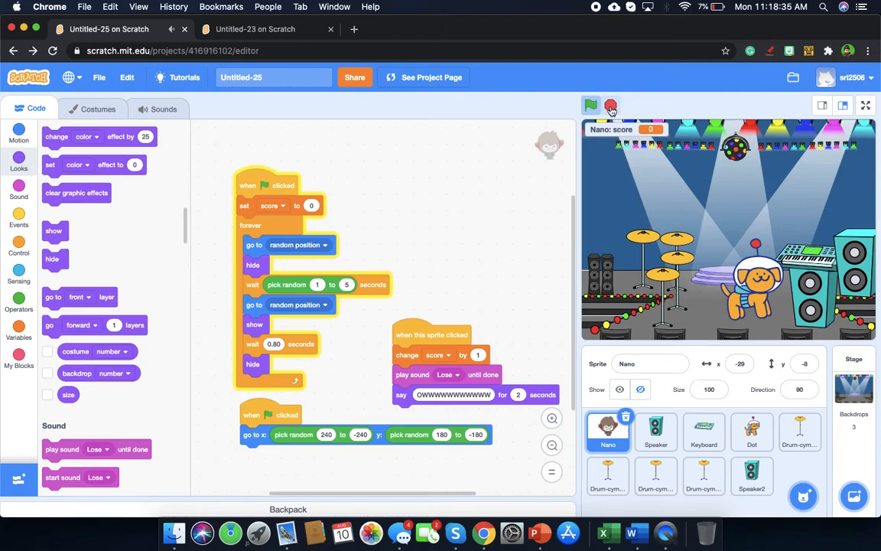
- Stop the game and review the Keyboard sprite's sounds and B Elec Guitar loop code
click(704, 433)
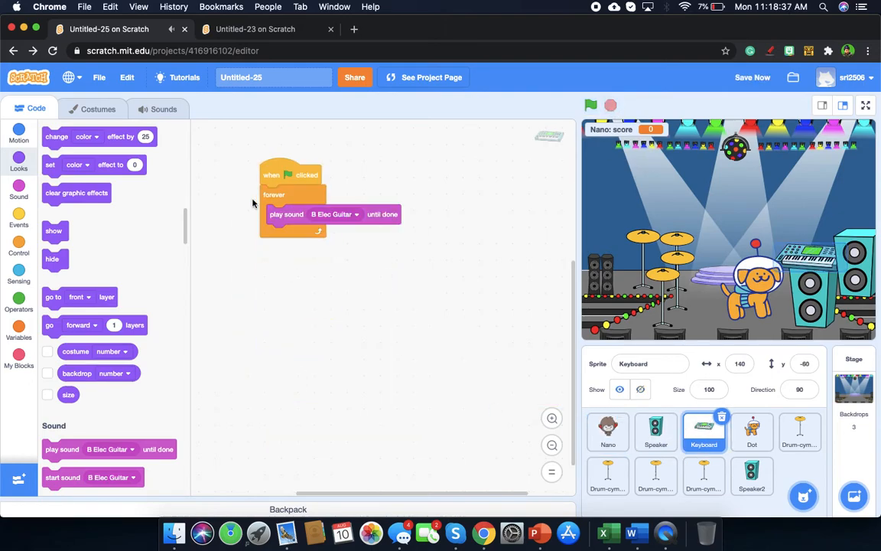
click(163, 108)
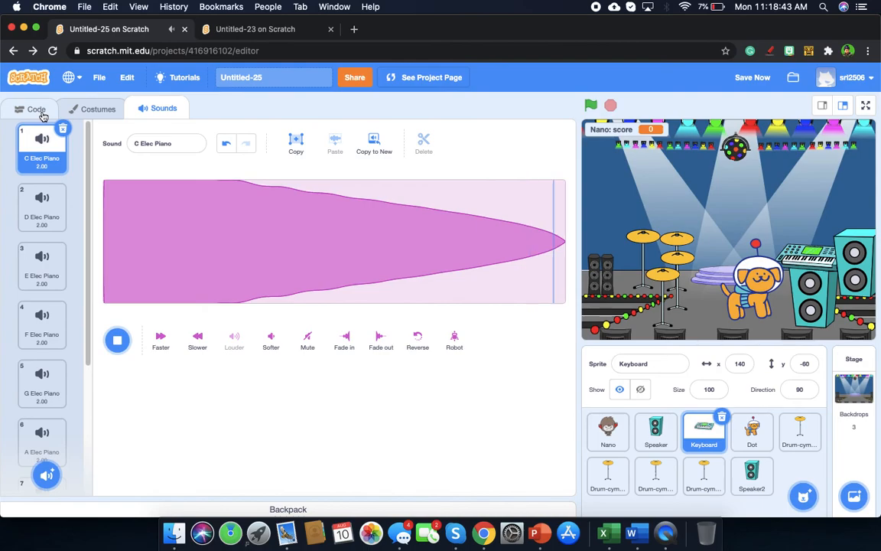
click(36, 109)
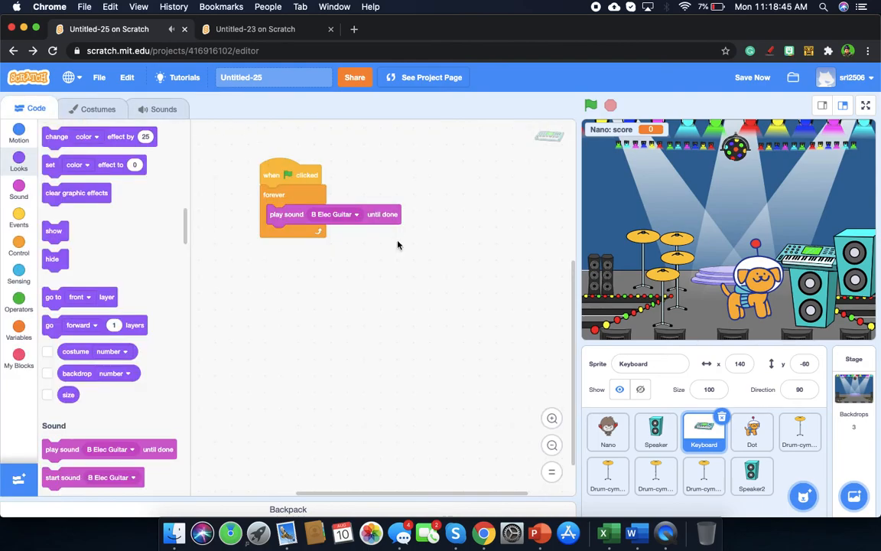
mouse_move(536, 8)
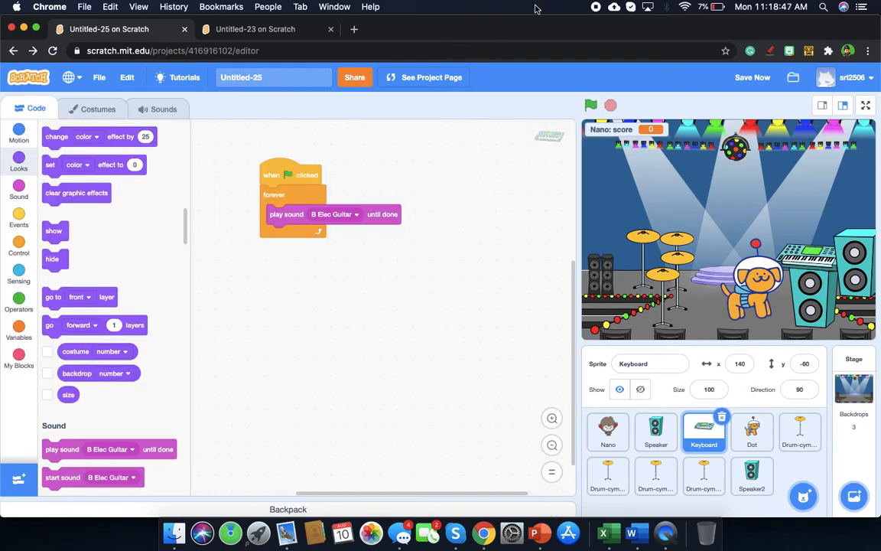